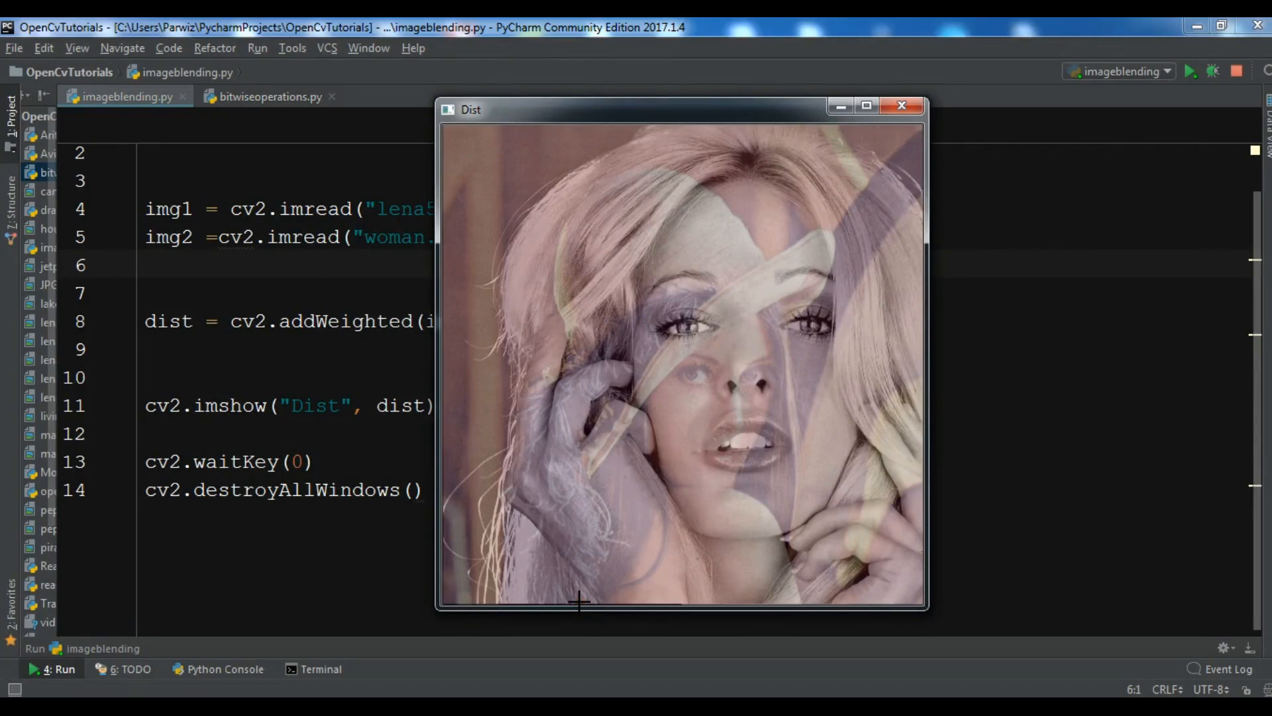
pyautogui.moveTo(685, 487)
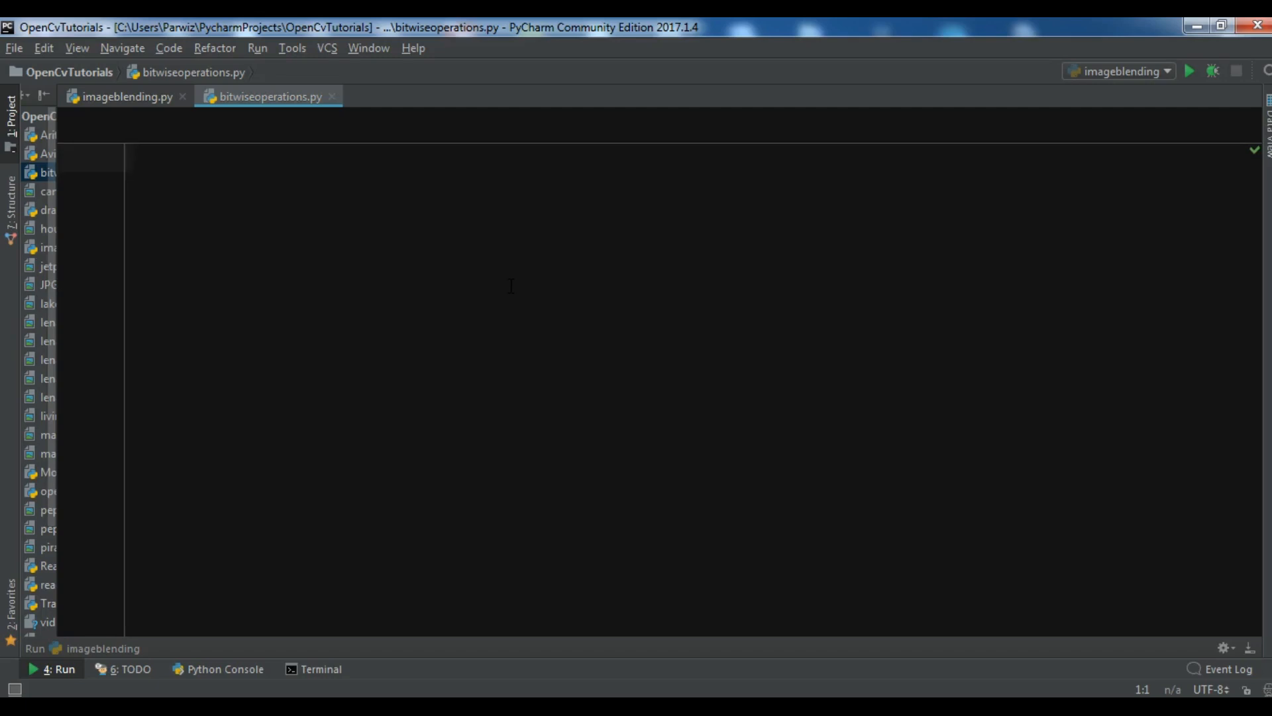
# Import cv2 and numpy as np at the top of bitwiseoperations.py
pyautogui.write('import cv2')
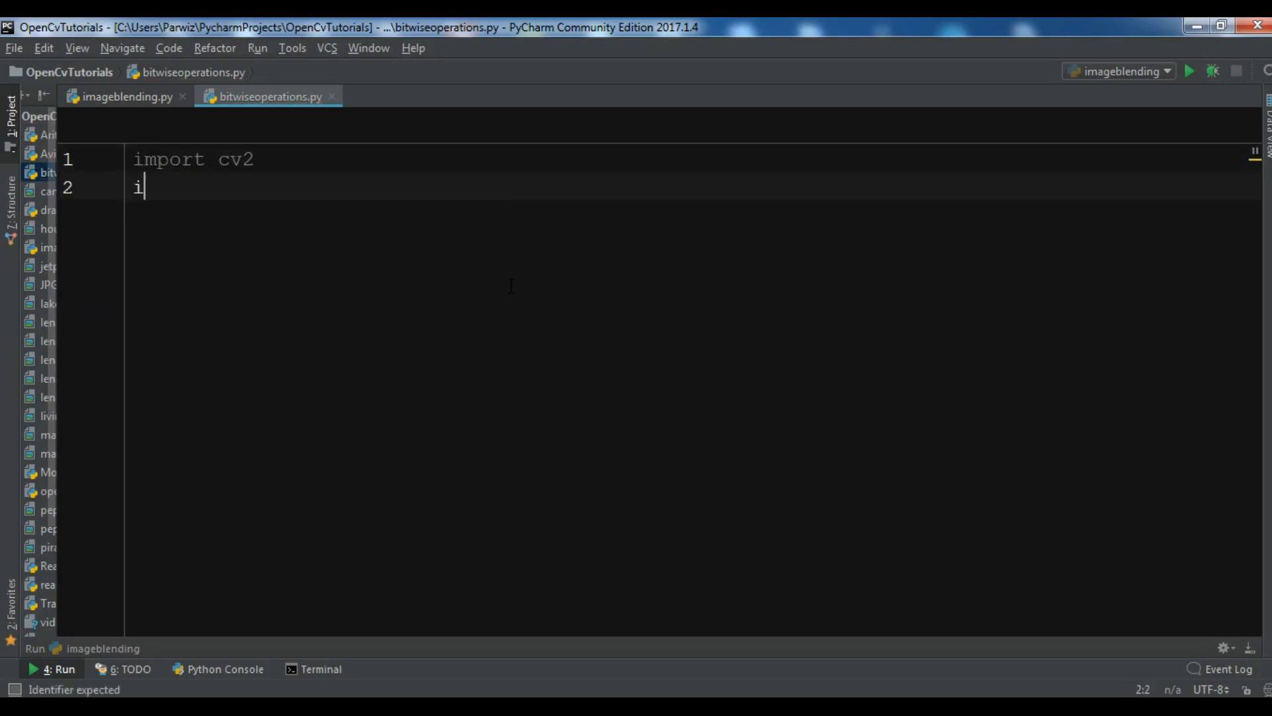
pyautogui.write('mport numpy as np')
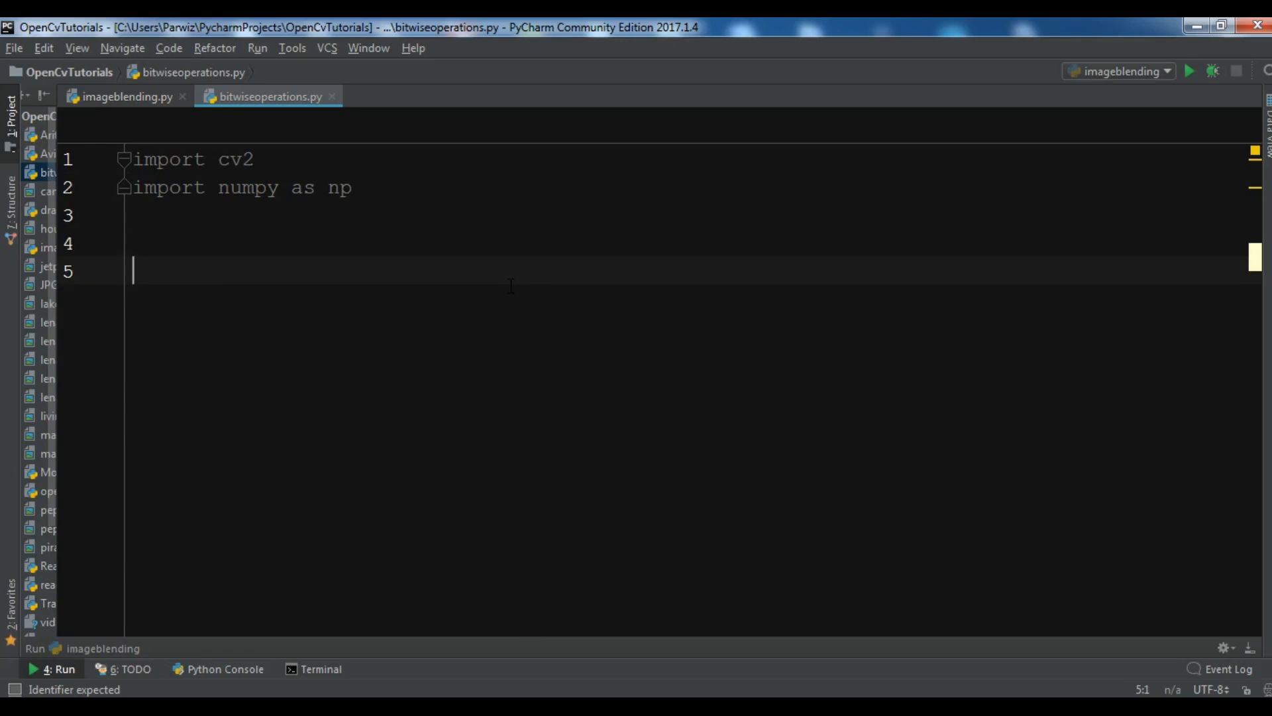
# Create img1 as np.zeros((300,300), dtype="unit8") and begin a cv2 call
pyautogui.write('img1')
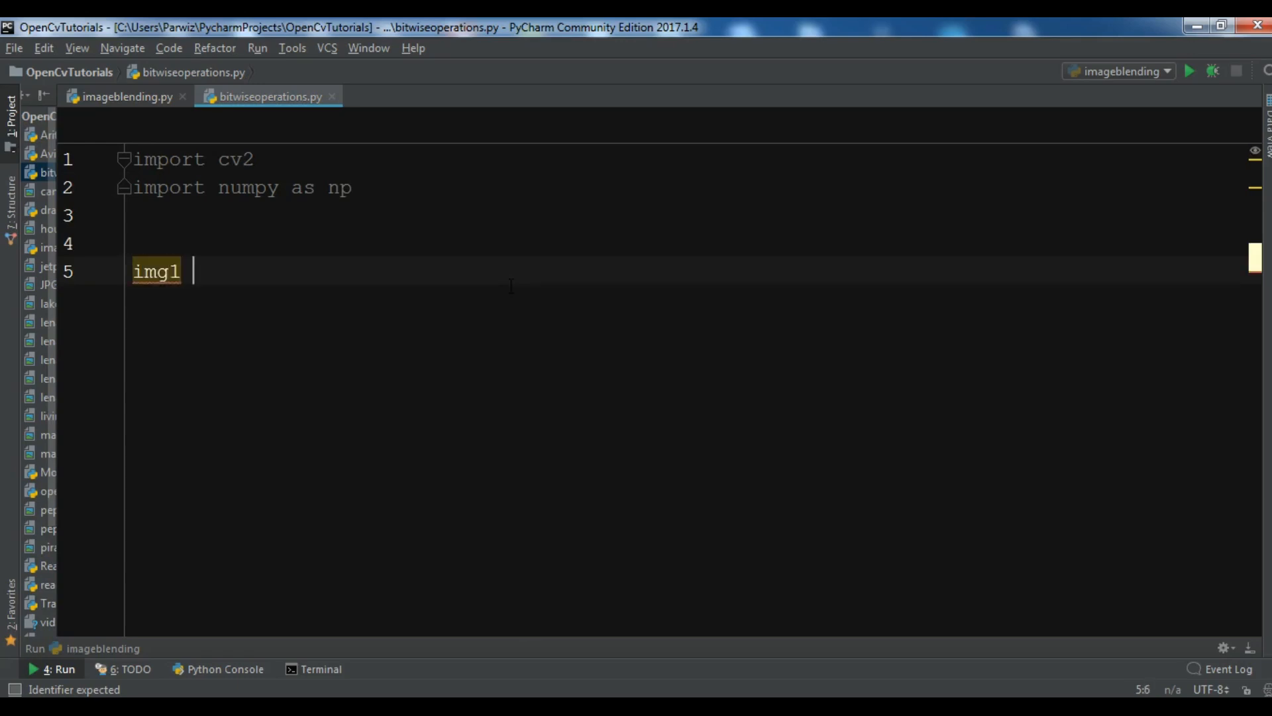
pyautogui.write('= np.')
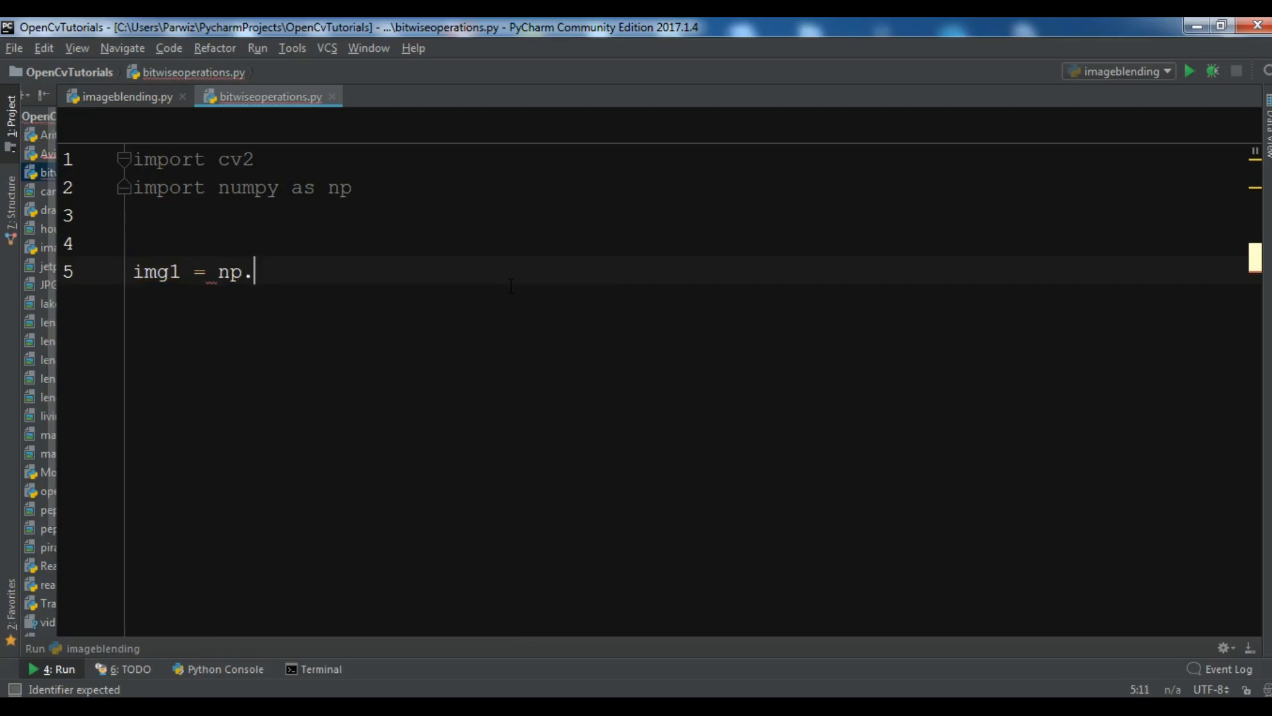
pyautogui.write('zeros')
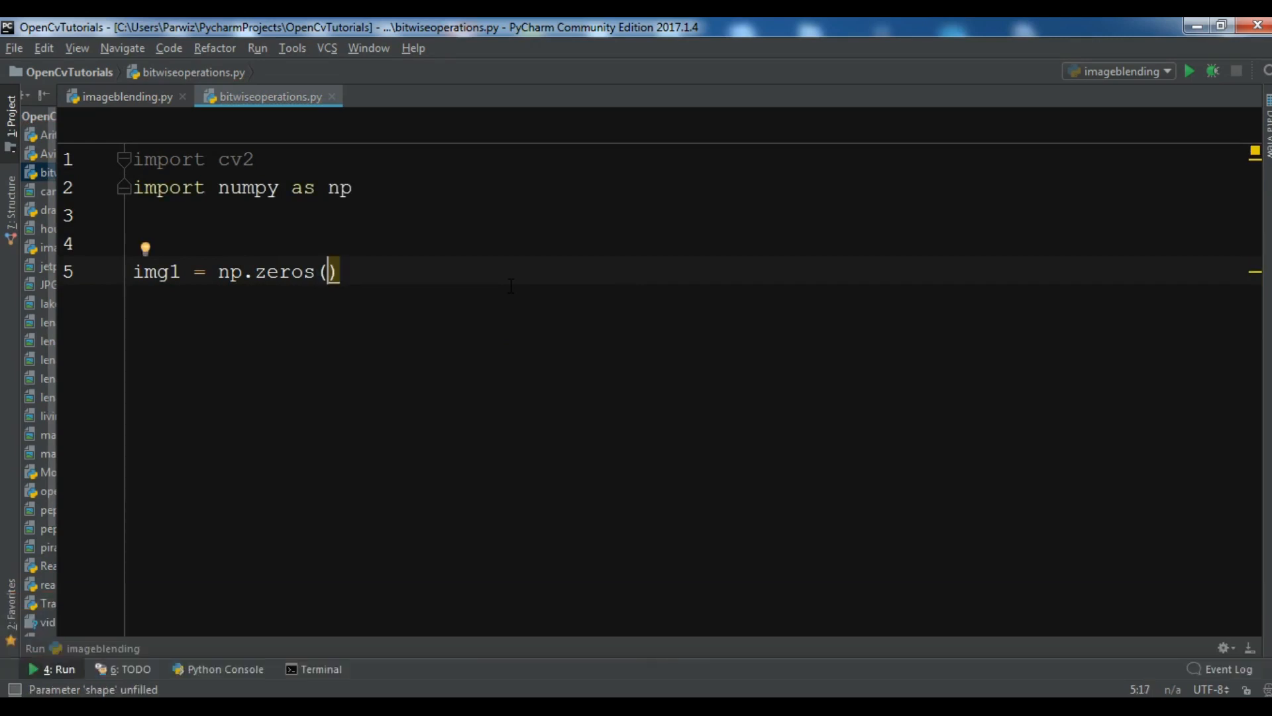
pyautogui.write('()')
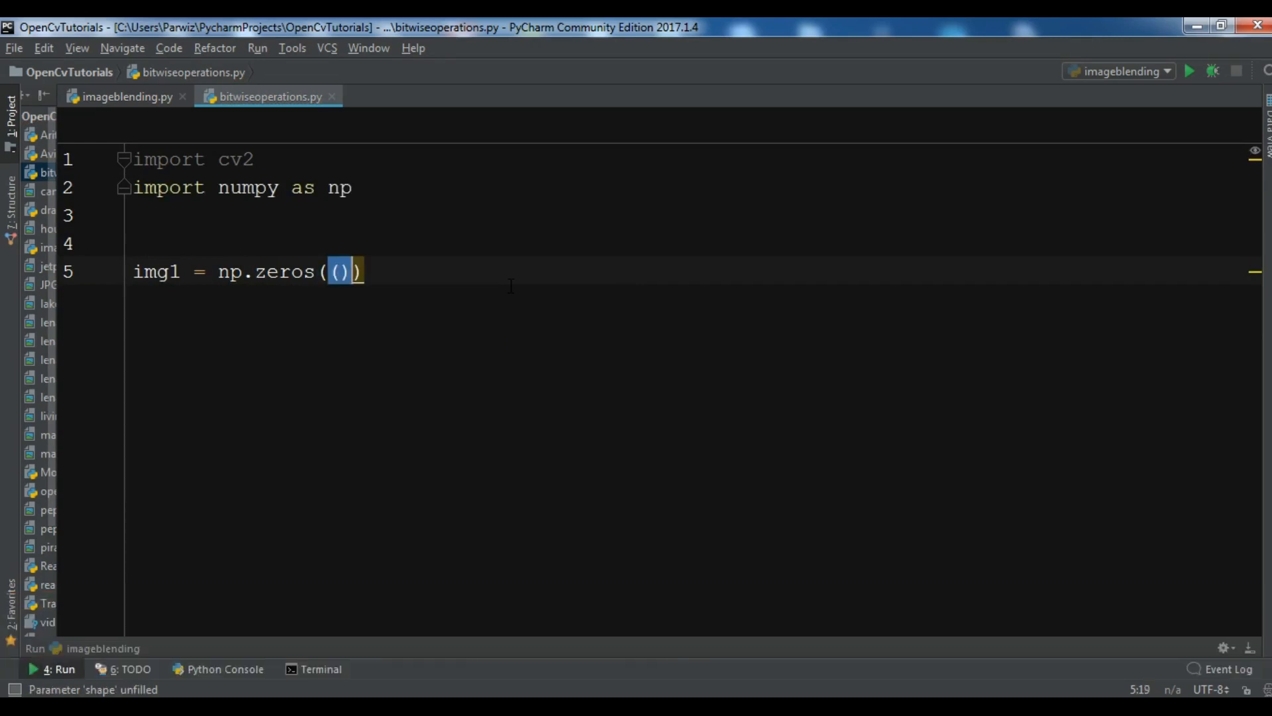
pyautogui.write('300,300')
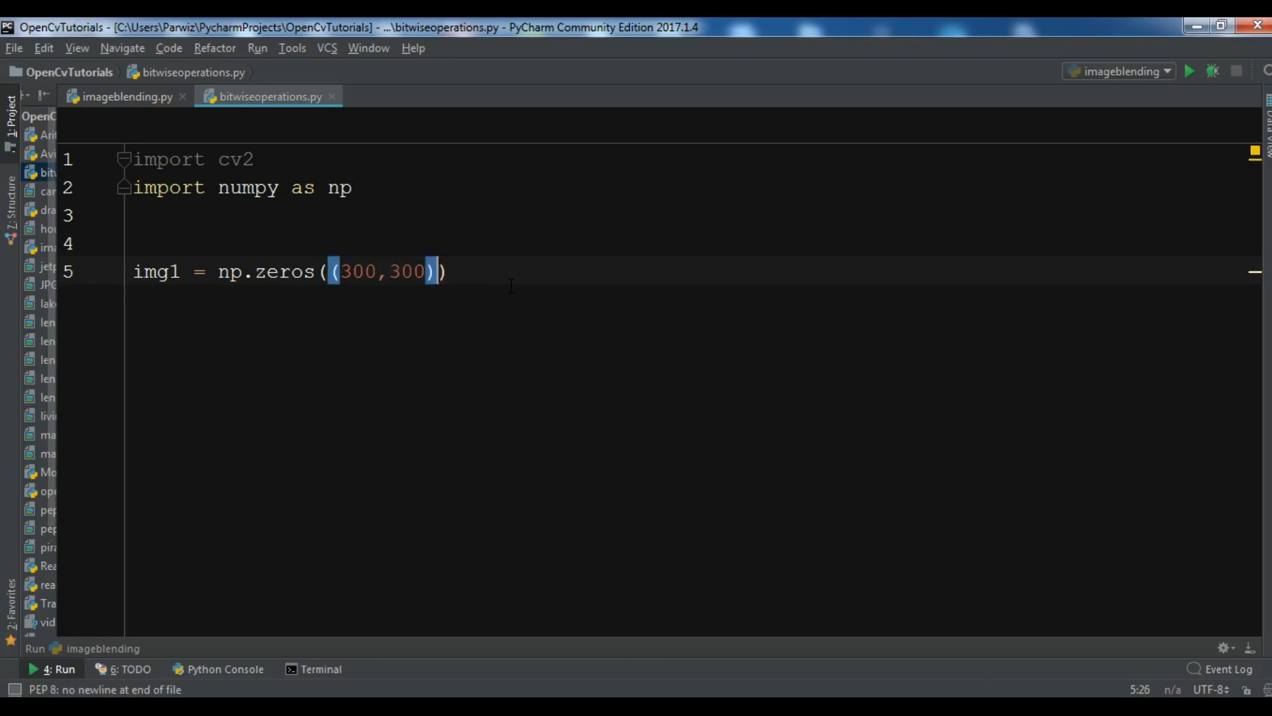
pyautogui.write(', dt')
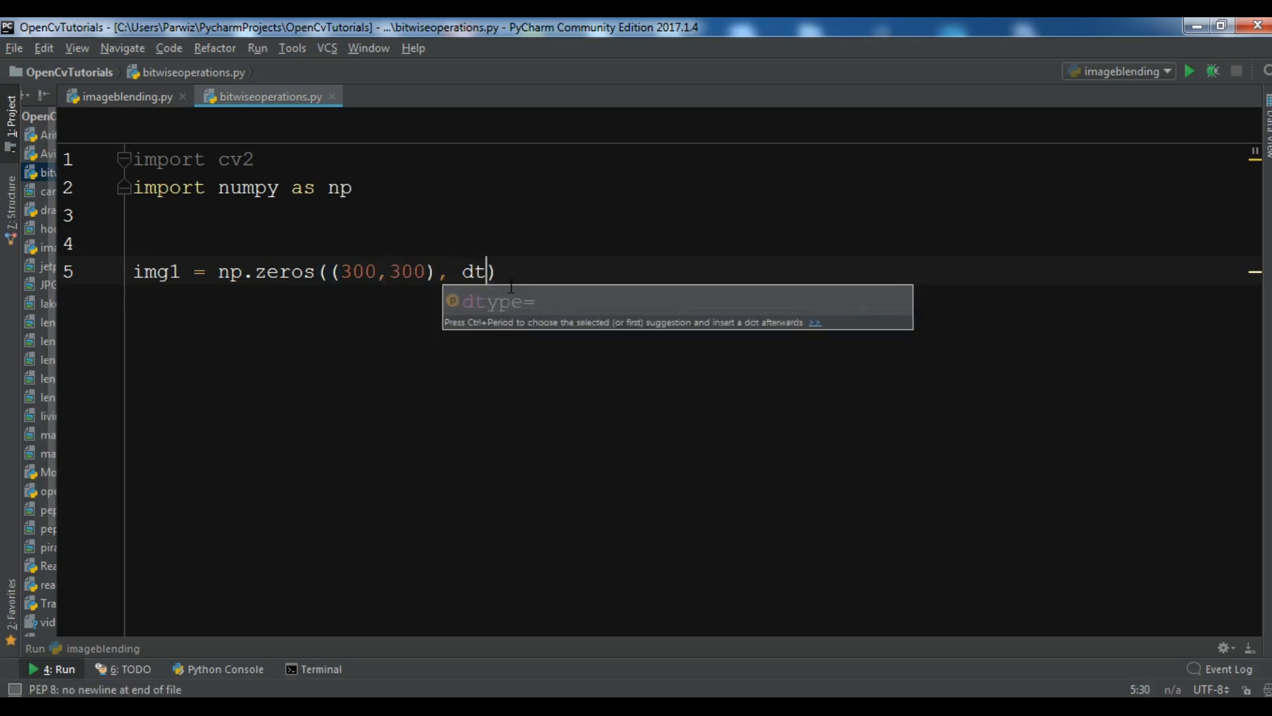
pyautogui.press('Tab')
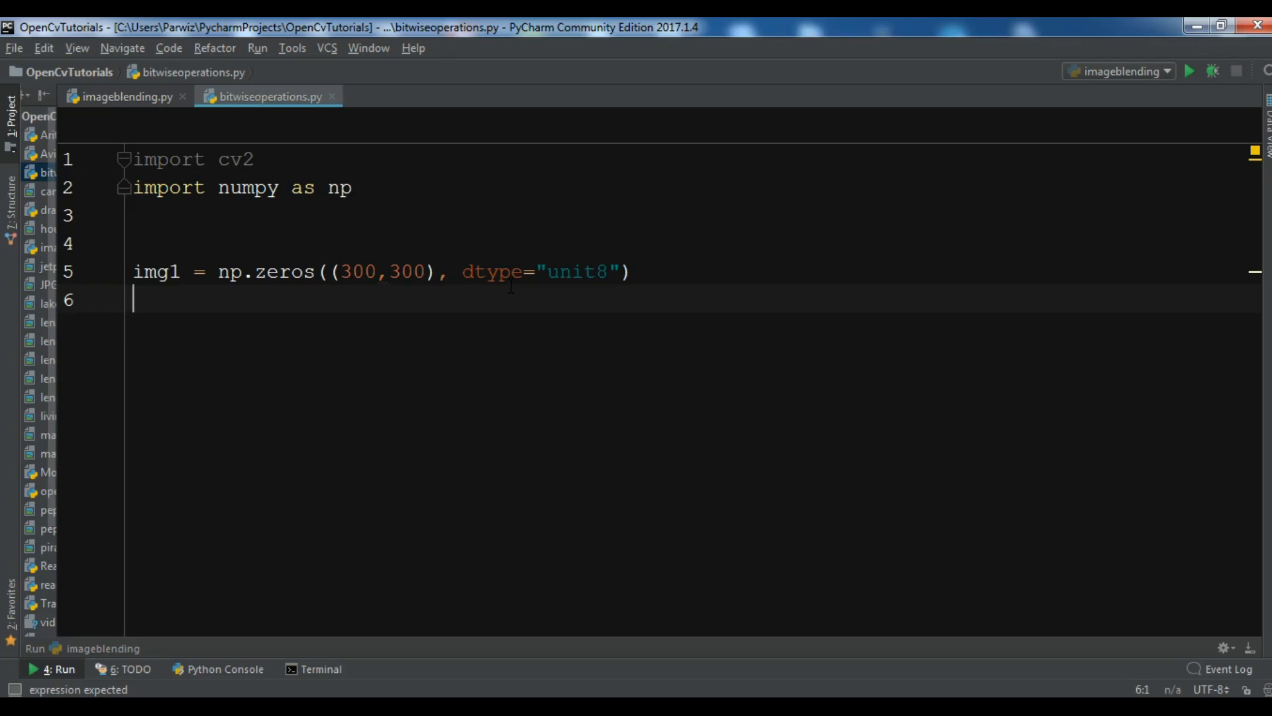
pyautogui.write('cv2')
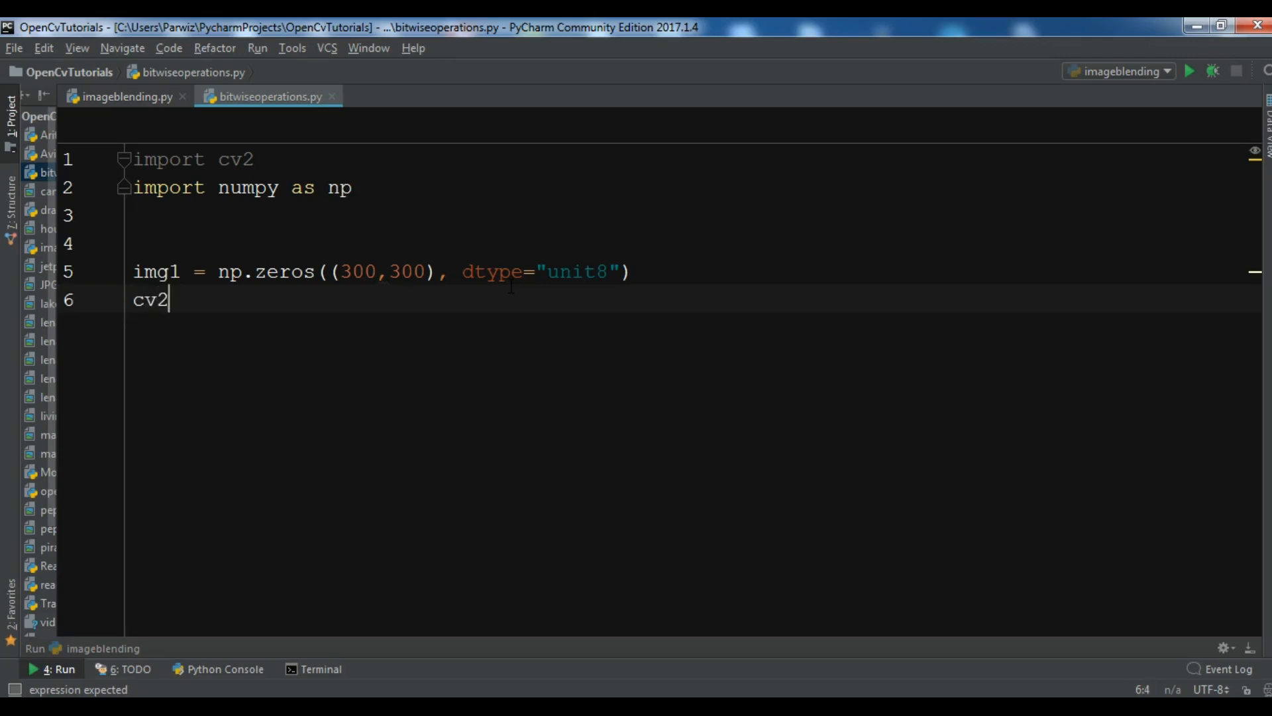
# Draw a filled white rectangle on img1 from (100,100) to (250,250) with colour 255, thickness -1
pyautogui.write('.rectangle(')
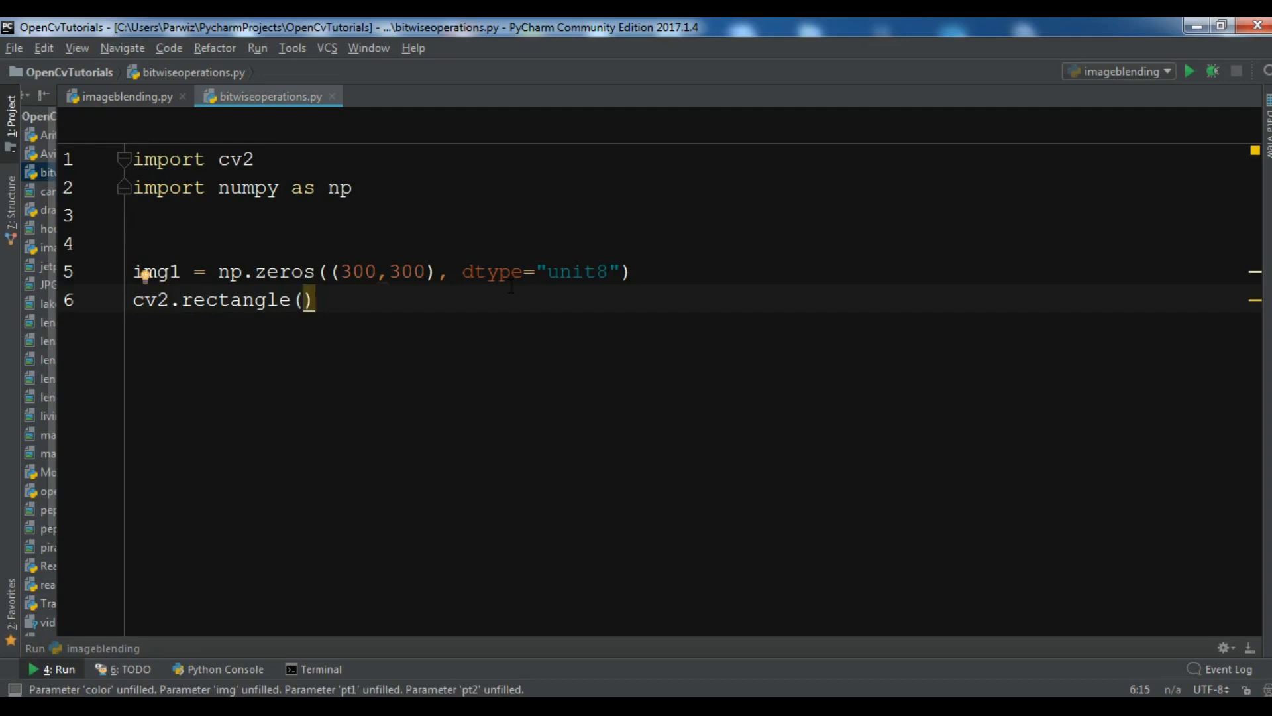
pyautogui.write('img1')
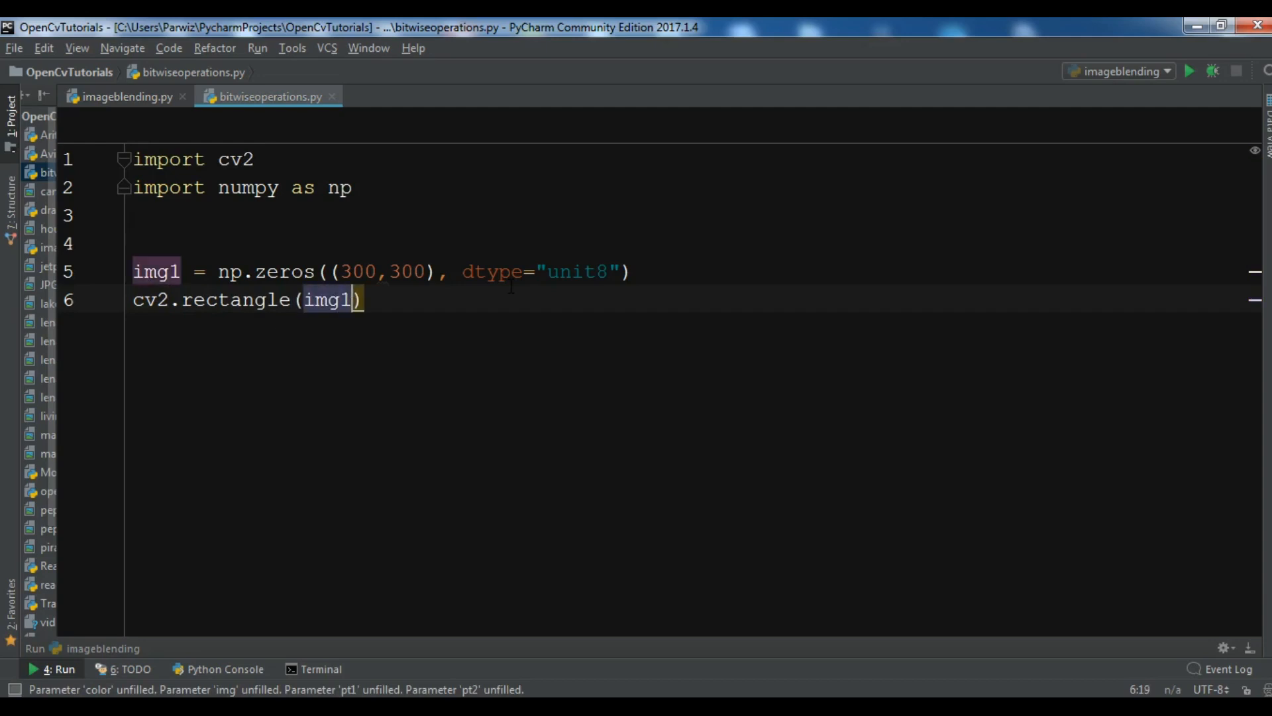
pyautogui.write(', ()')
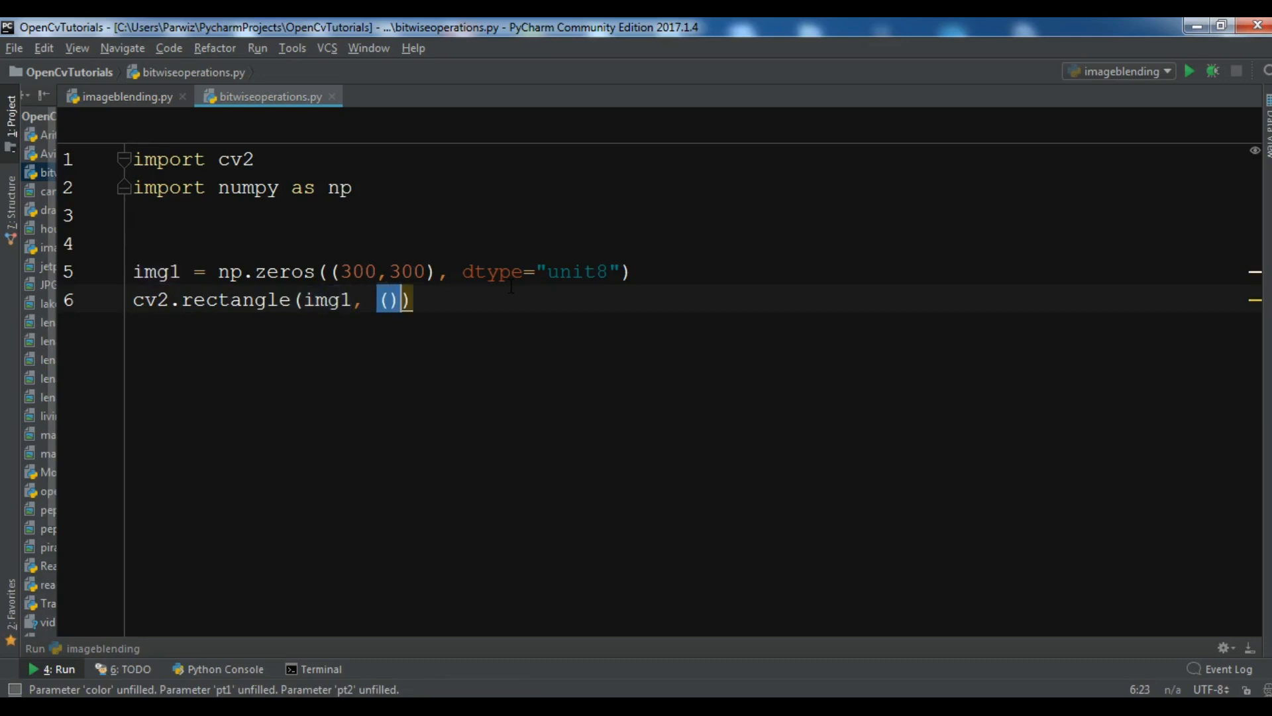
pyautogui.write('100,')
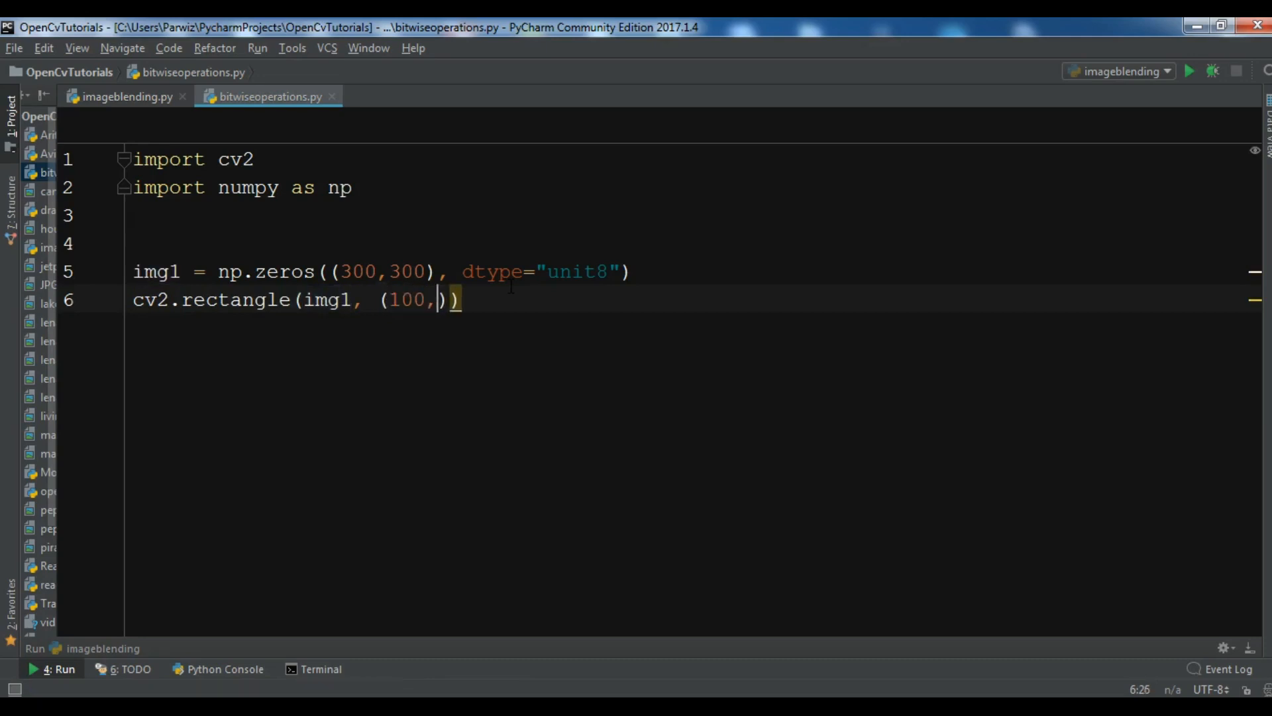
pyautogui.write('100')
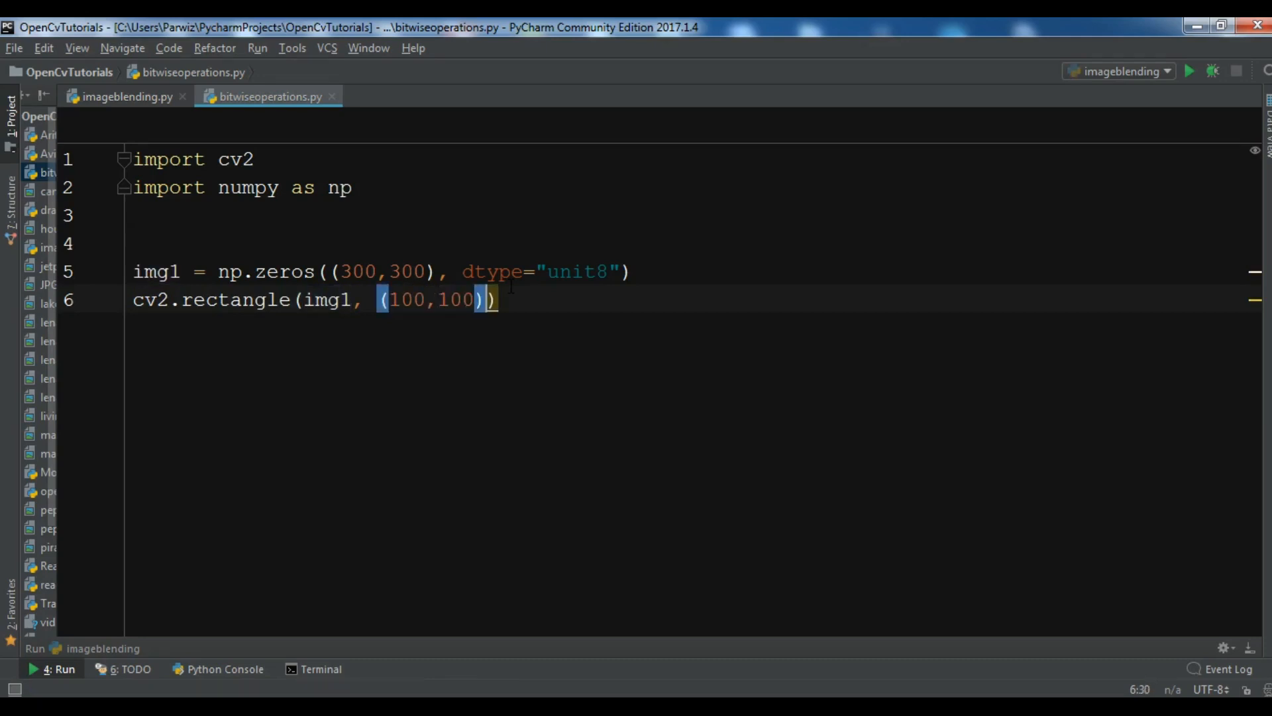
pyautogui.write(', (2')
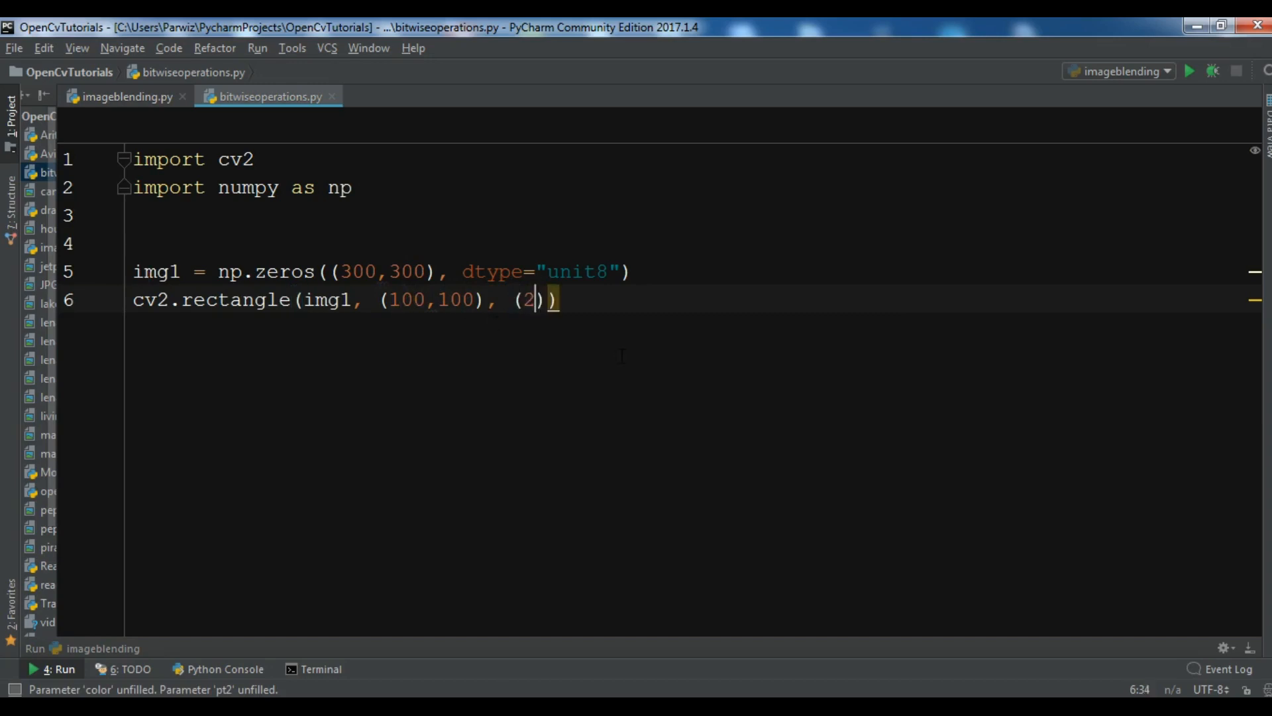
pyautogui.write('50,250')
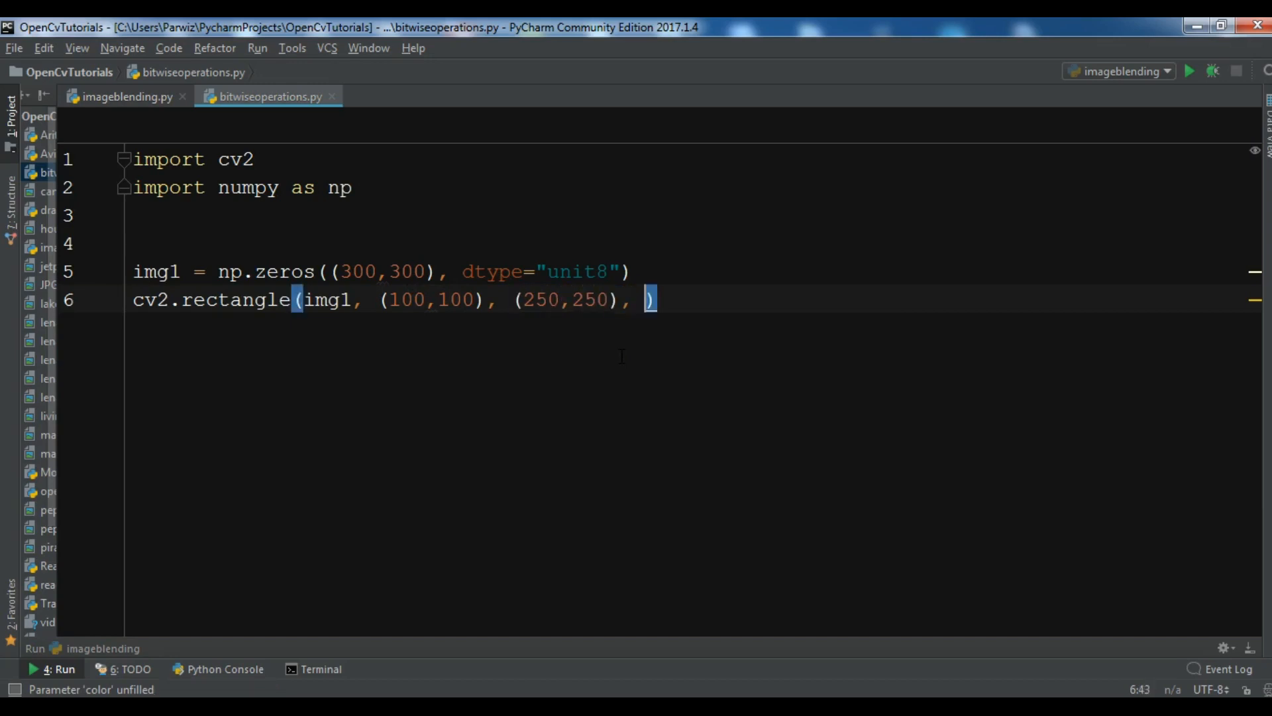
pyautogui.write('255,')
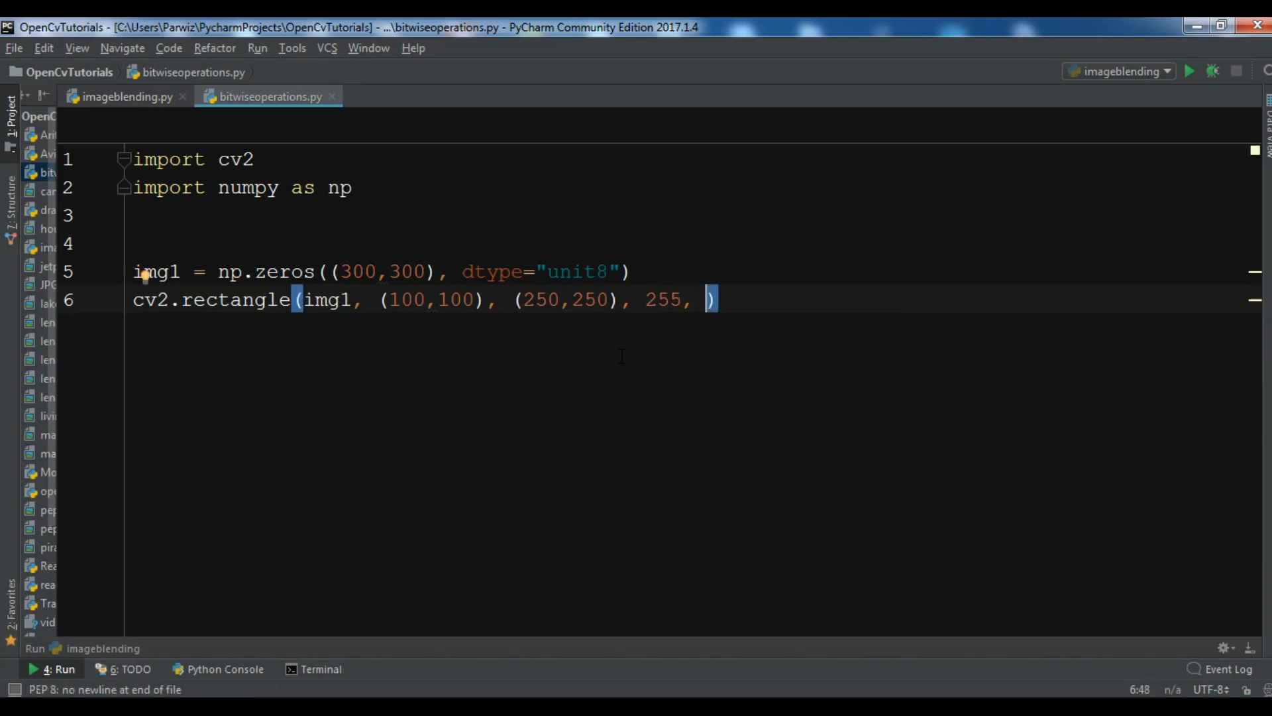
pyautogui.write('fi')
pyautogui.write('-1')
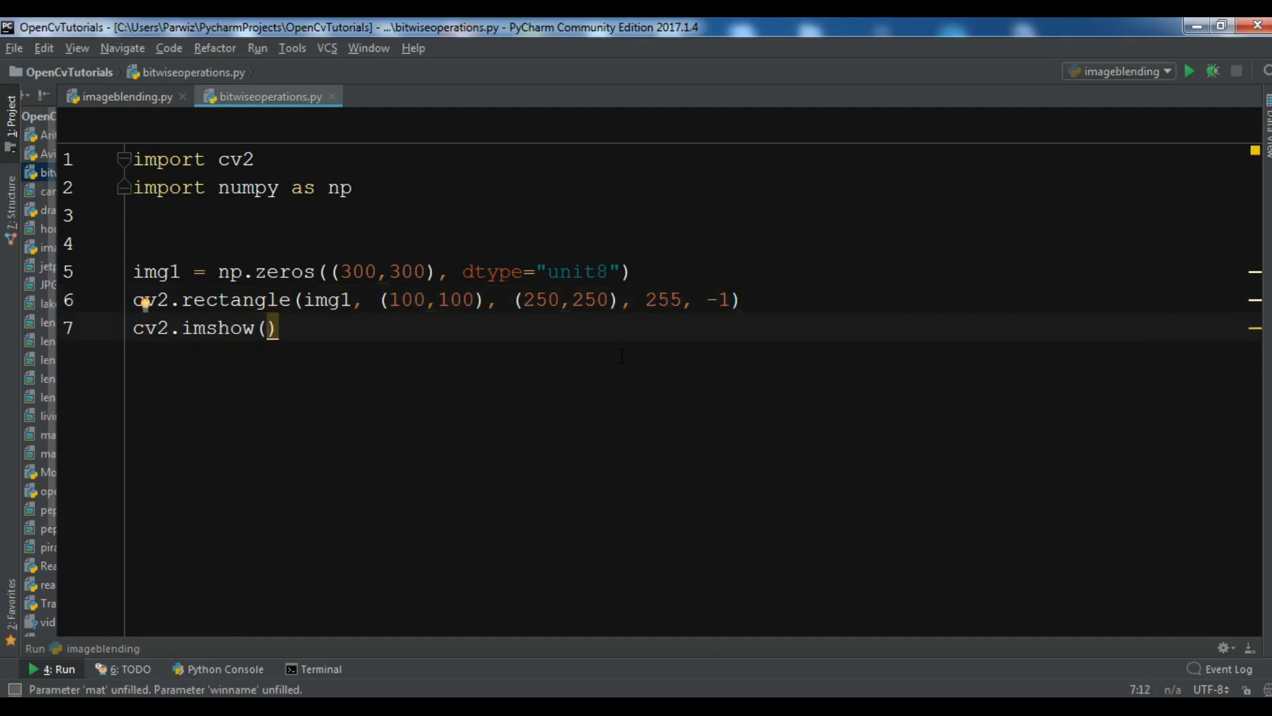
# Display img1 in a window titled "Image 1" with cv2.imshow
pyautogui.write('"Image "')
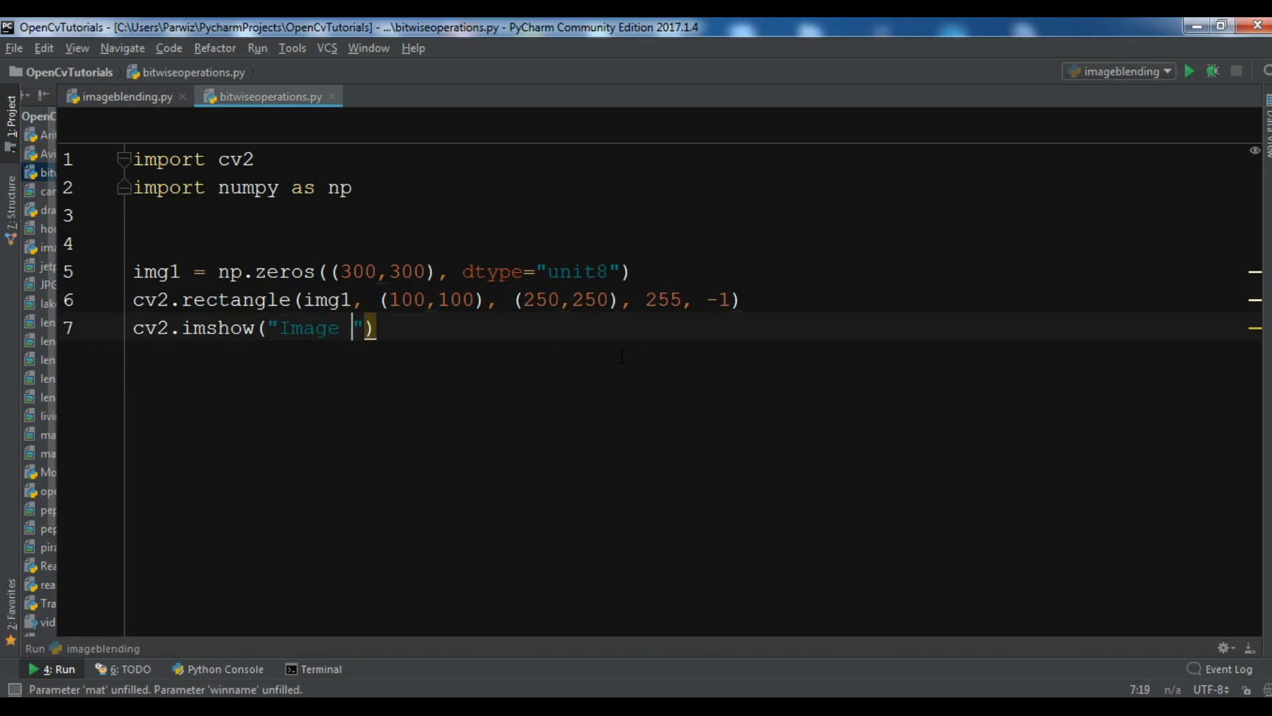
pyautogui.write('1')
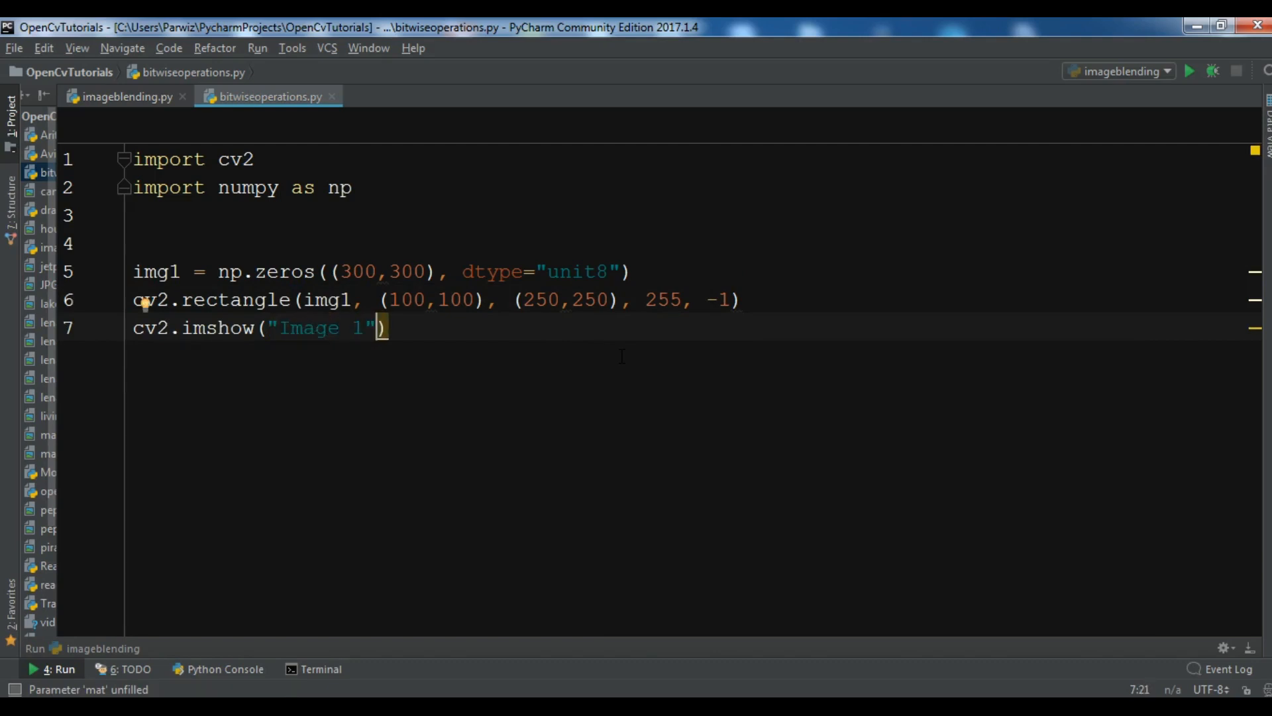
pyautogui.write(', img1')
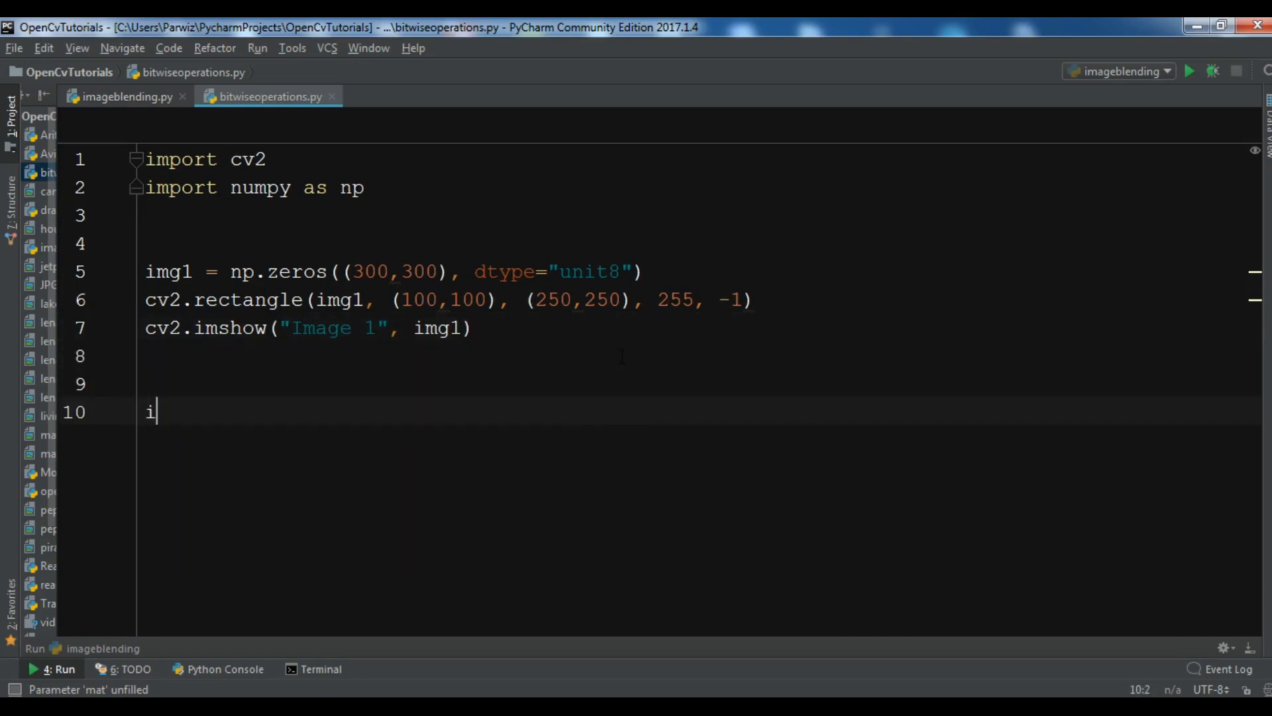
# Create img2 as a 300×300 np.zeros array with dtype "unit8"
pyautogui.write('mg2 =')
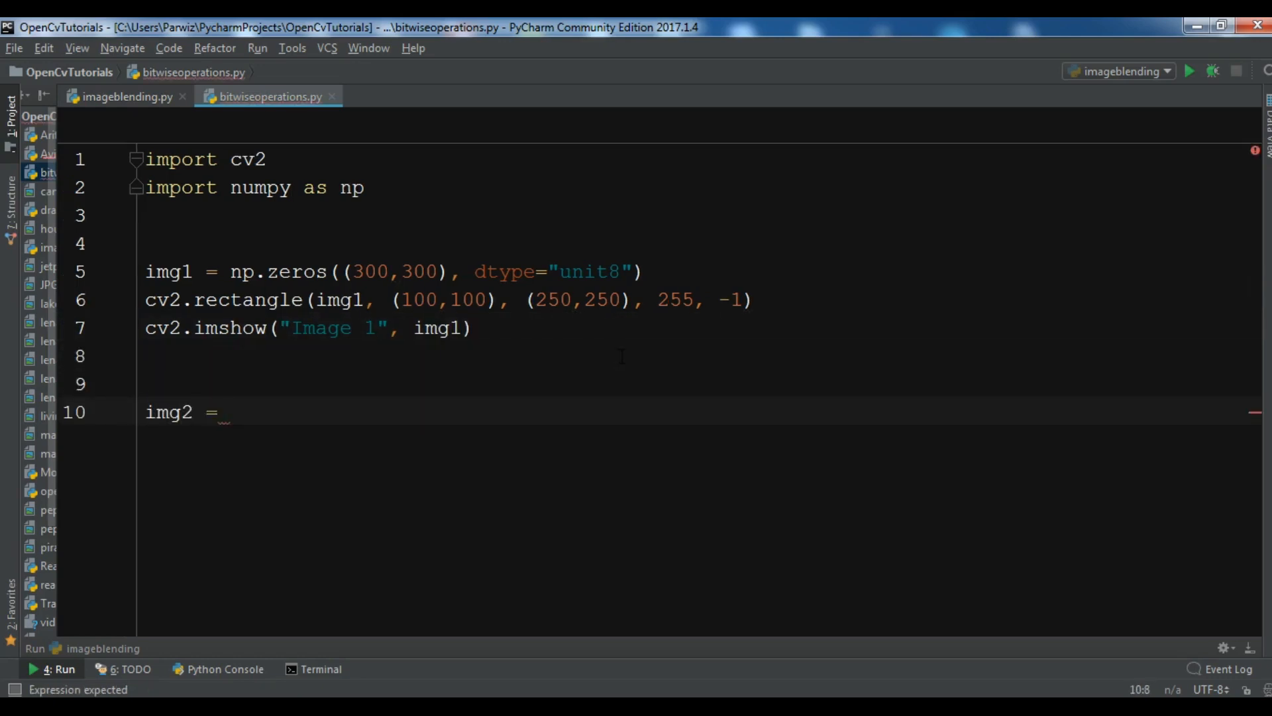
pyautogui.write('np.zeros(')
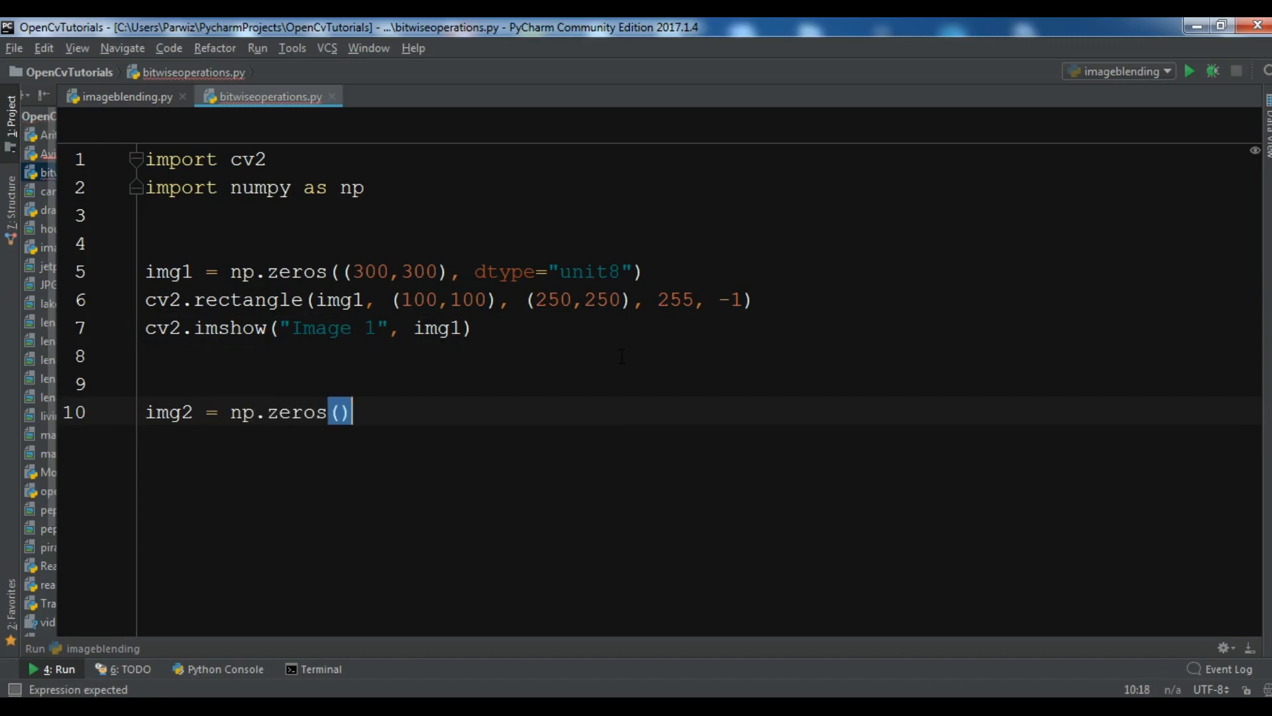
pyautogui.write('(300,')
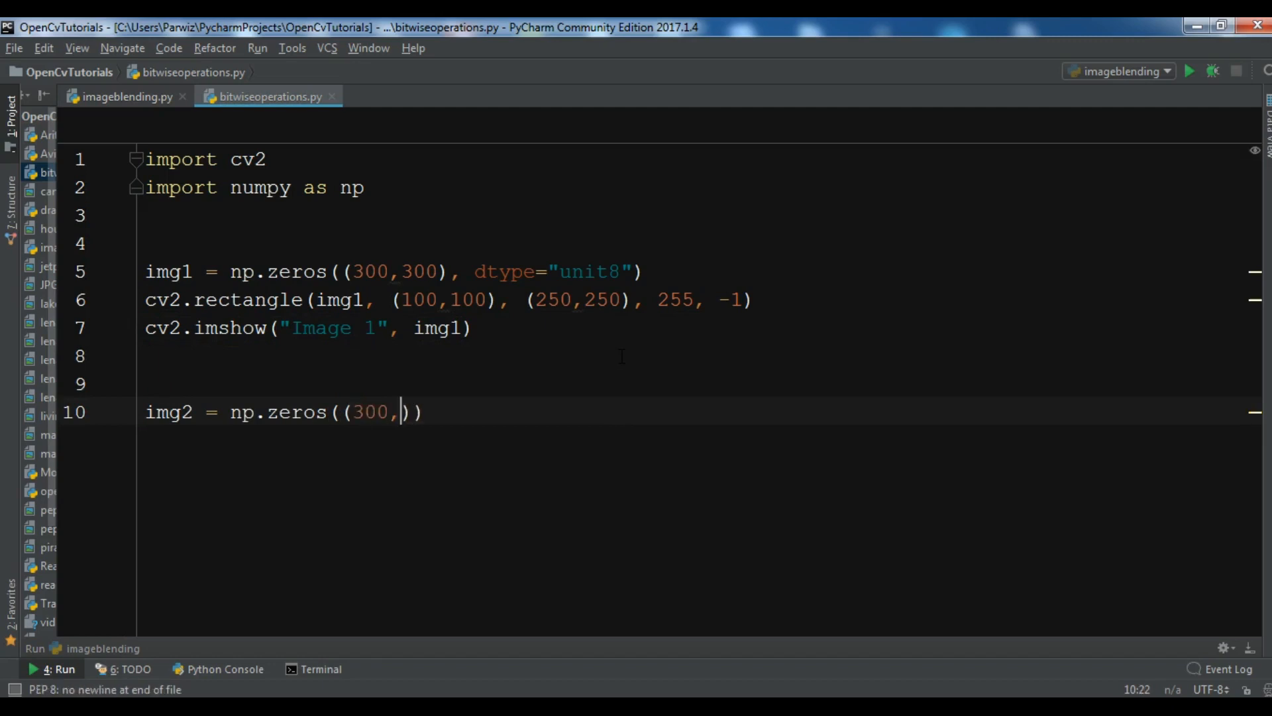
pyautogui.write('300')
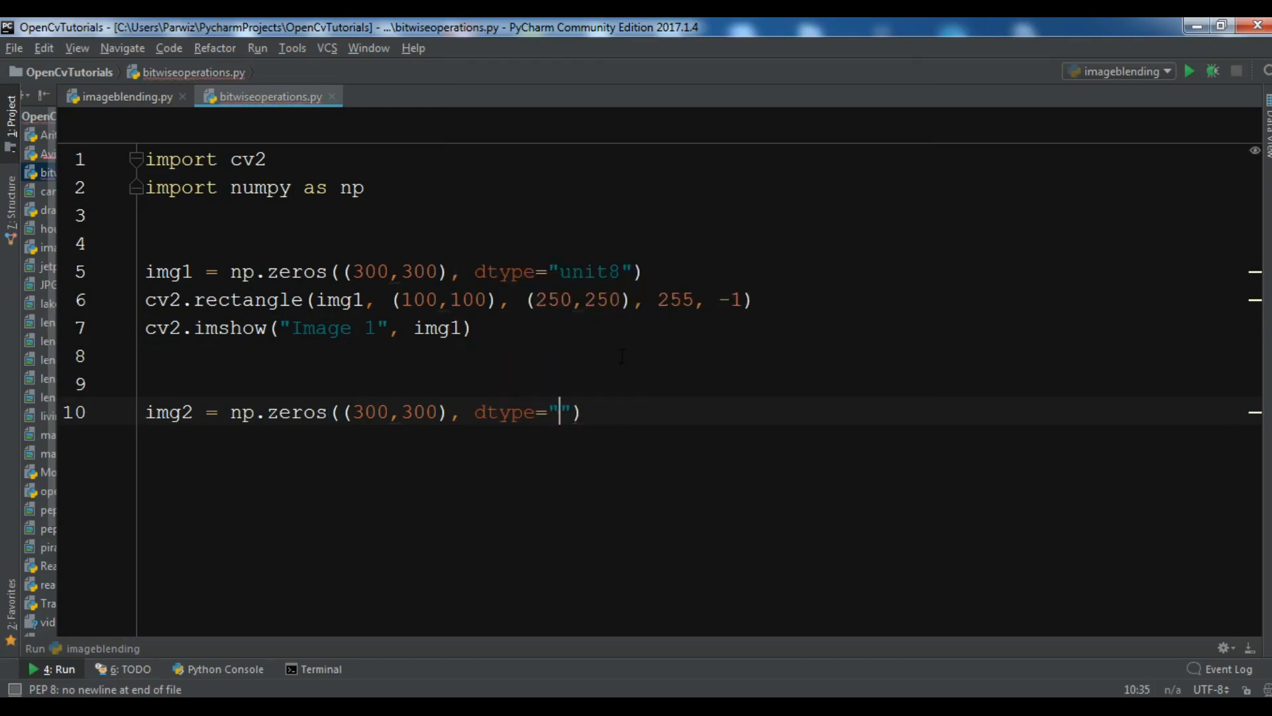
pyautogui.write('unit')
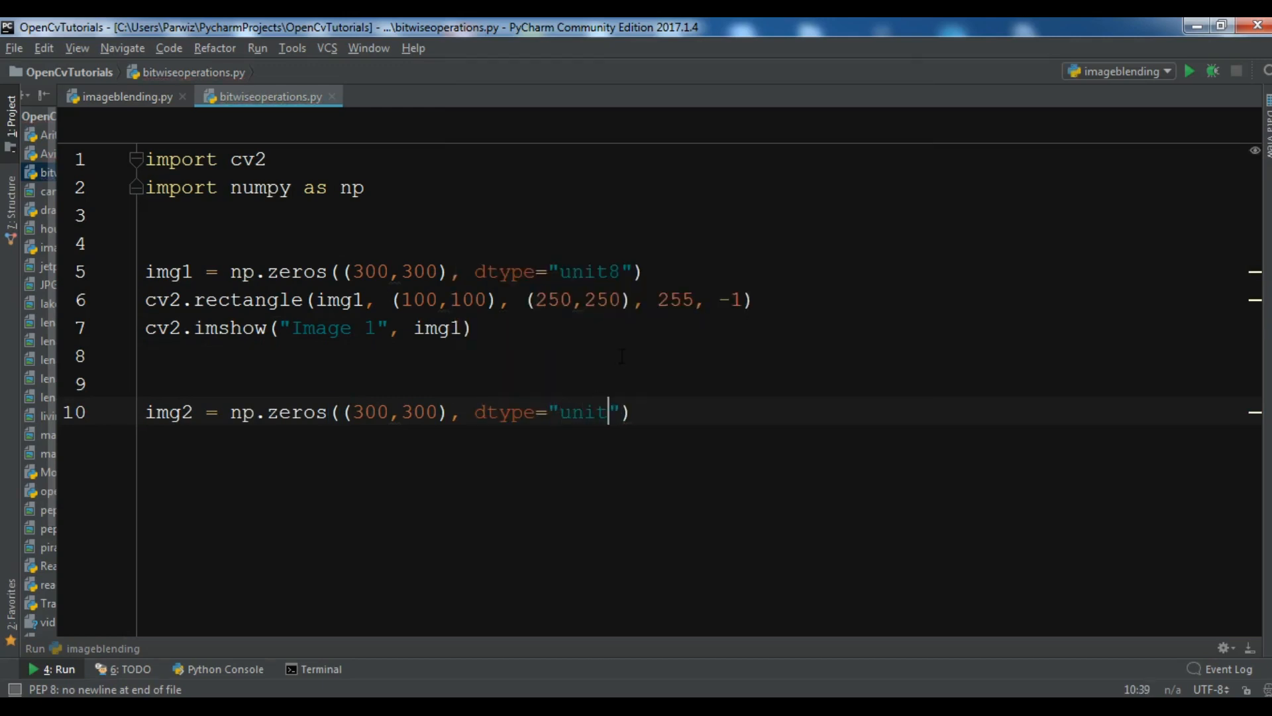
pyautogui.write('8')
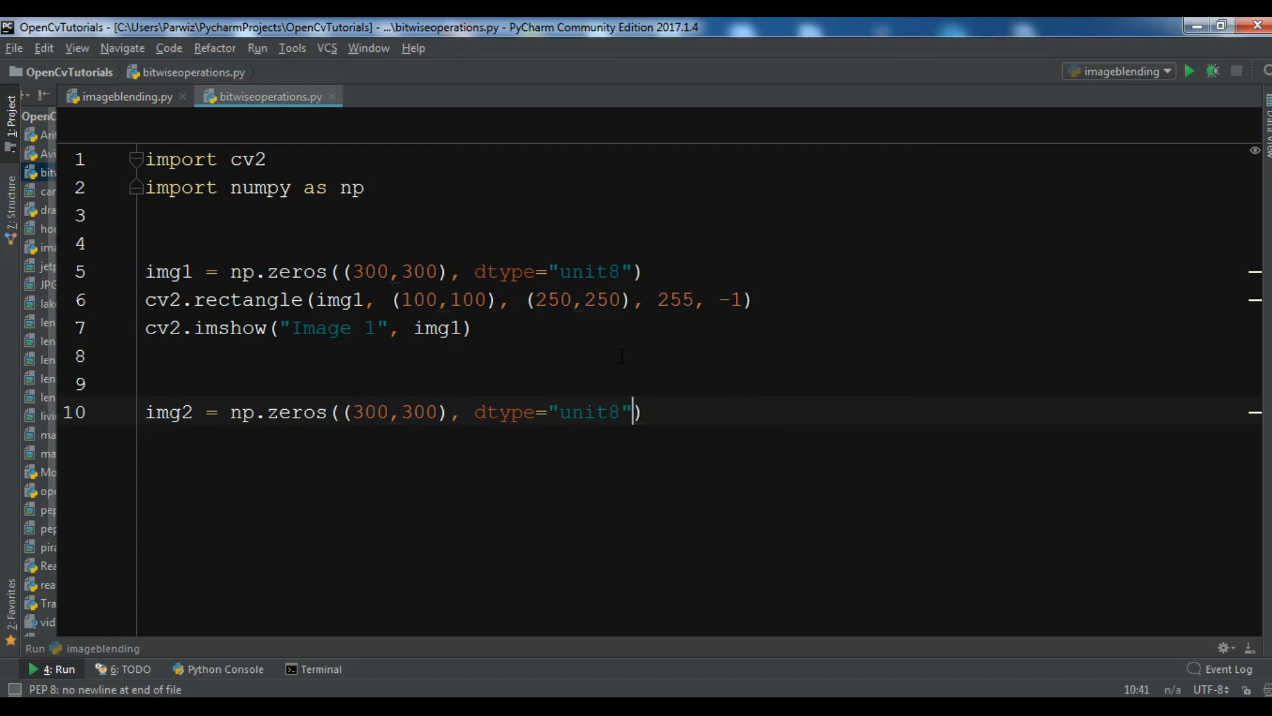
# Show img2 in a window titled "Image 2" and leave blank lines below
pyautogui.write('cv2.')
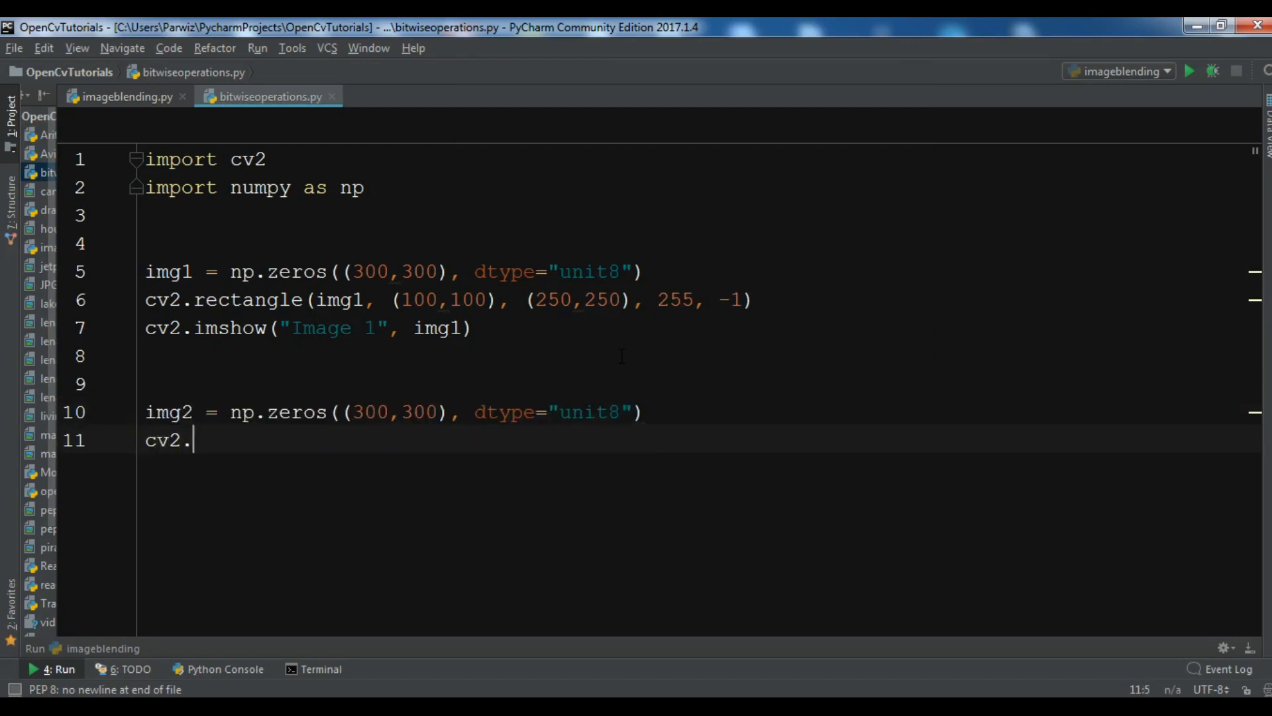
pyautogui.write('imshow(')
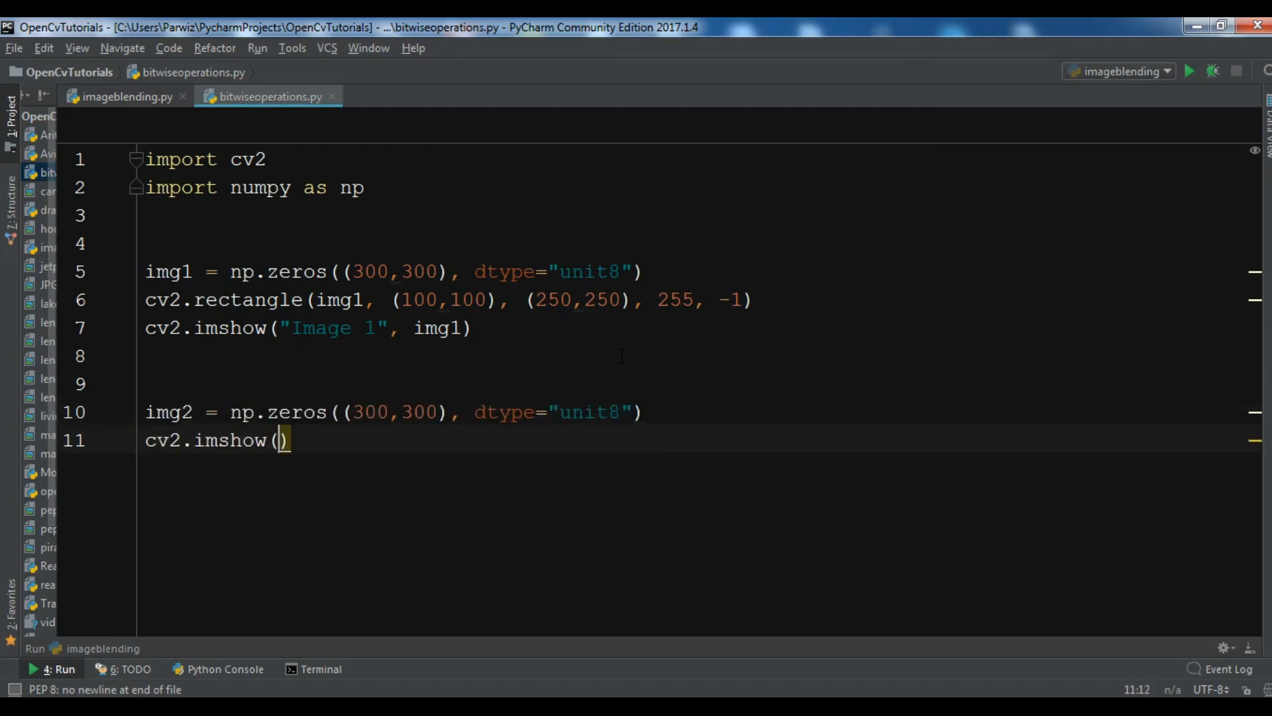
pyautogui.write('"Image 2"')
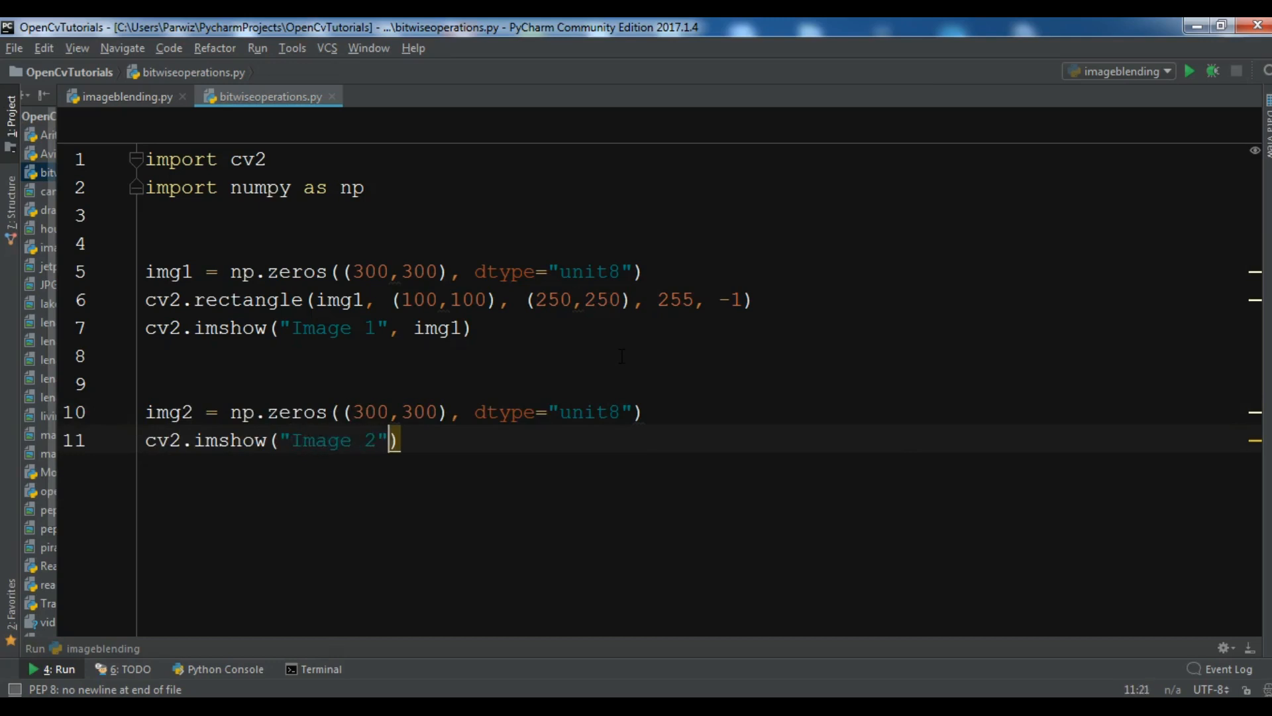
pyautogui.write('", "')
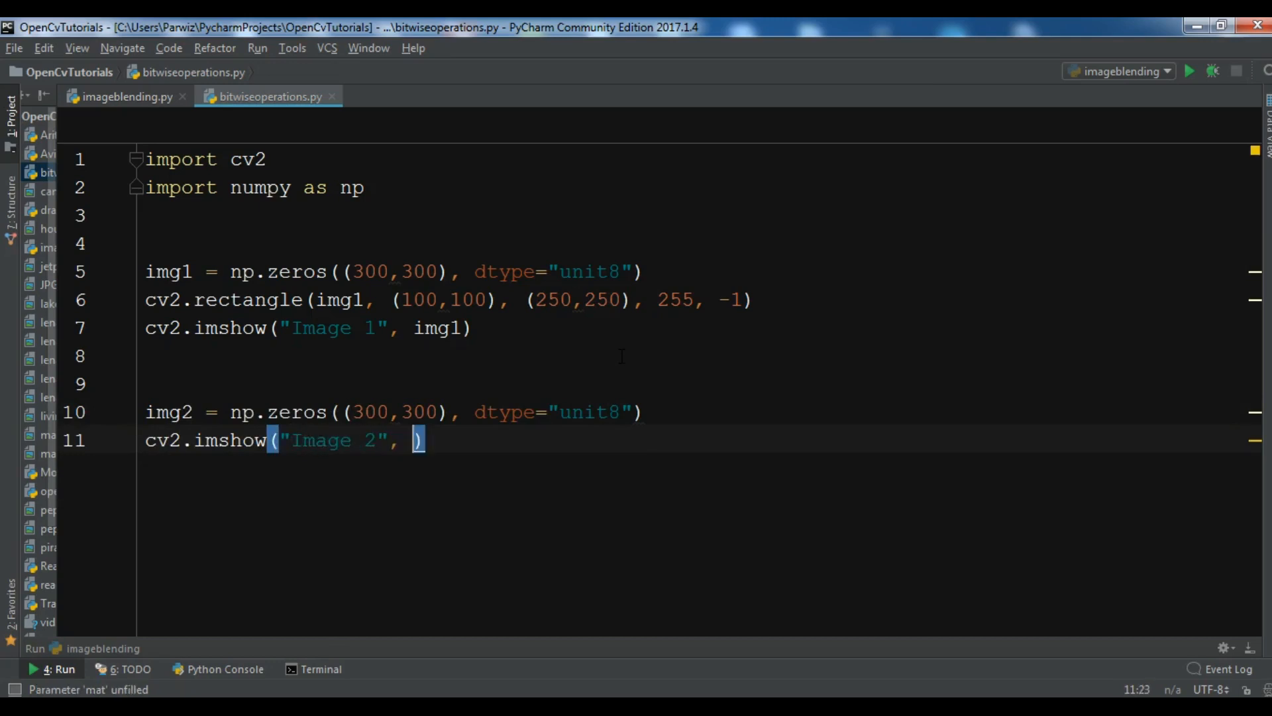
pyautogui.write('img2')
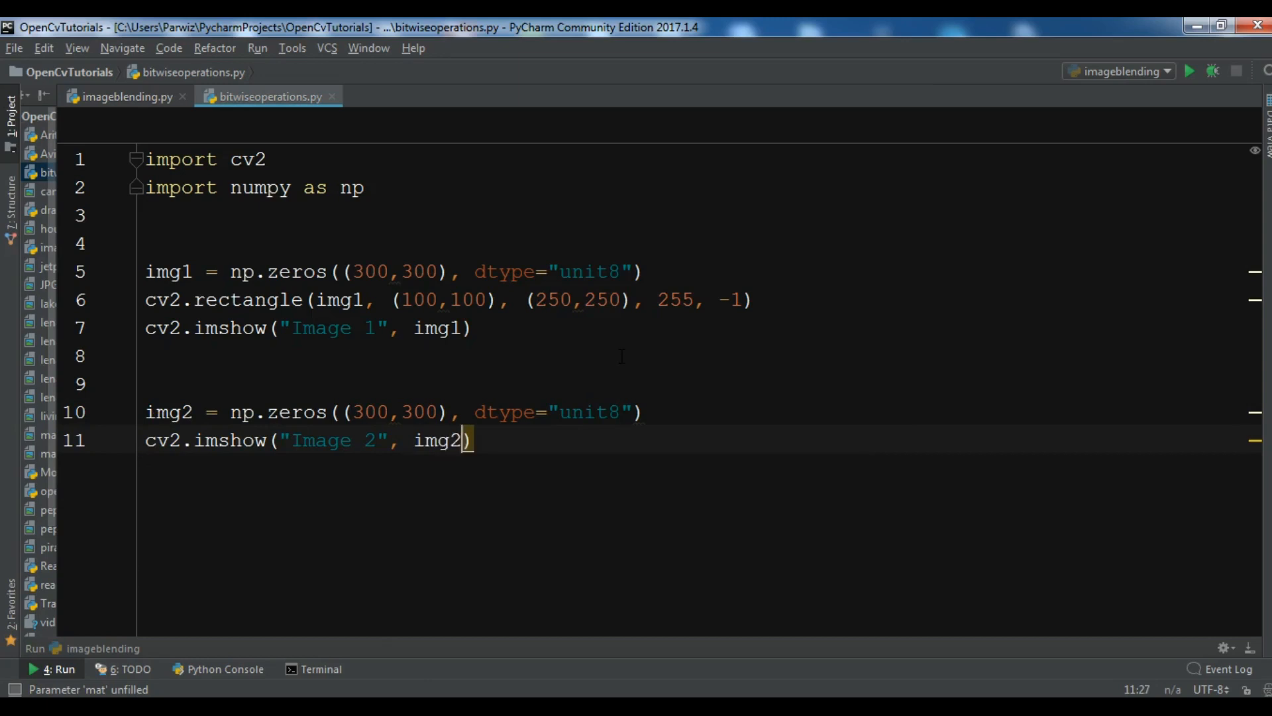
pyautogui.press('enter')
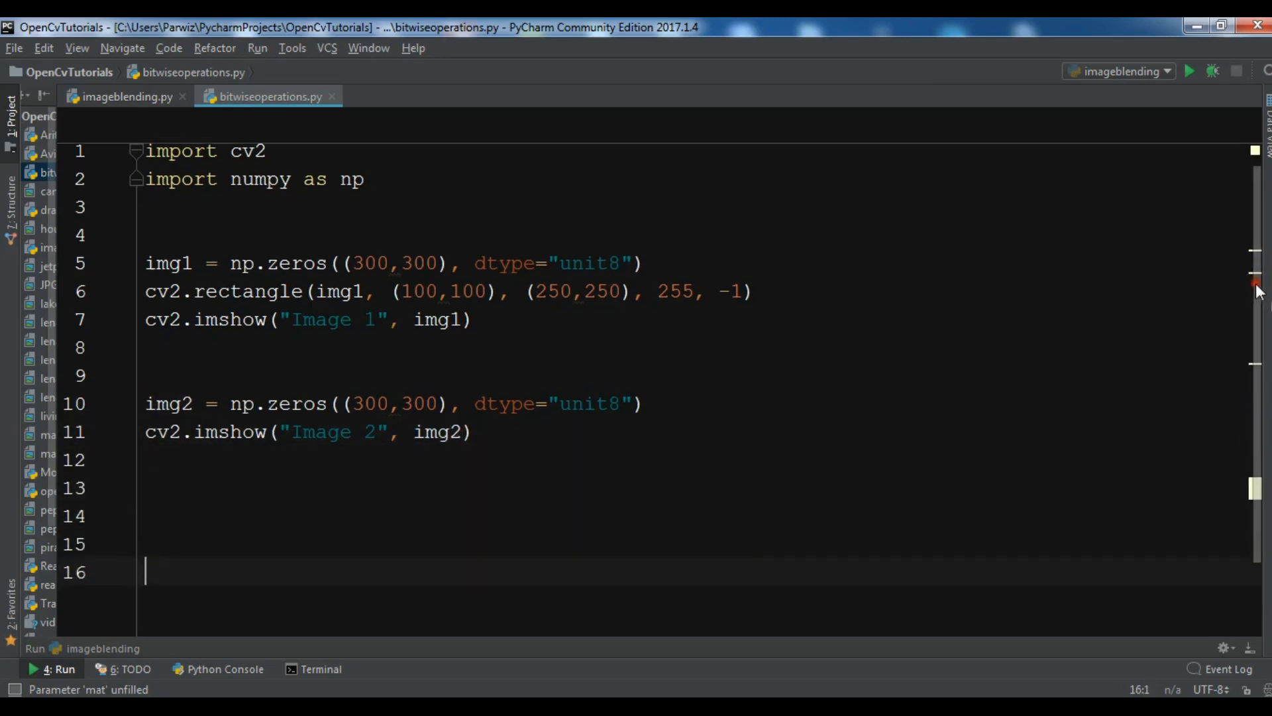
# End the script with cv2.waitKey(0) and cv2.destroyAllWindows()
pyautogui.write('cv2.')
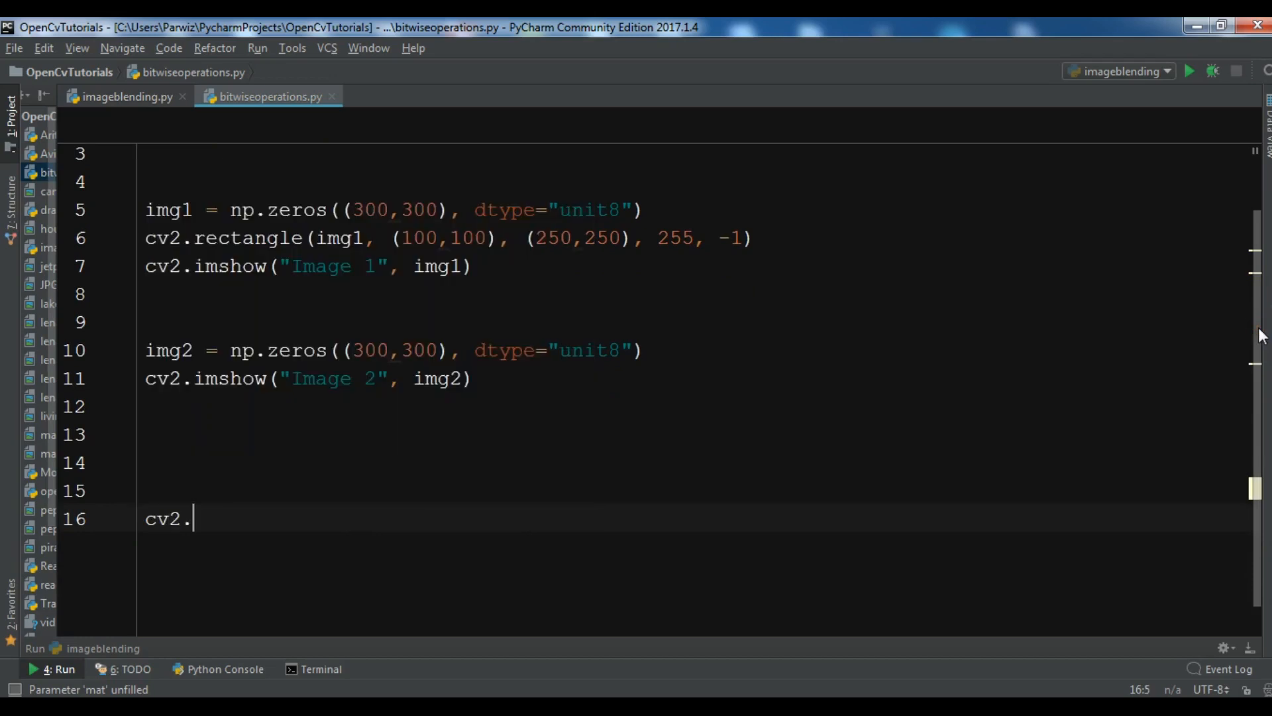
pyautogui.write('waitKey')
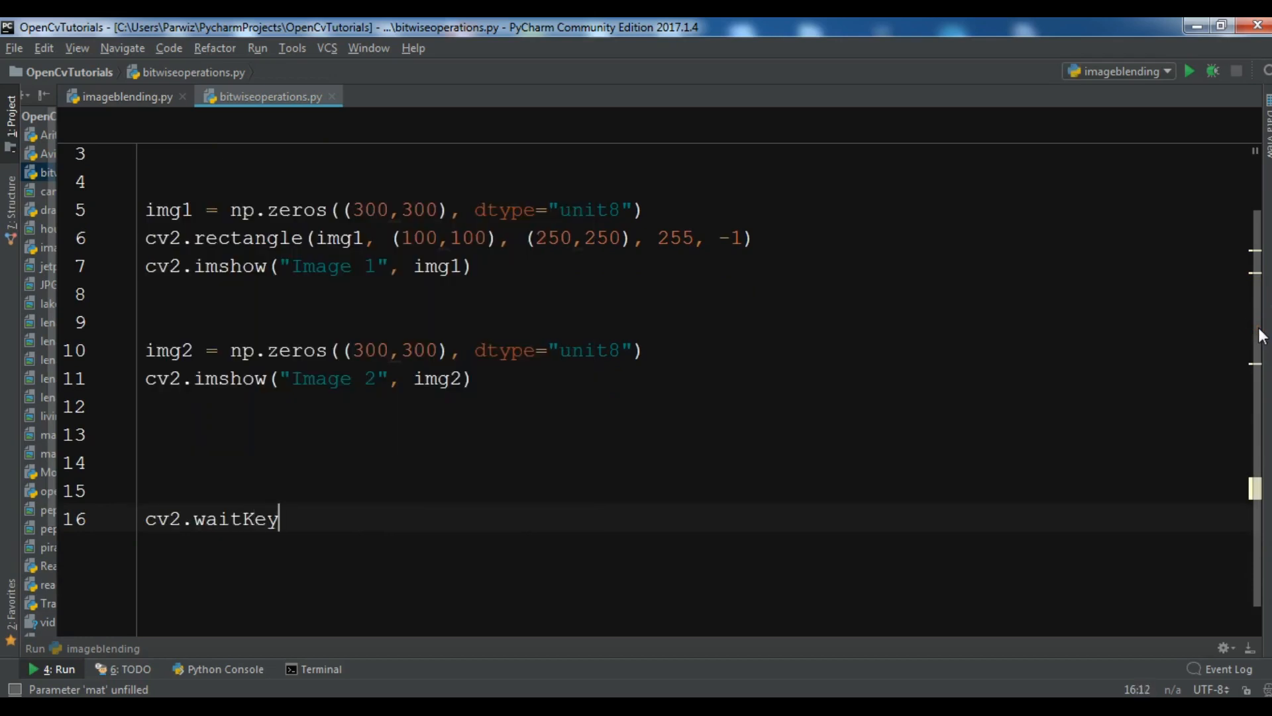
pyautogui.write('(0)')
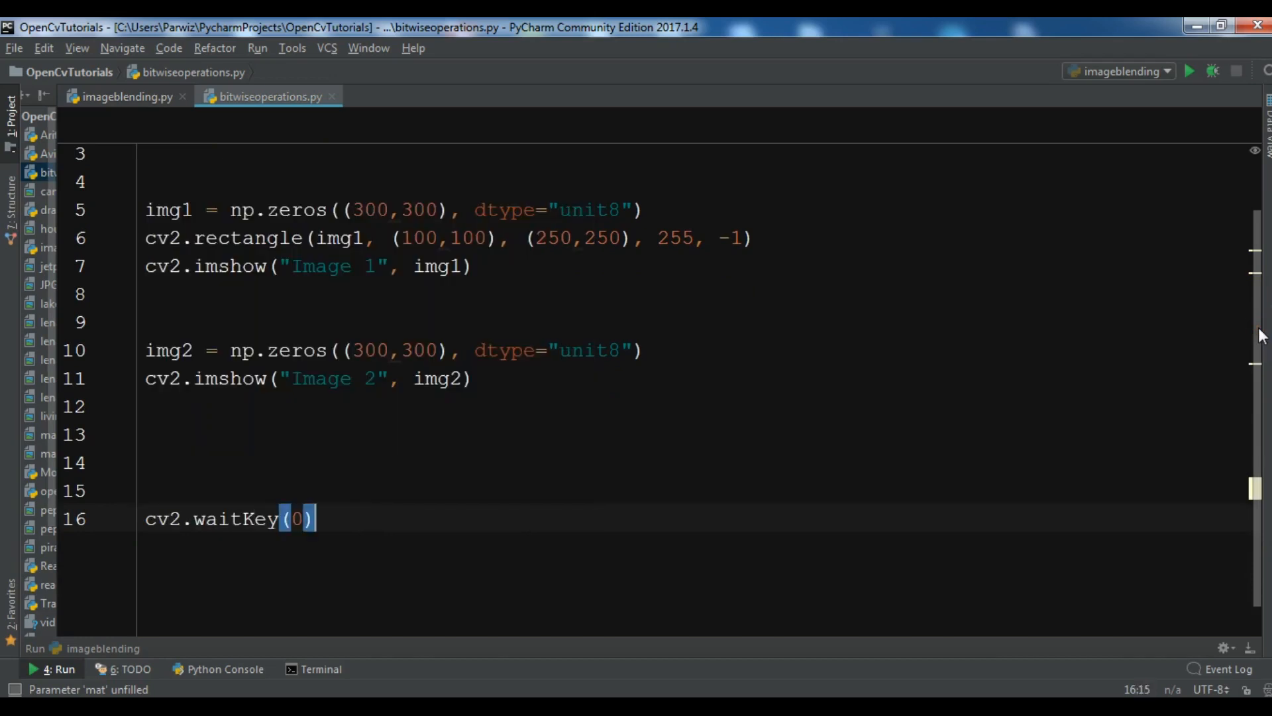
pyautogui.write('cv2.destr')
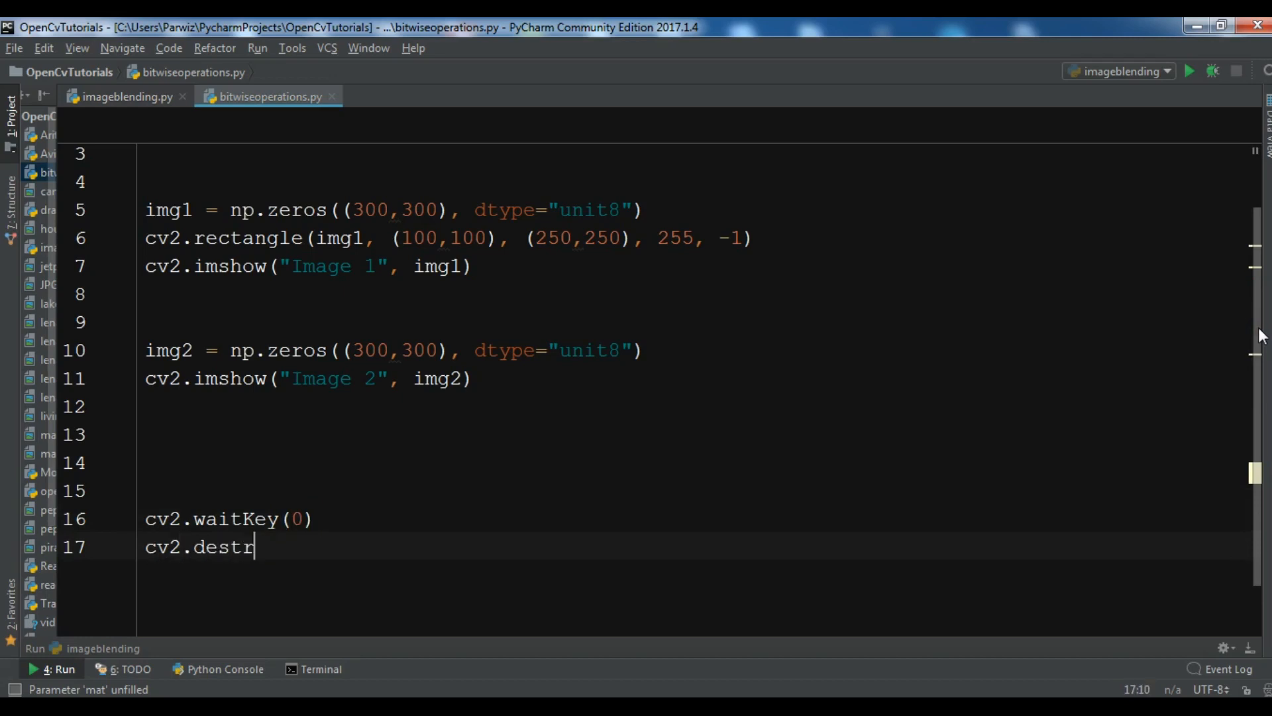
pyautogui.write('oyAllWin')
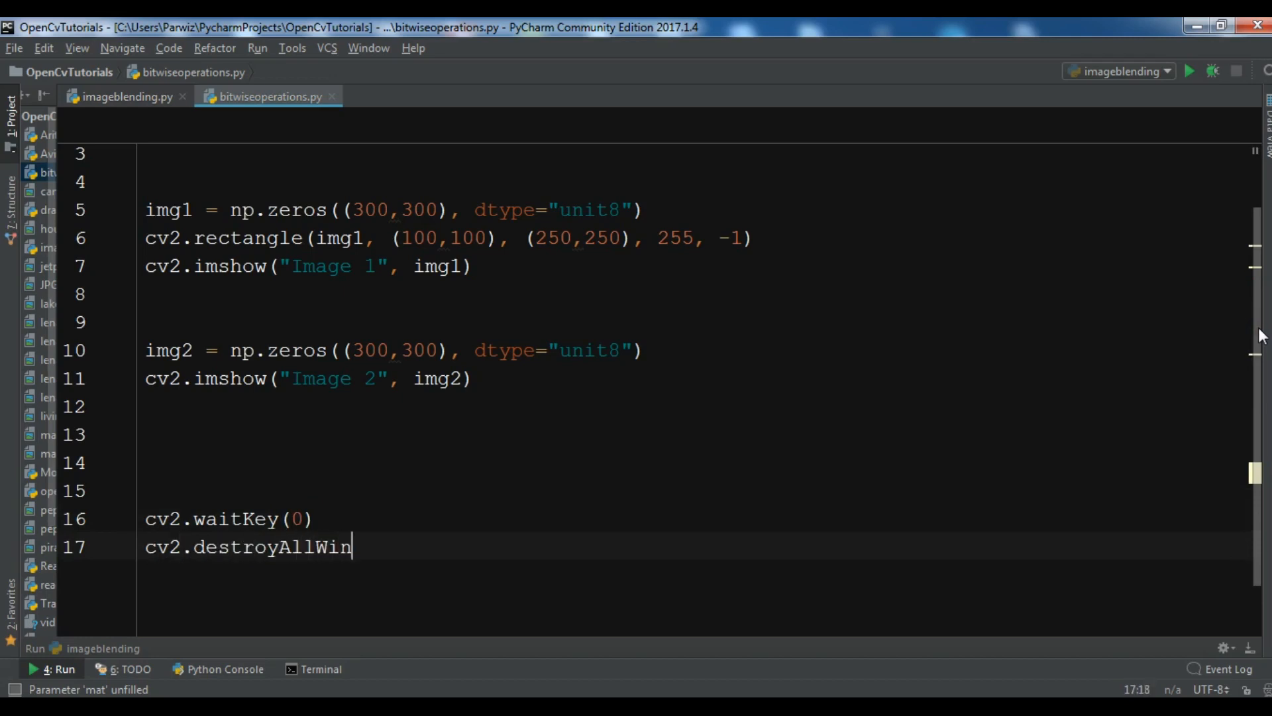
pyautogui.write('dows()')
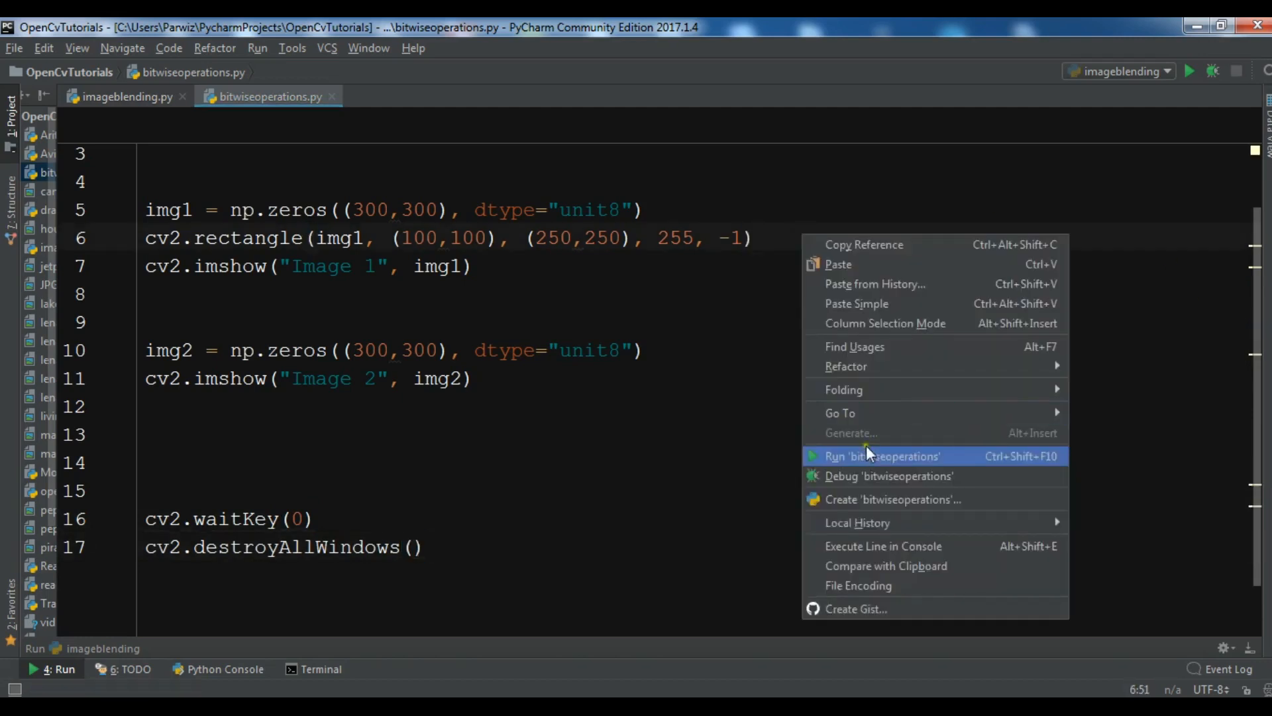
# Run bitwiseoperations, see the unit8 TypeError, and correct dtype to "uint8" on lines 5 and 10
pyautogui.click(880, 455)
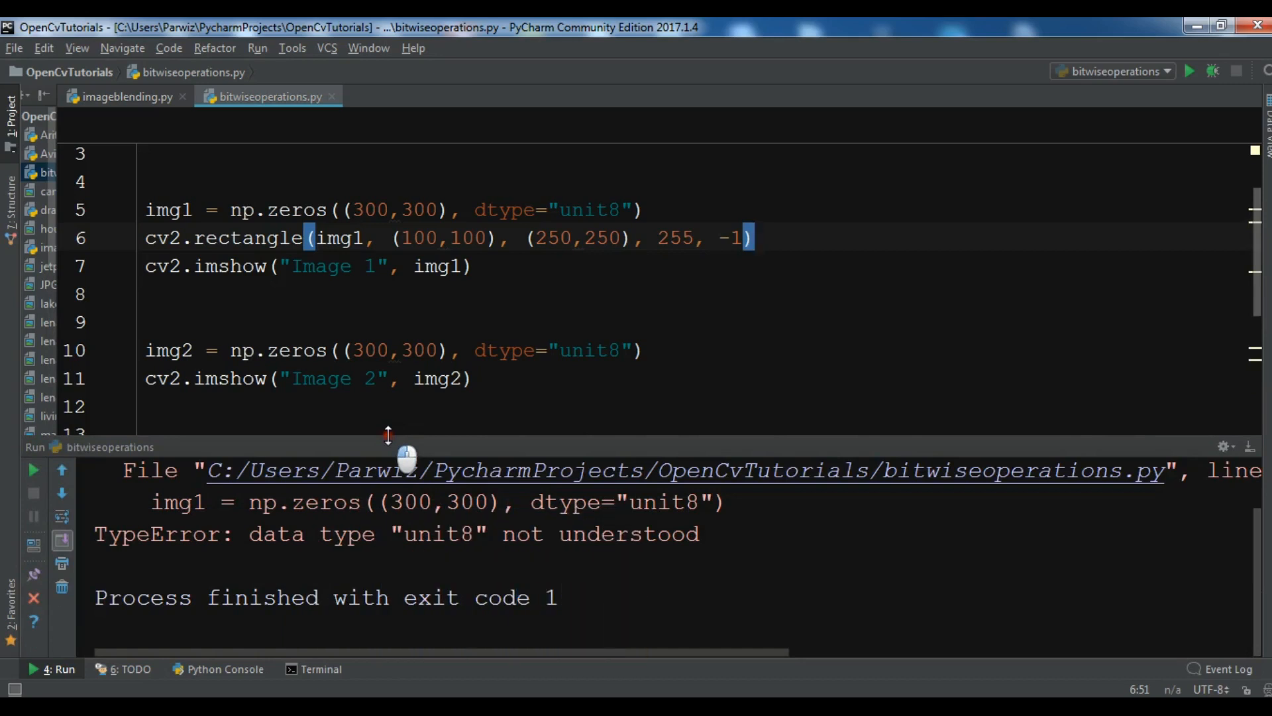
pyautogui.moveTo(388, 435); pyautogui.dragTo(394, 508)
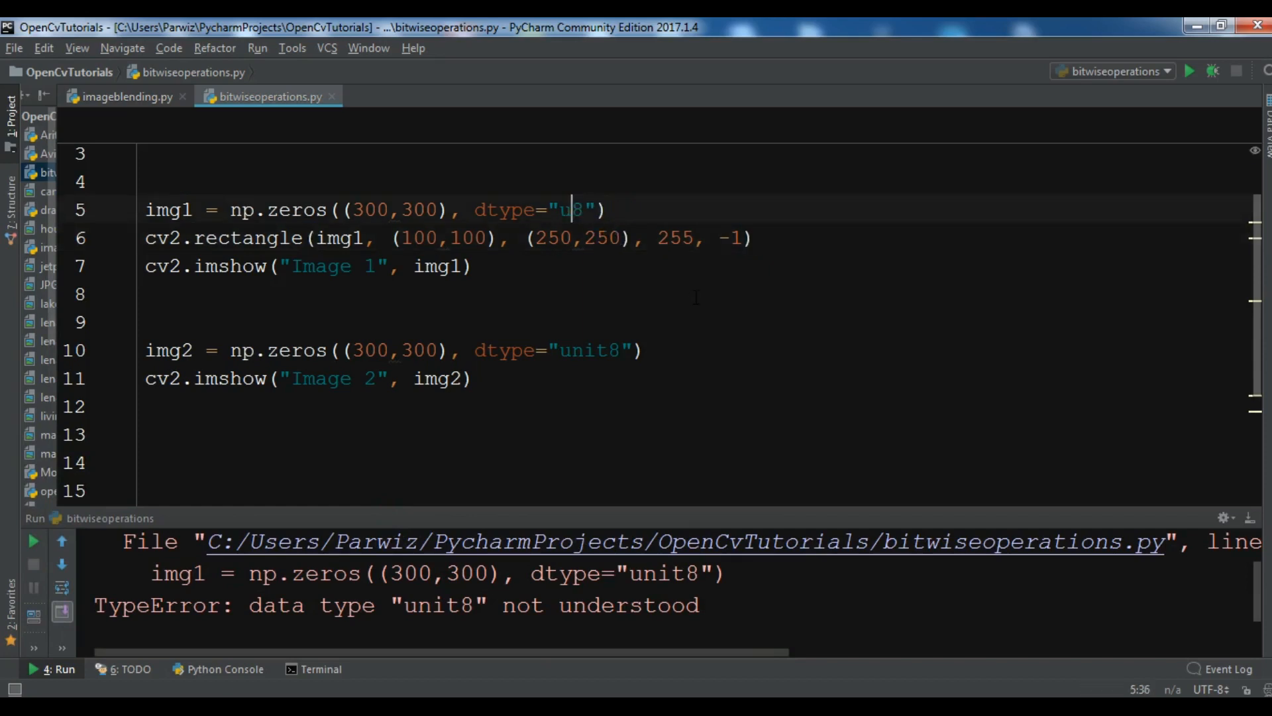
pyautogui.write('int')
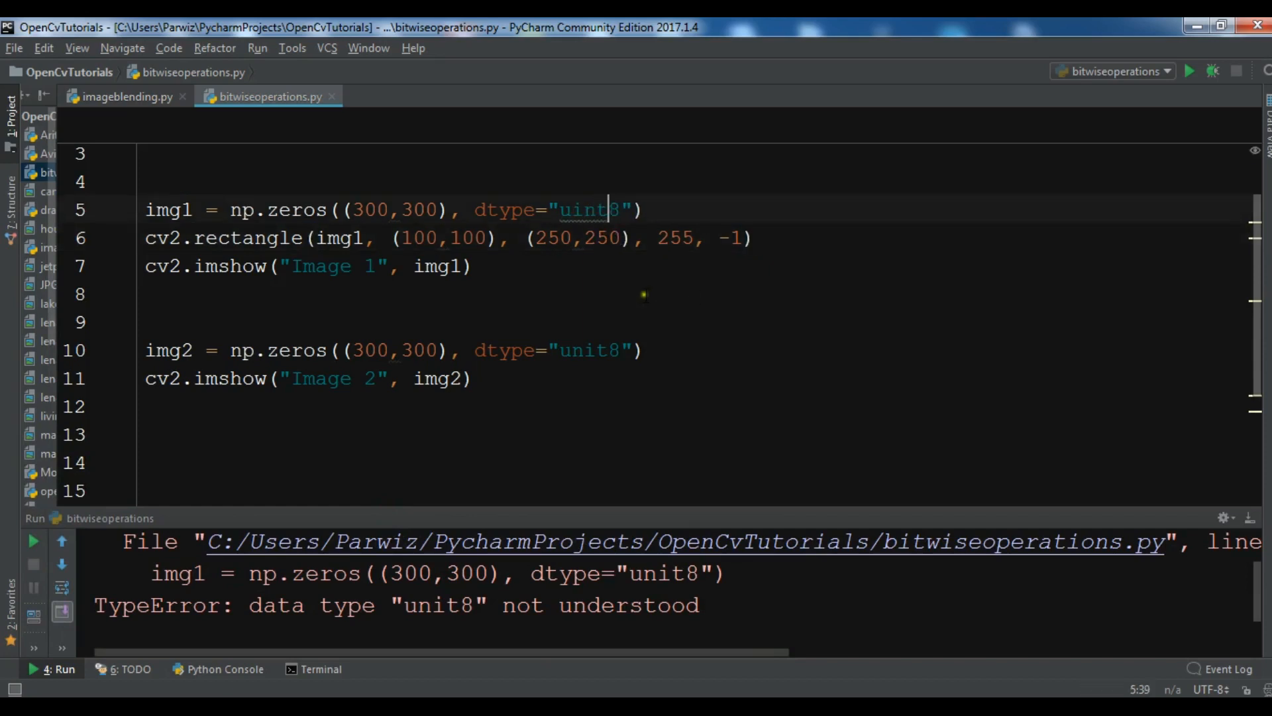
pyautogui.doubleClick(587, 210)
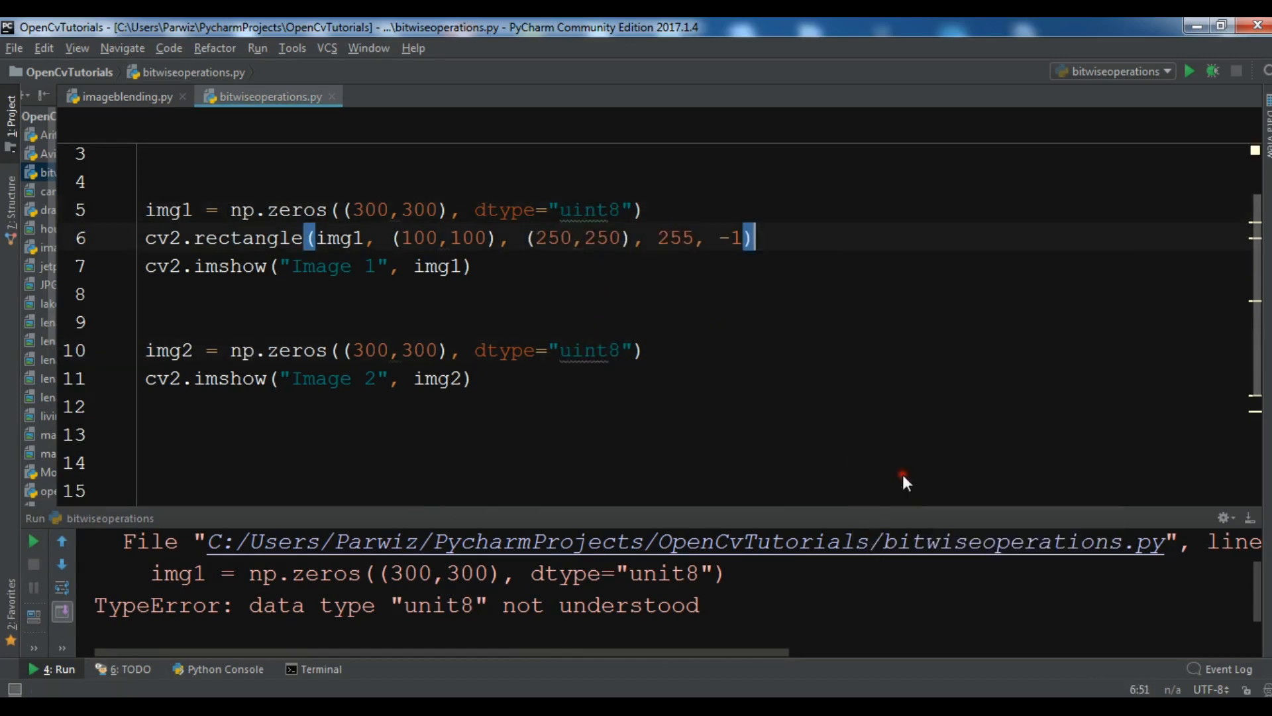
# Rerun the script to see the white square and black Image 2, then close the windows
pyautogui.click(1190, 70)
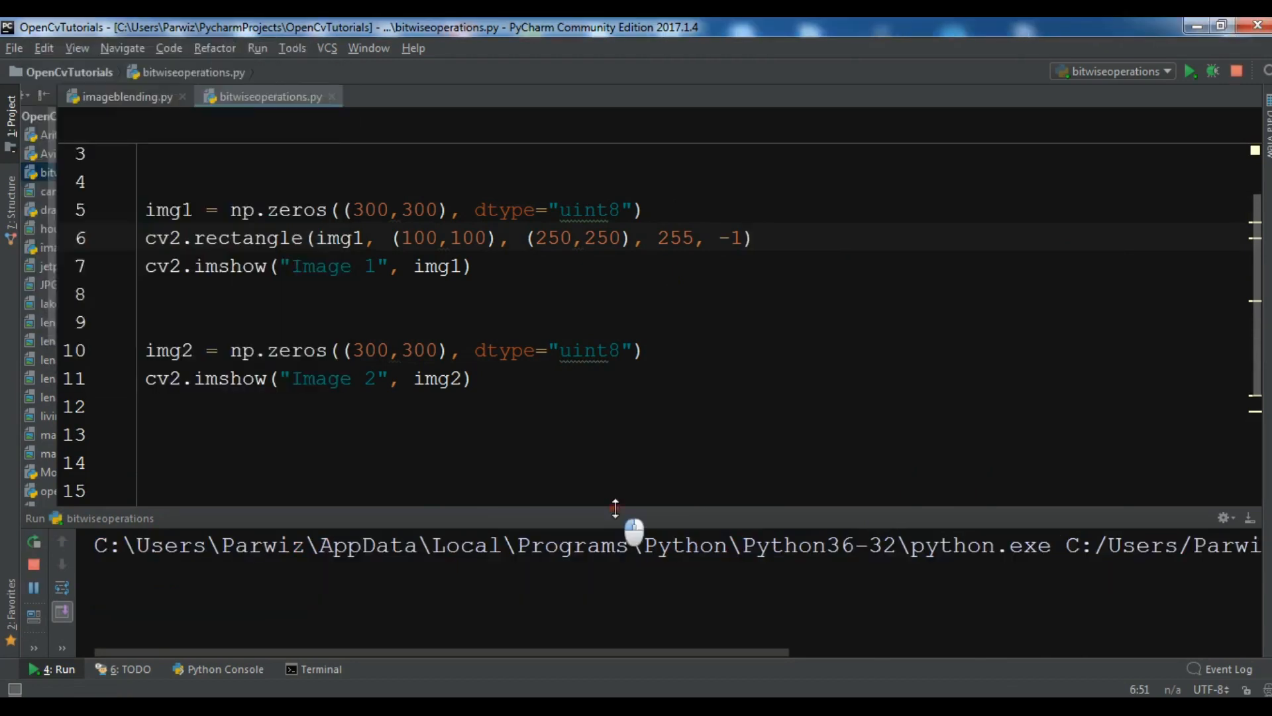
pyautogui.click(1191, 72)
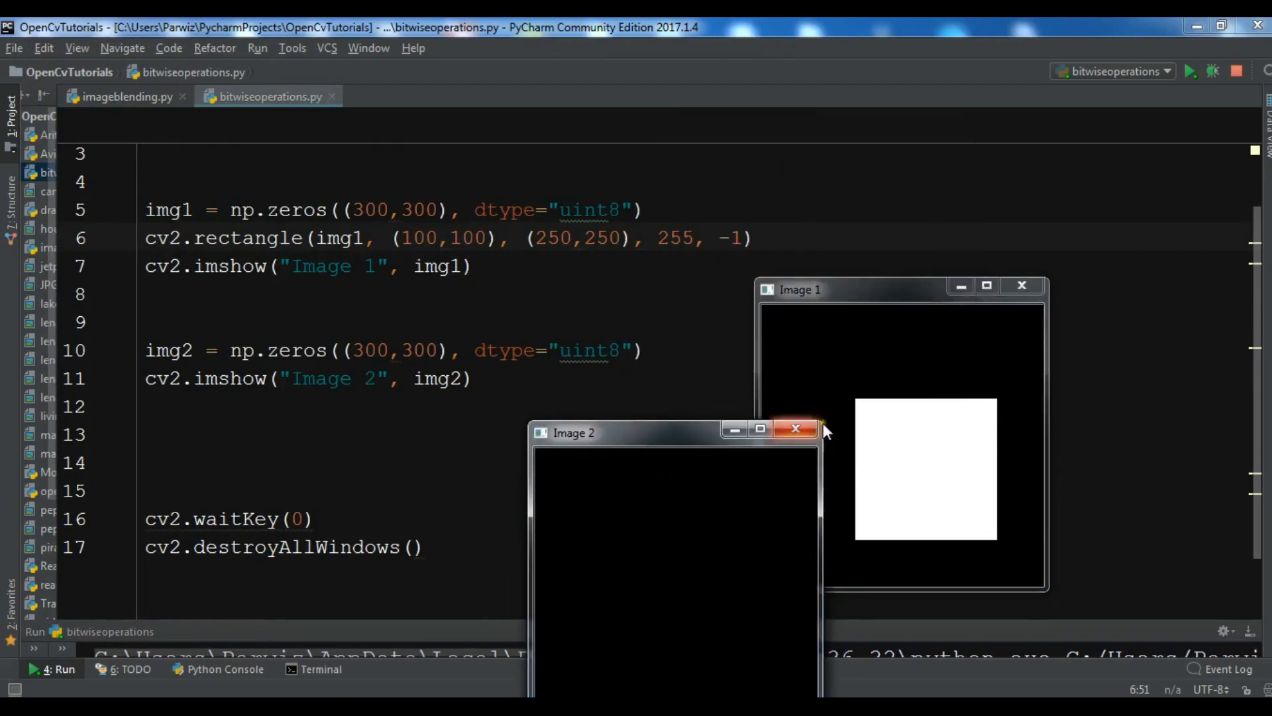
pyautogui.click(794, 430)
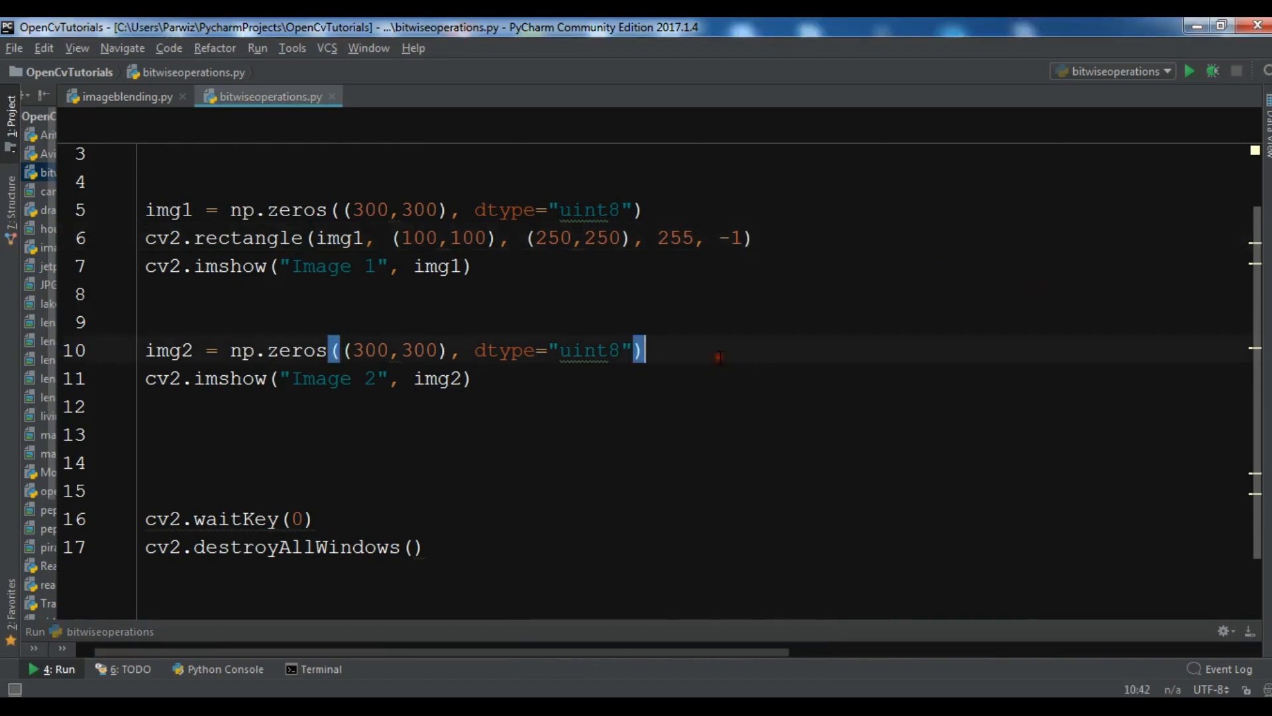
# Add cv2.circle(img2, (150,150), 90, -1) to draw a filled circle at the centre of img2
pyautogui.write('cv2')
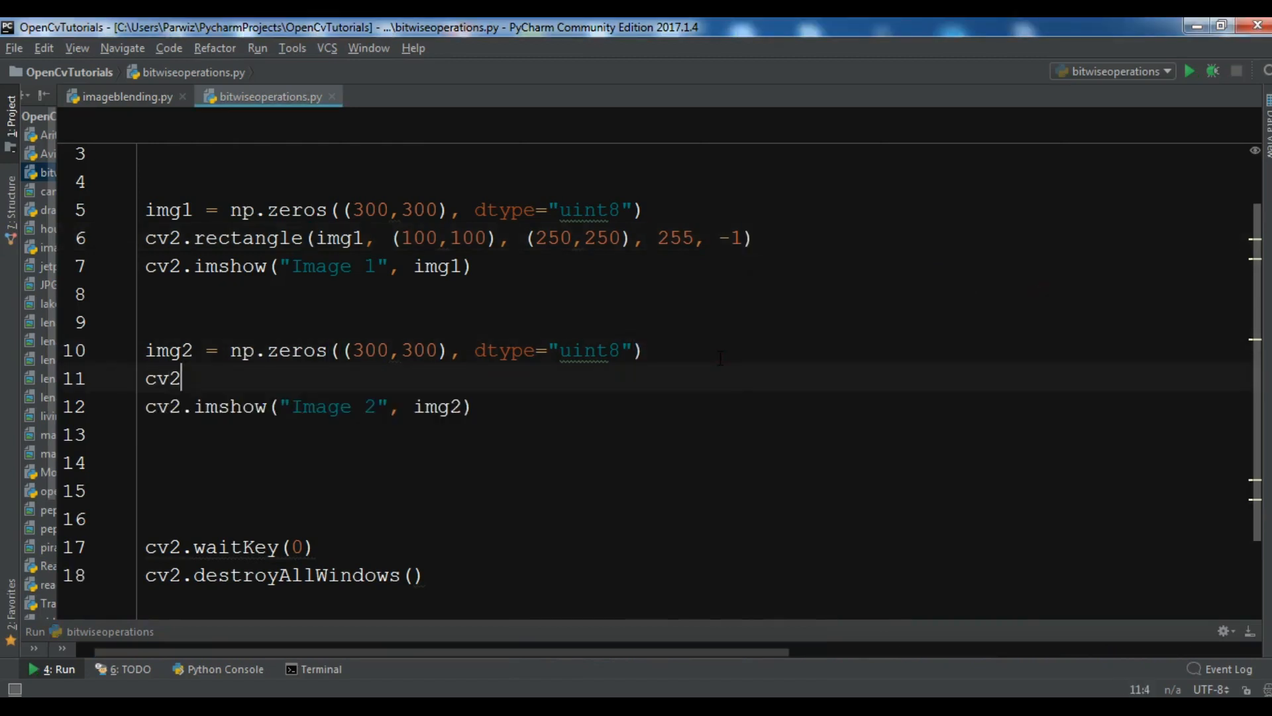
pyautogui.write('.circl')
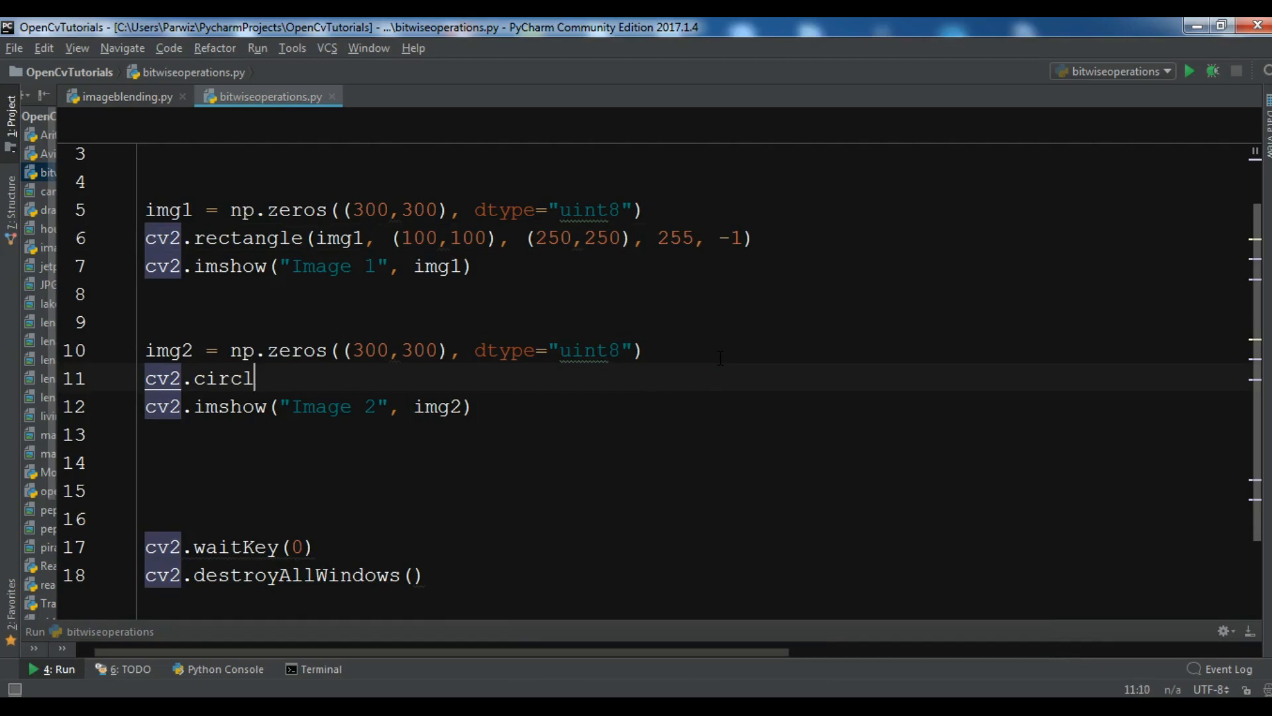
pyautogui.write('e()')
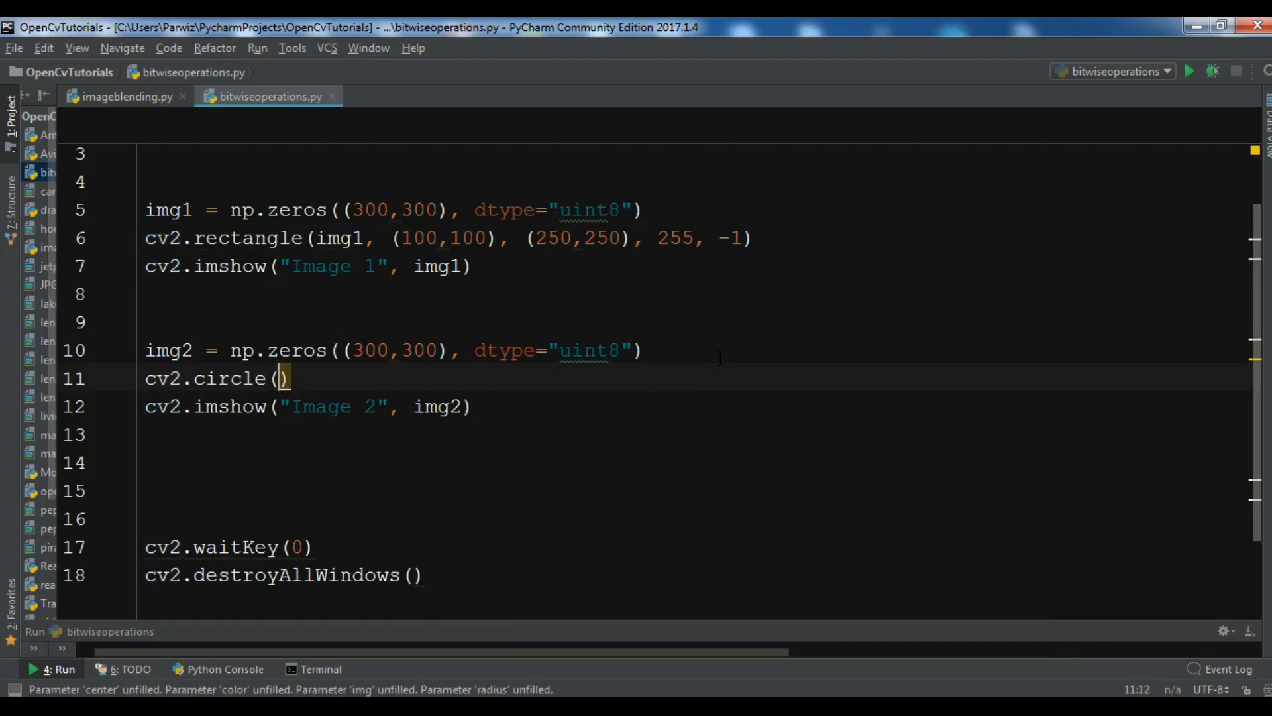
pyautogui.write('img2,')
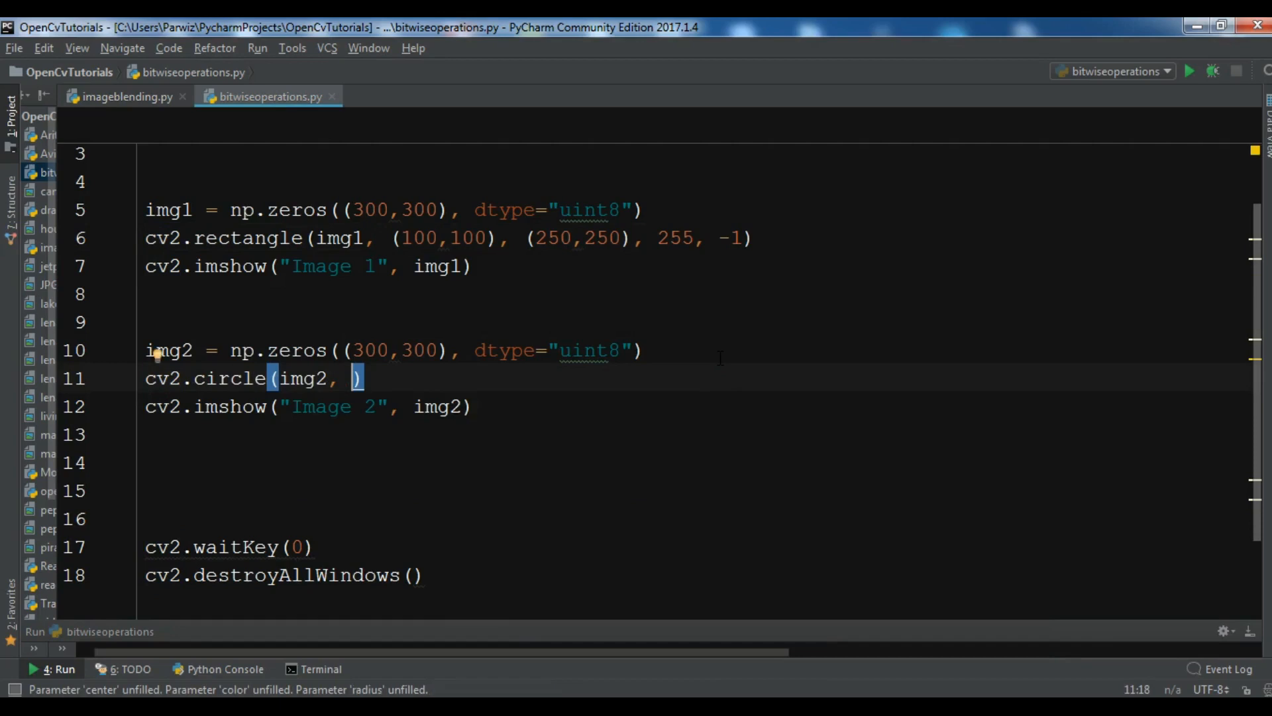
pyautogui.write('(150,150')
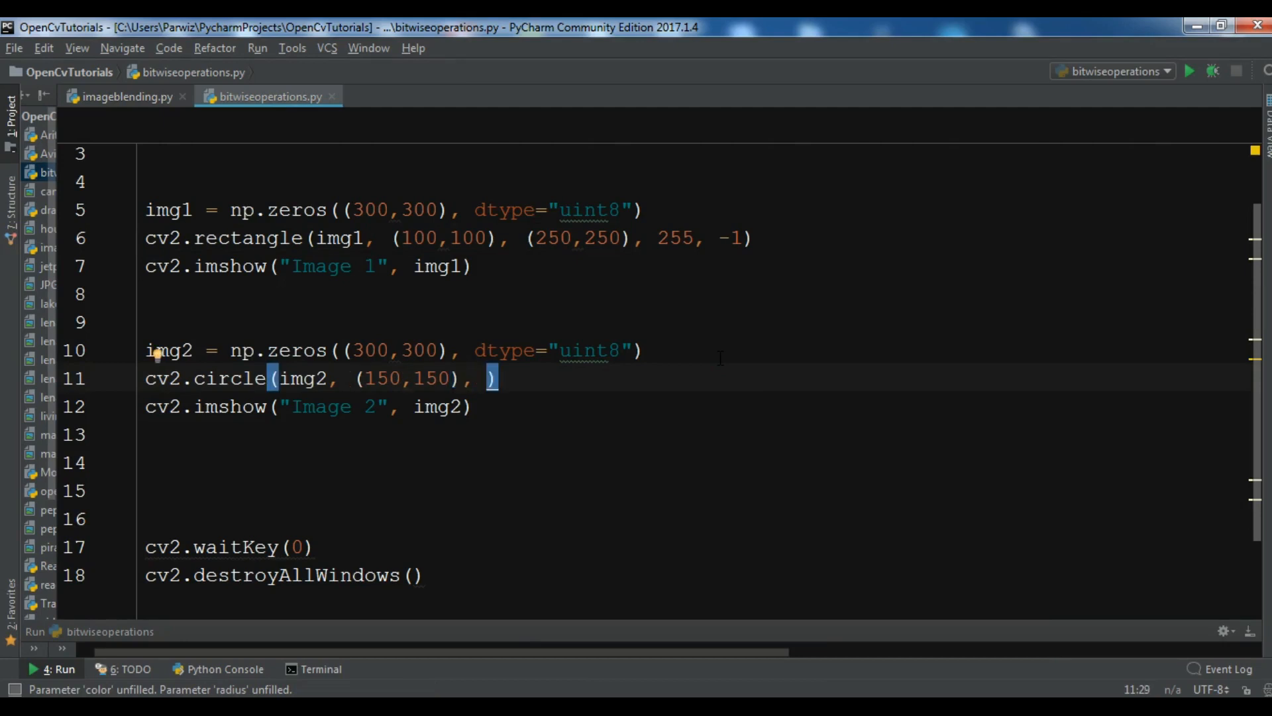
pyautogui.write('9')
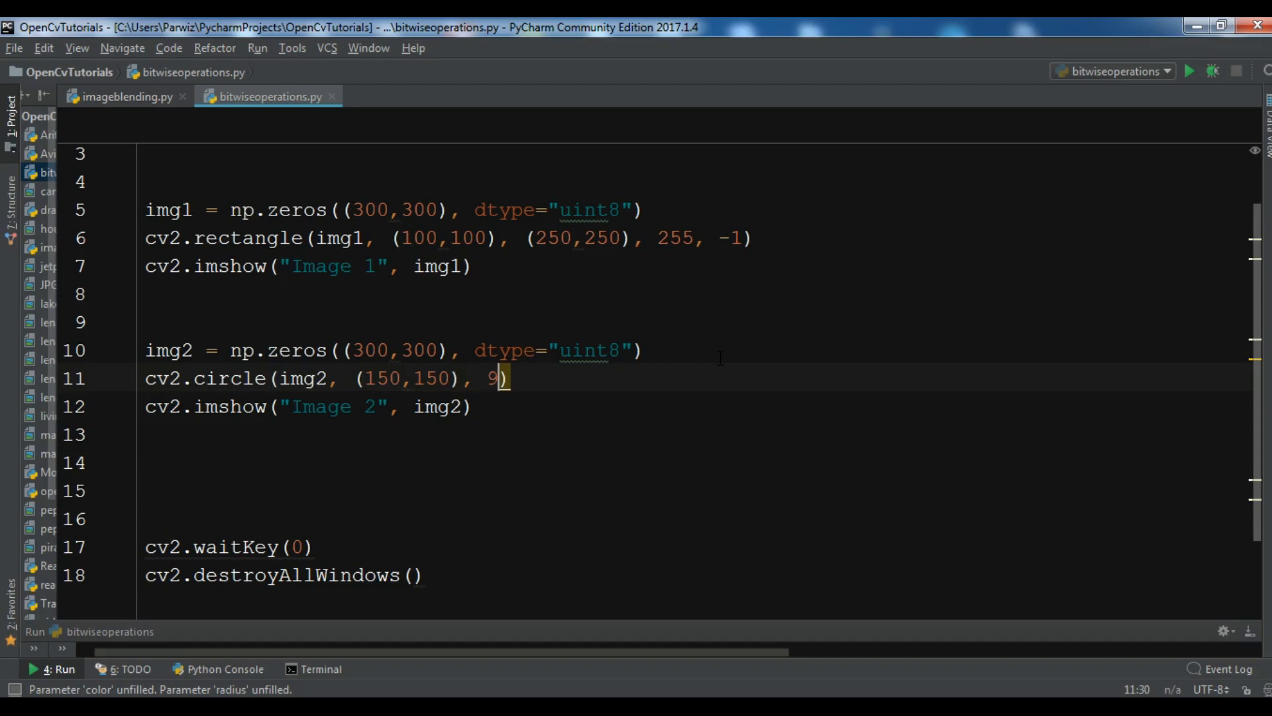
pyautogui.write('0')
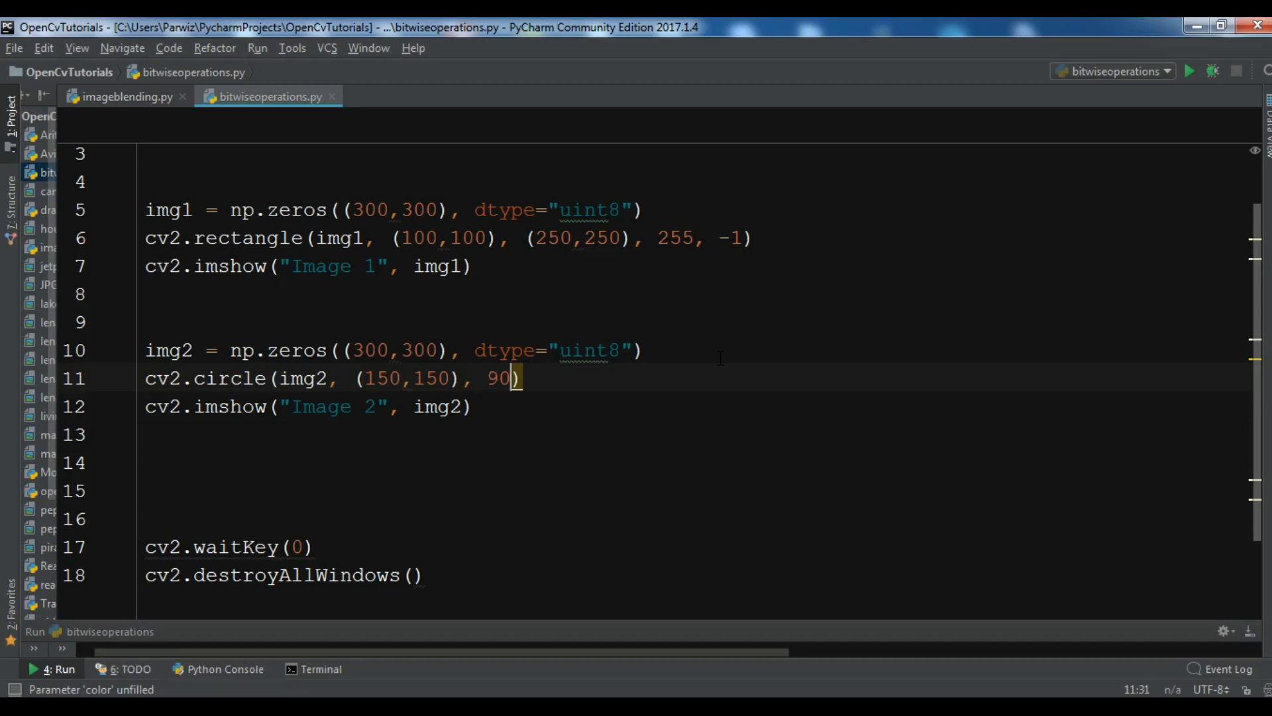
pyautogui.write(', -1')
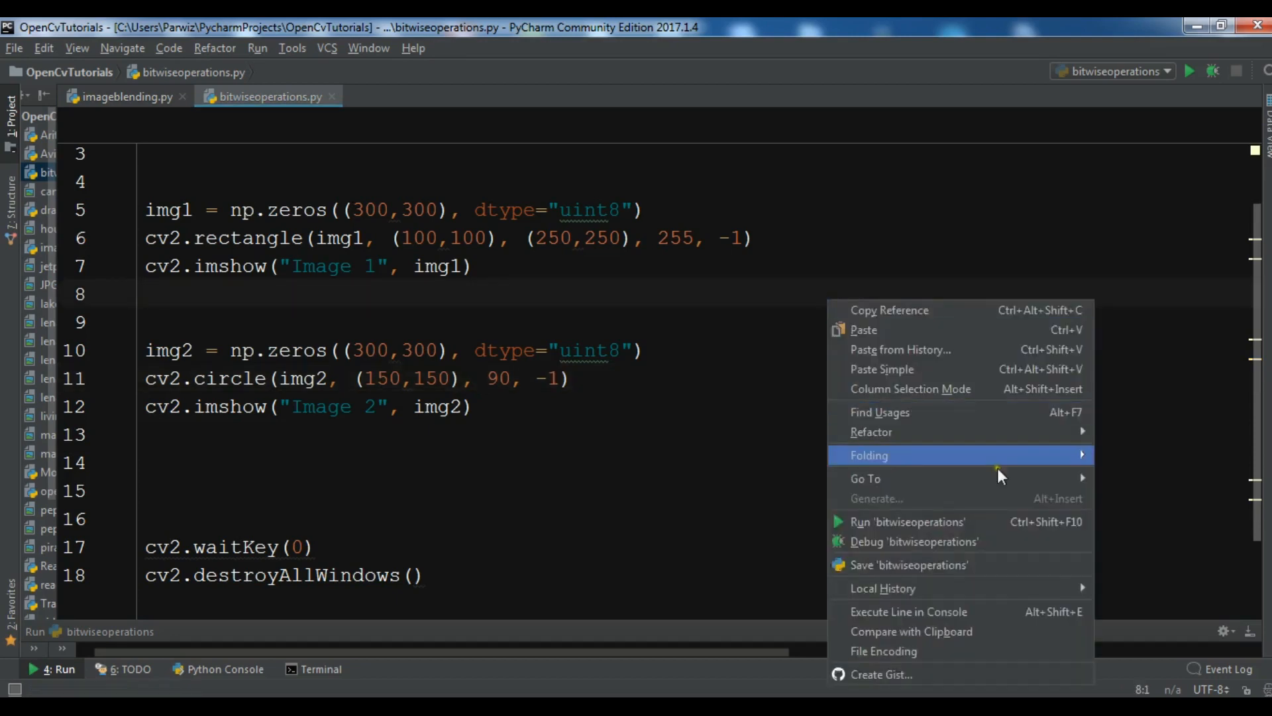
# Run again, find Image 2 still black, close both windows, and start a colour argument after radius 90
pyautogui.click(920, 527)
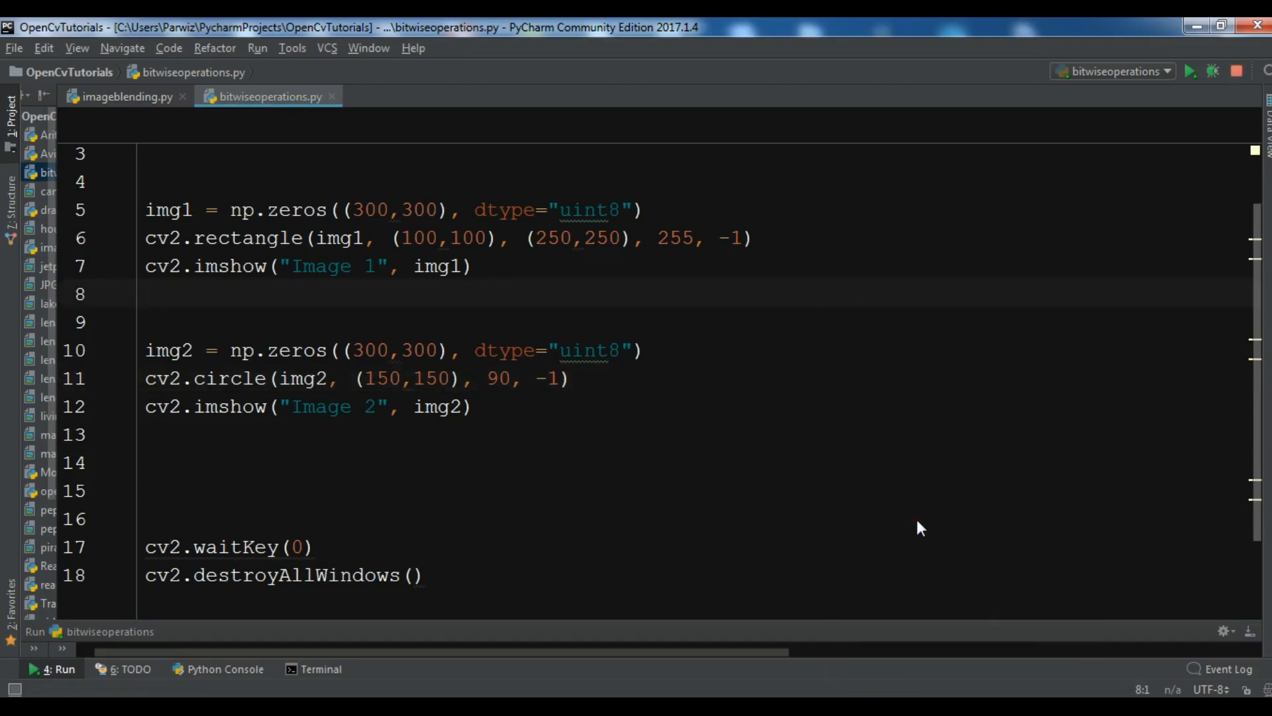
pyautogui.click(1190, 72)
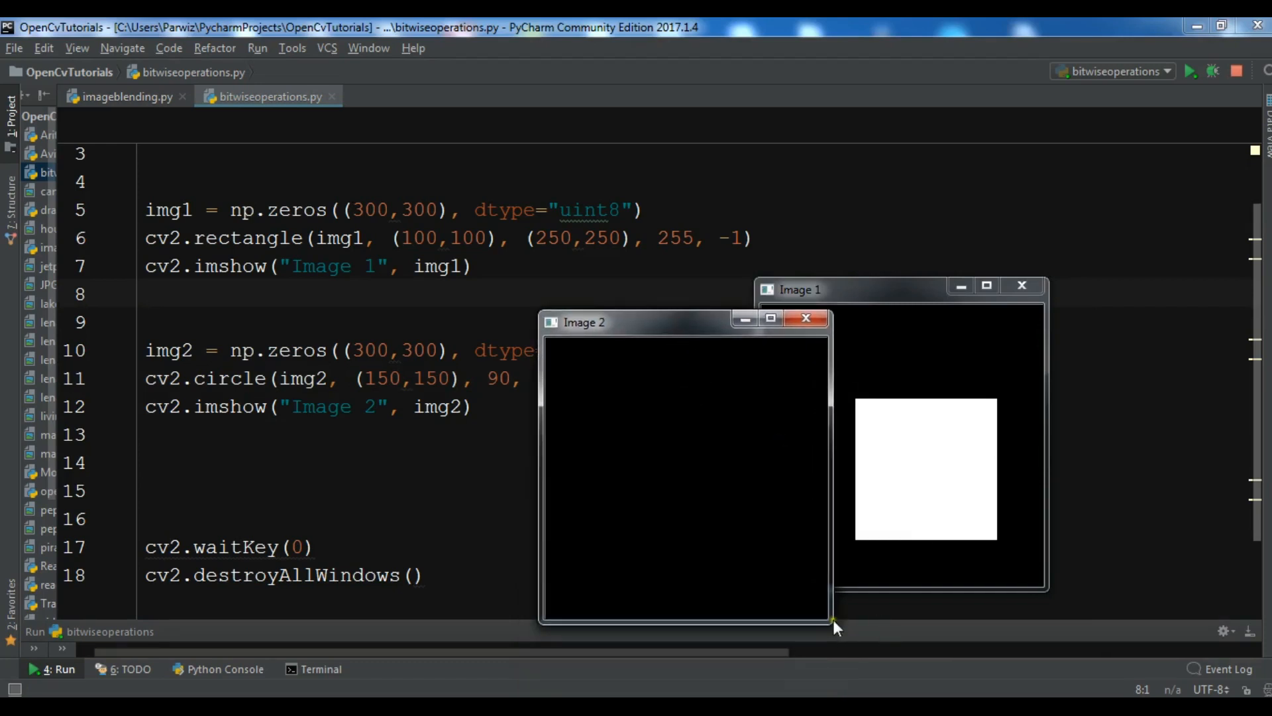
pyautogui.click(804, 317)
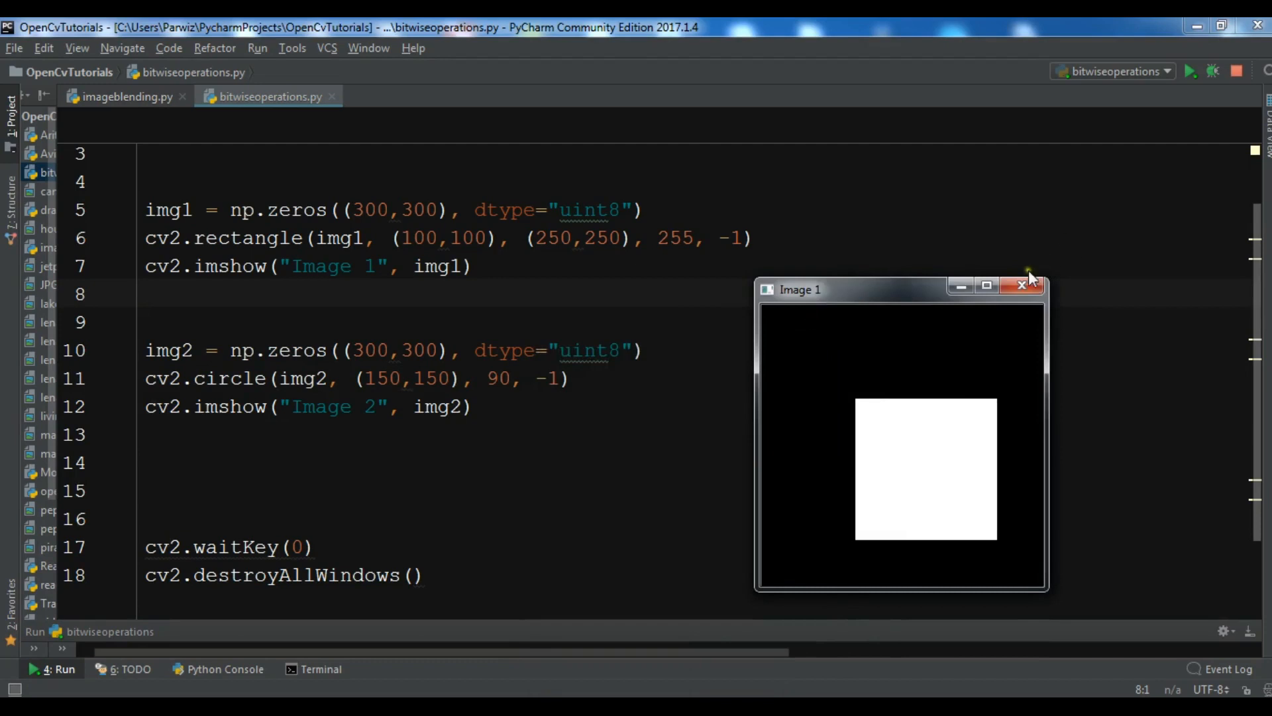
pyautogui.click(1022, 285)
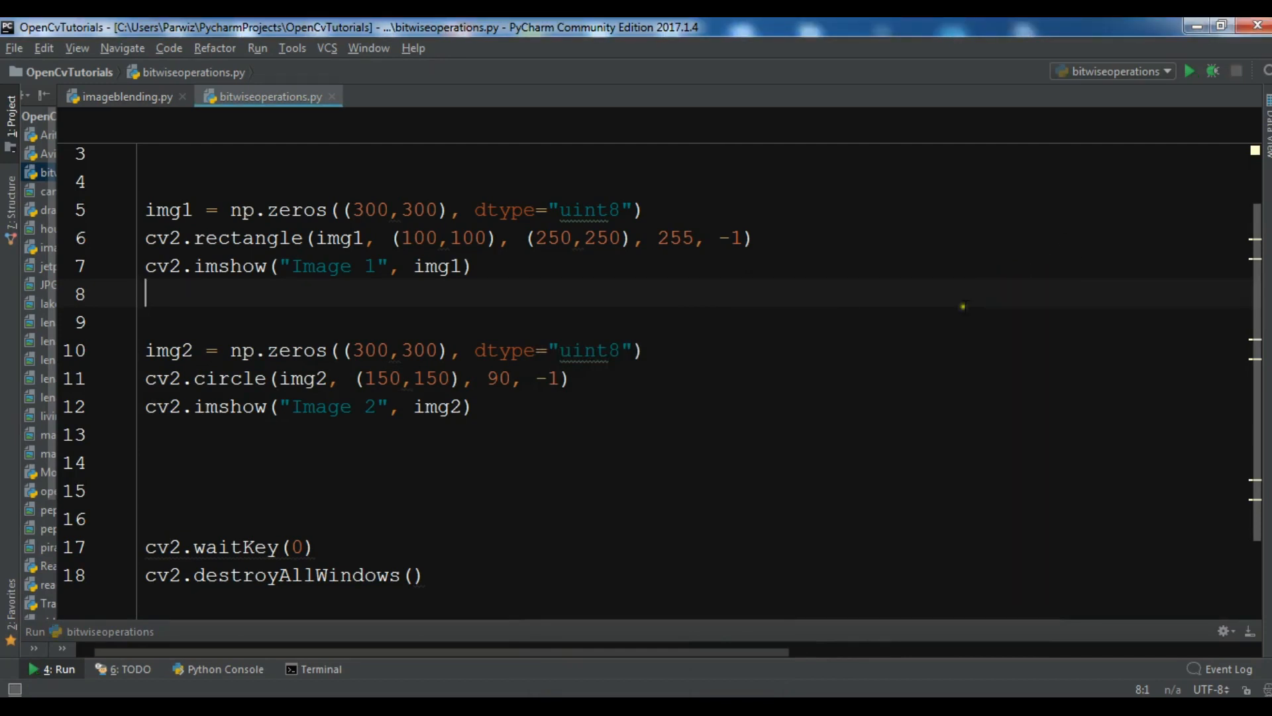
pyautogui.click(524, 377)
pyautogui.write(', ')
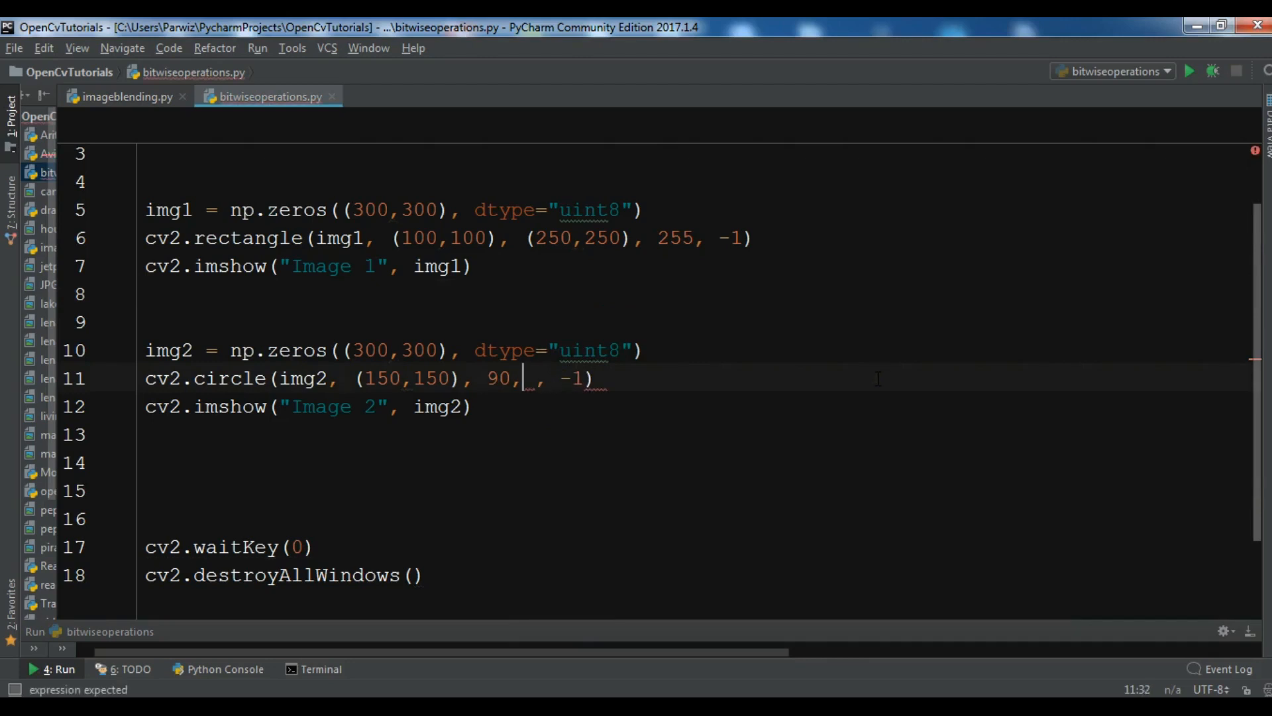
# Give cv2.circle colour 255, rerun to confirm a white circle in Image 2, and keep thickness -1
pyautogui.write('255')
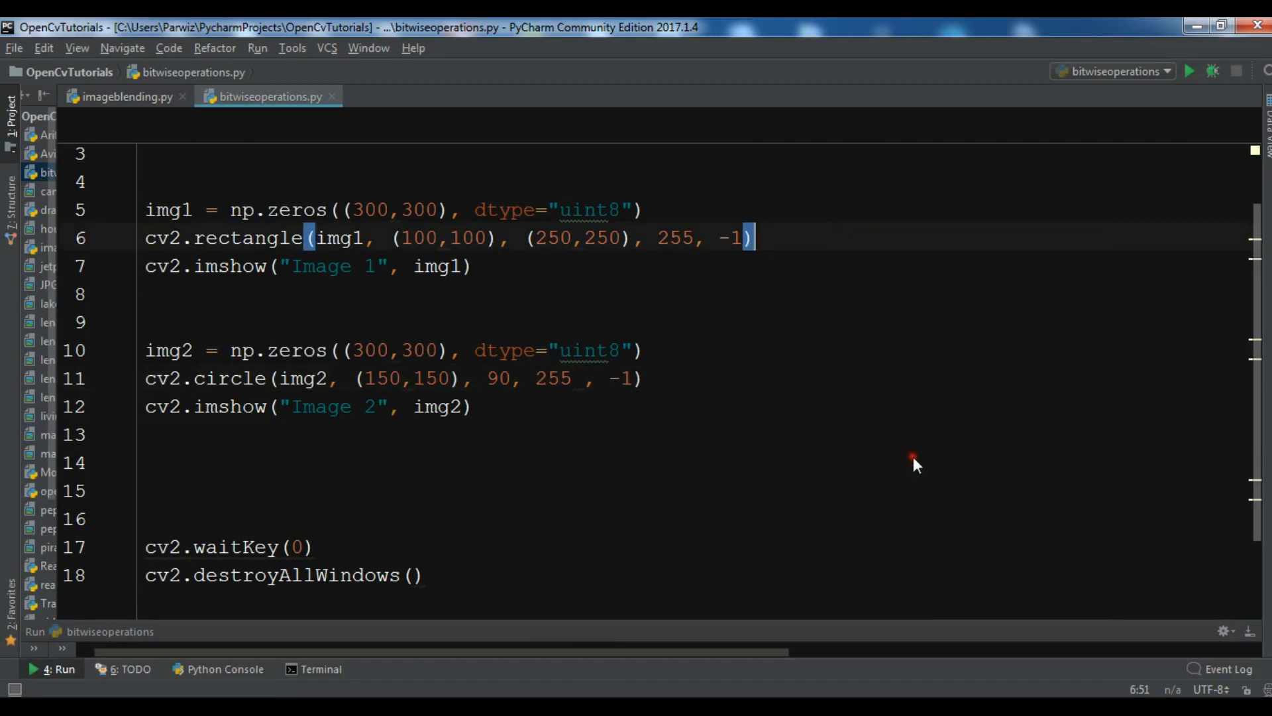
pyautogui.click(1190, 72)
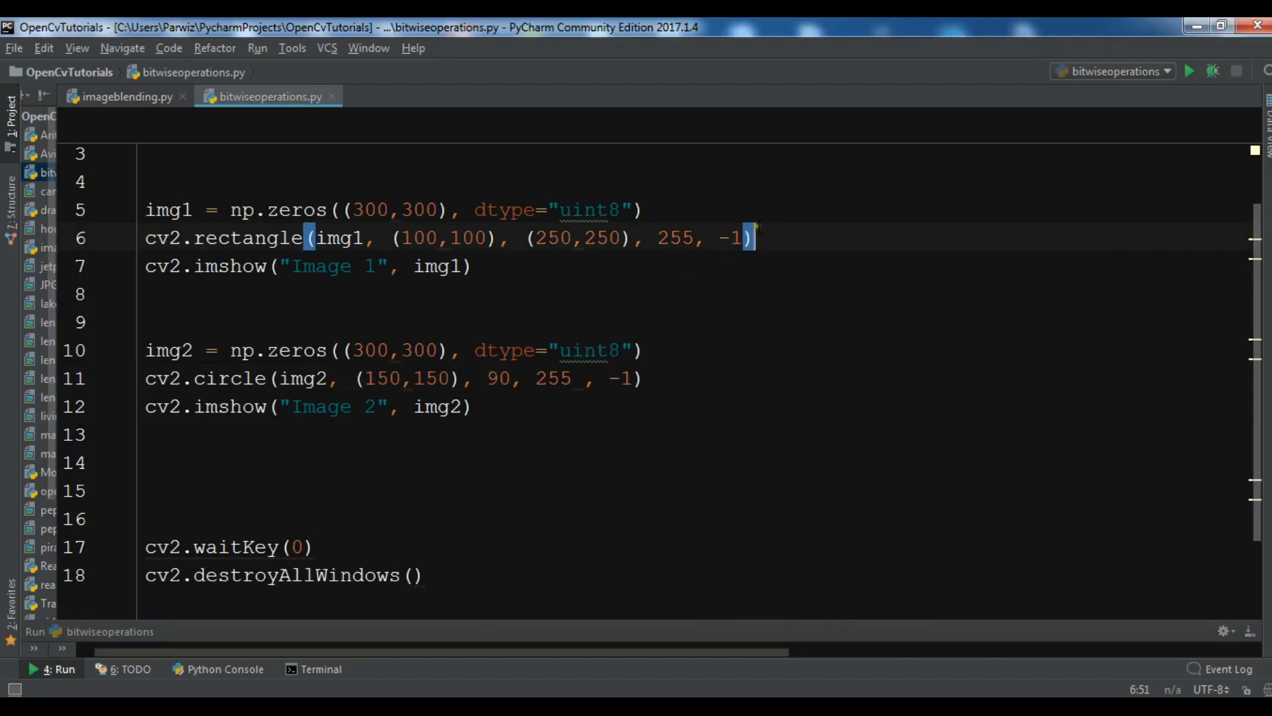
pyautogui.rightClick(730, 237)
pyautogui.write('2')
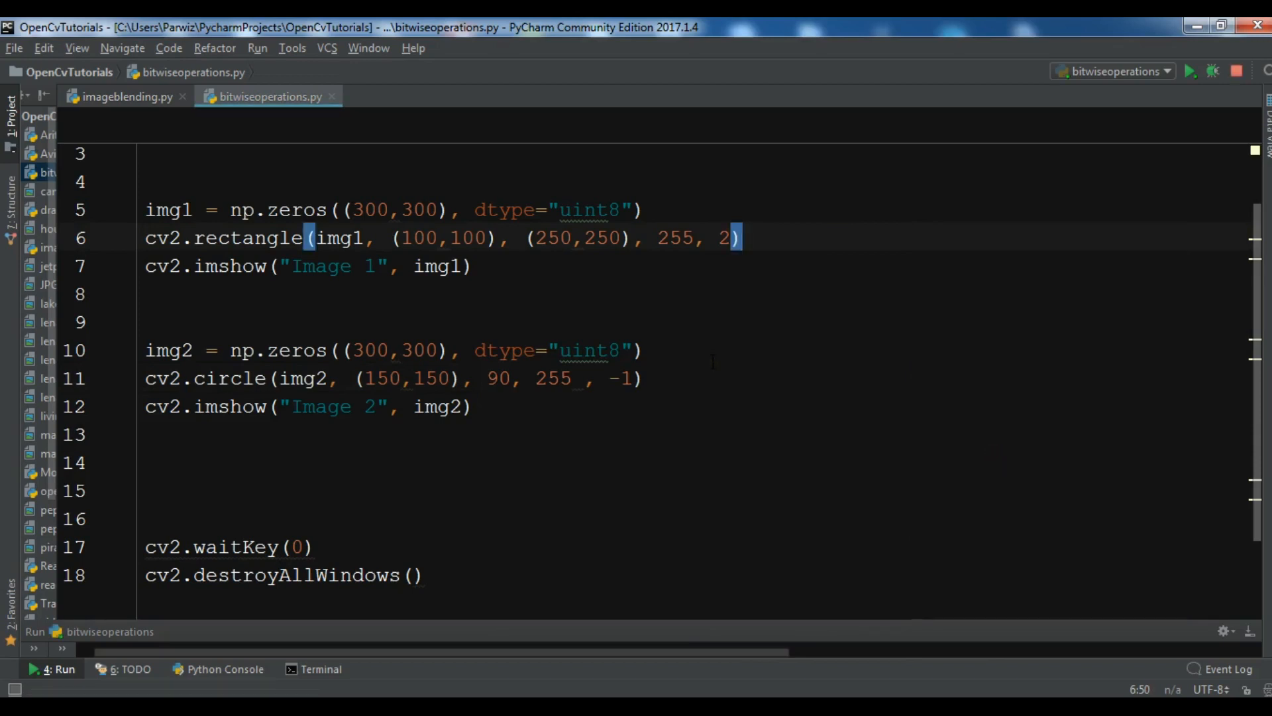
pyautogui.click(1190, 72)
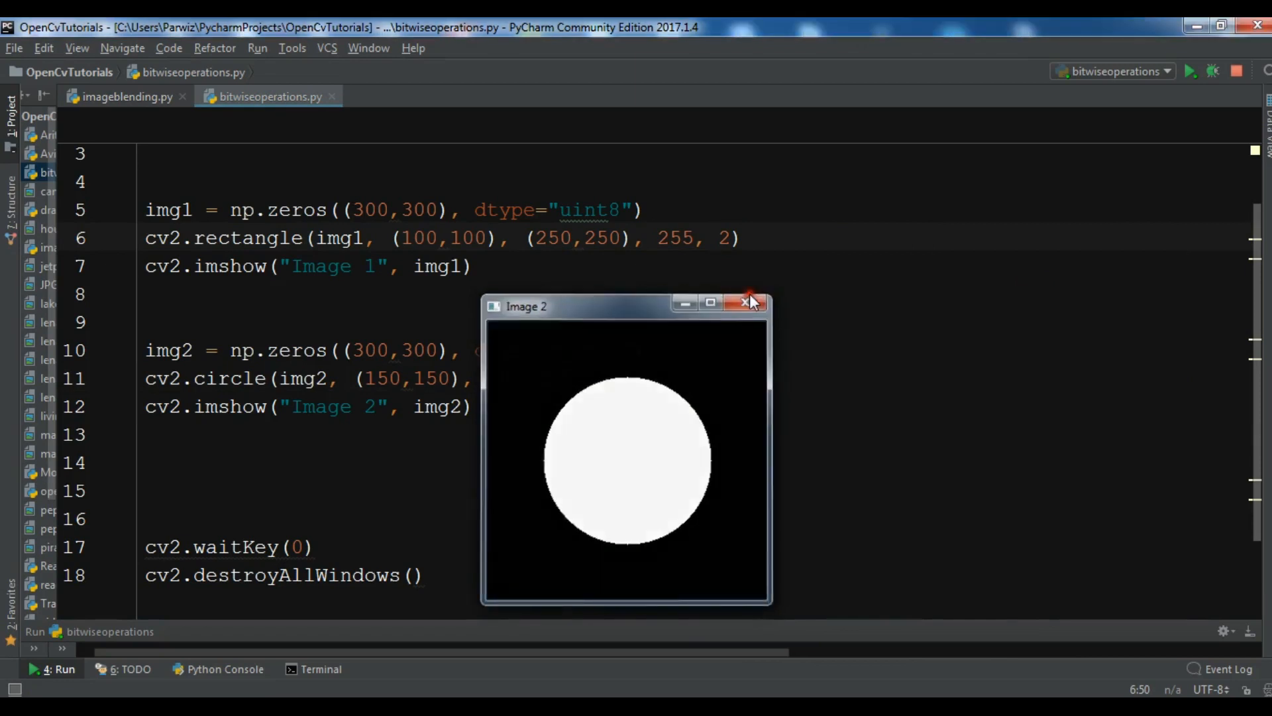
pyautogui.click(747, 302)
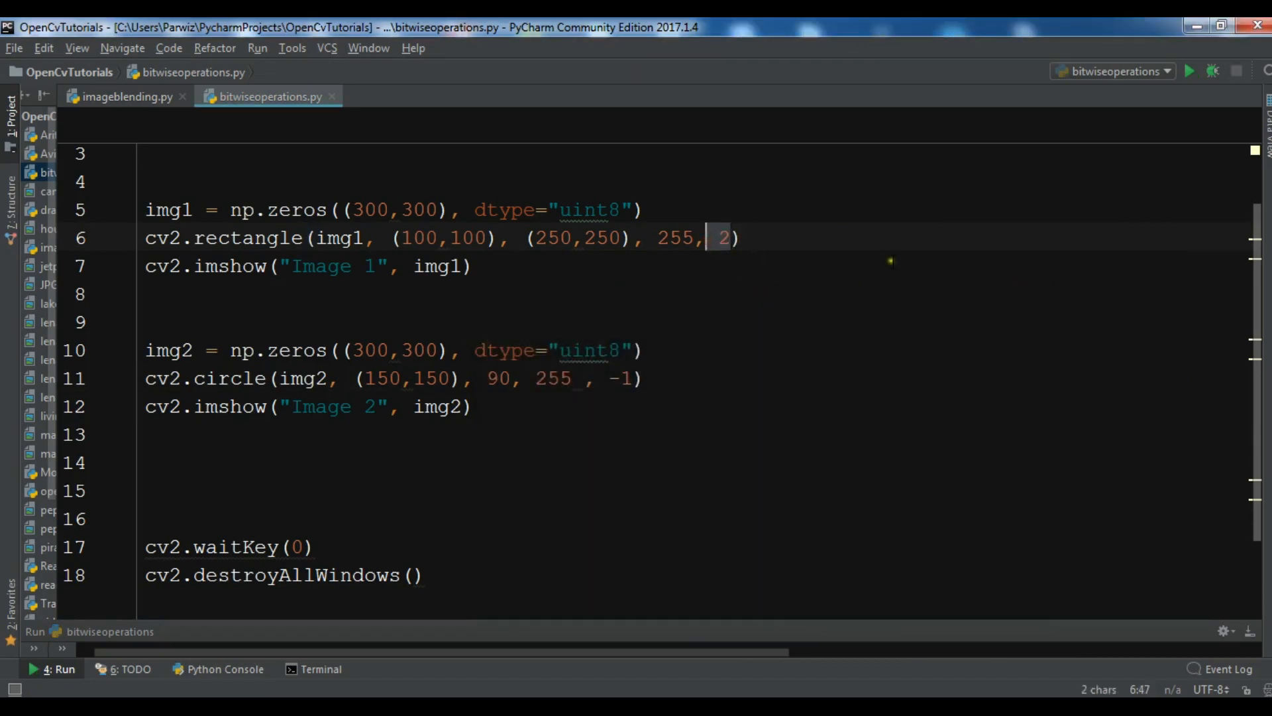
pyautogui.write('-1')
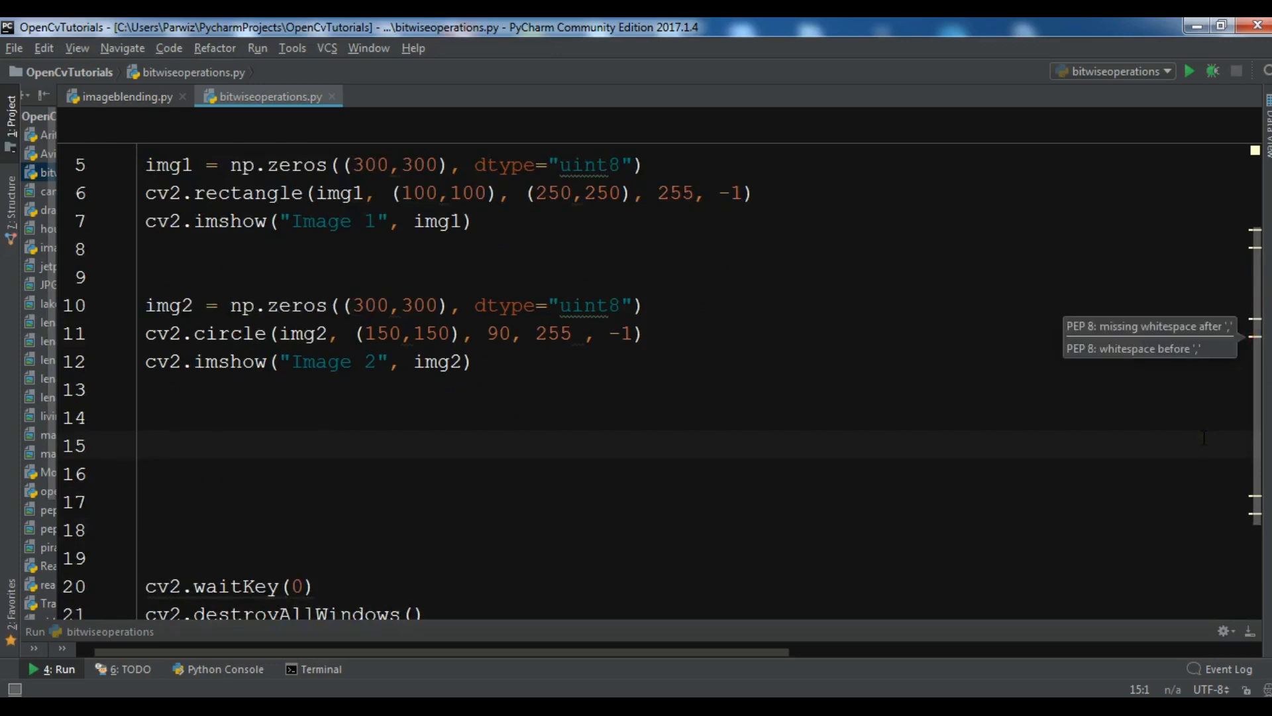
# Add and_bitwise = cv2.bitwise_and(img1, img2) on line 15
pyautogui.write('and')
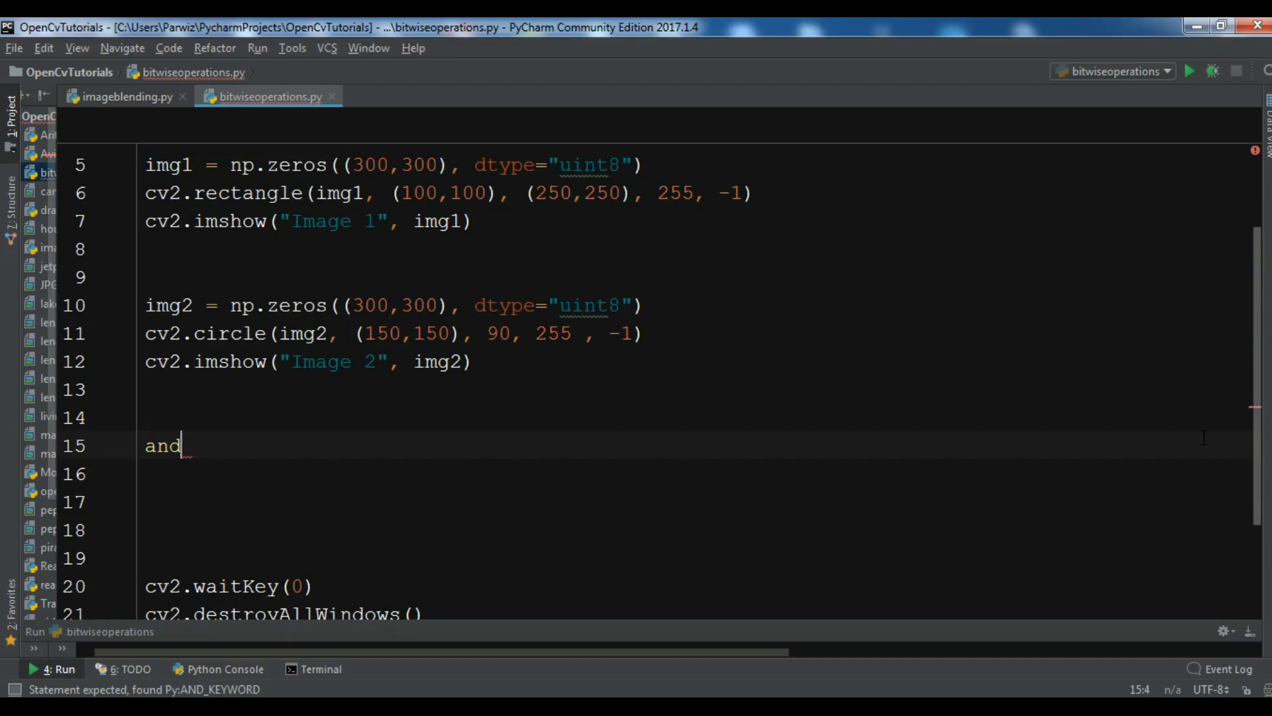
pyautogui.write('bit')
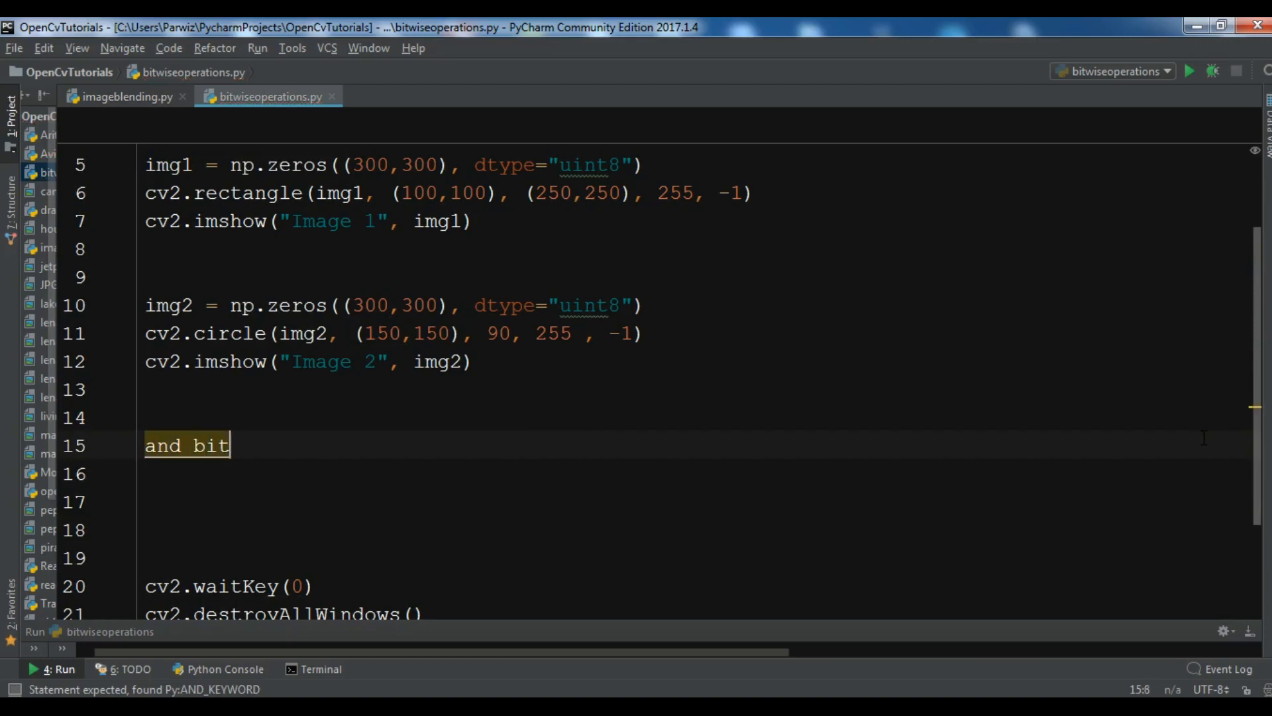
pyautogui.write('wise =')
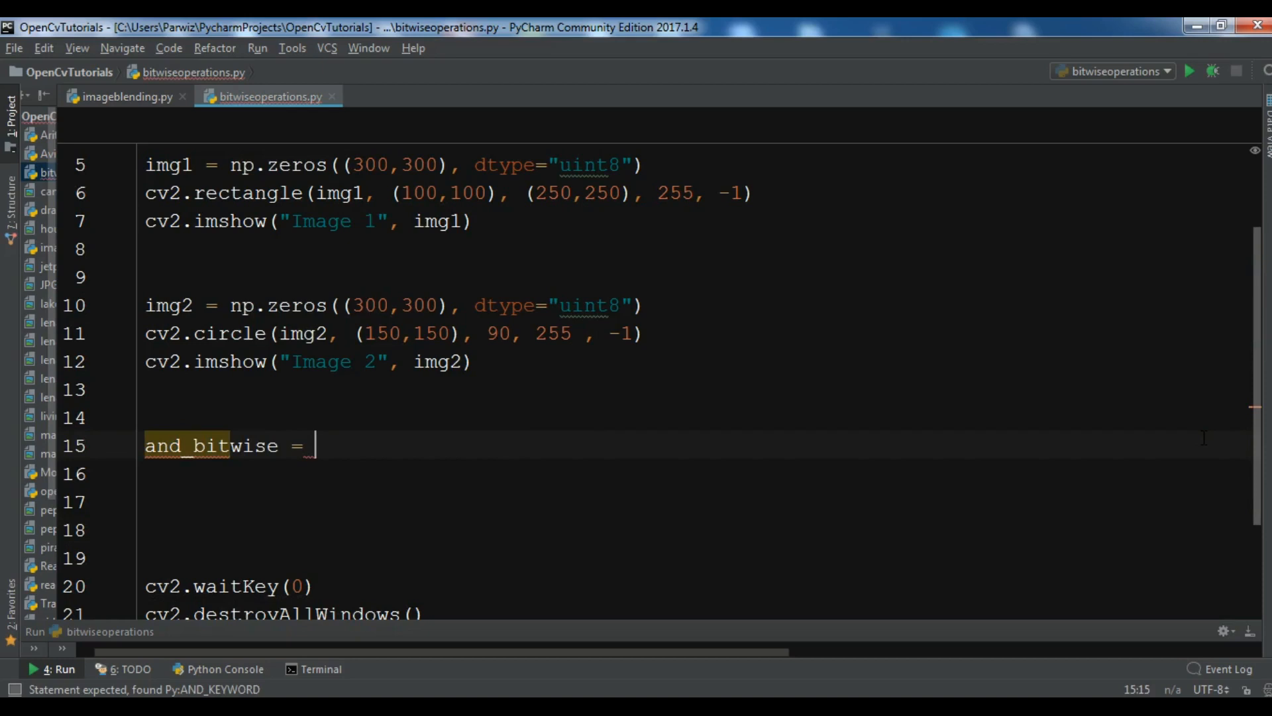
pyautogui.write('cv2.')
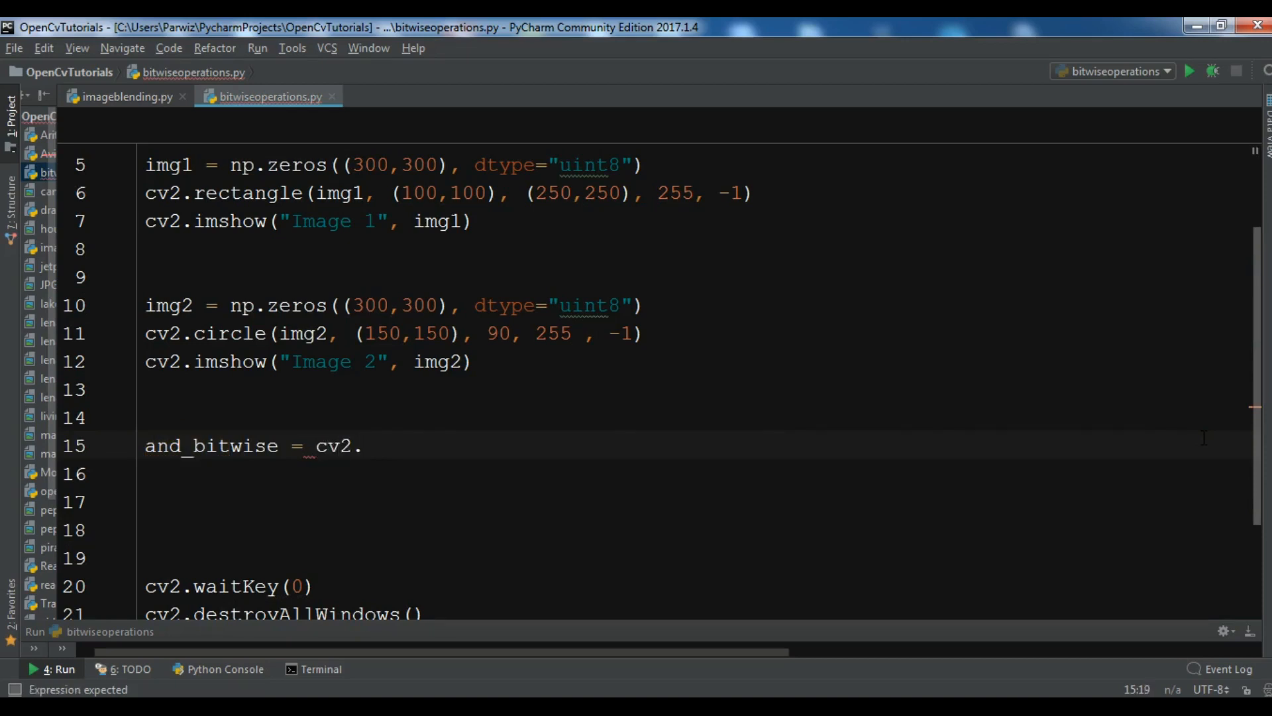
pyautogui.write('bitwis')
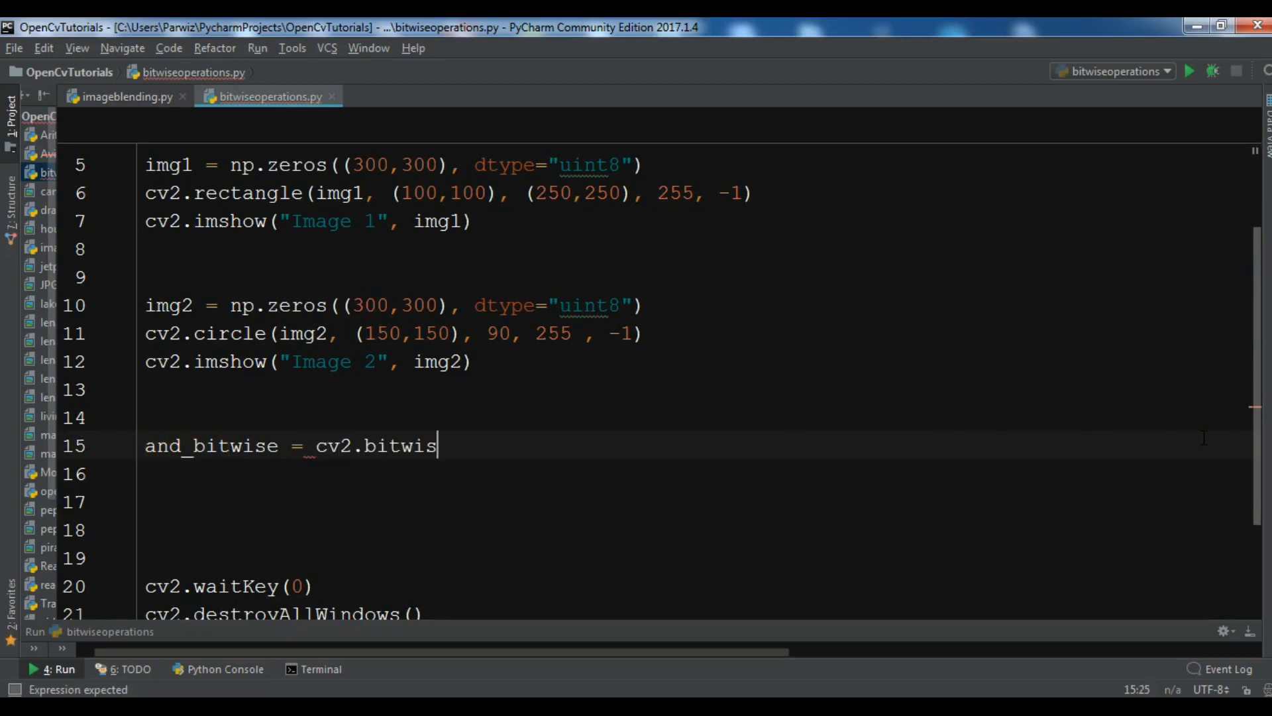
pyautogui.write('e')
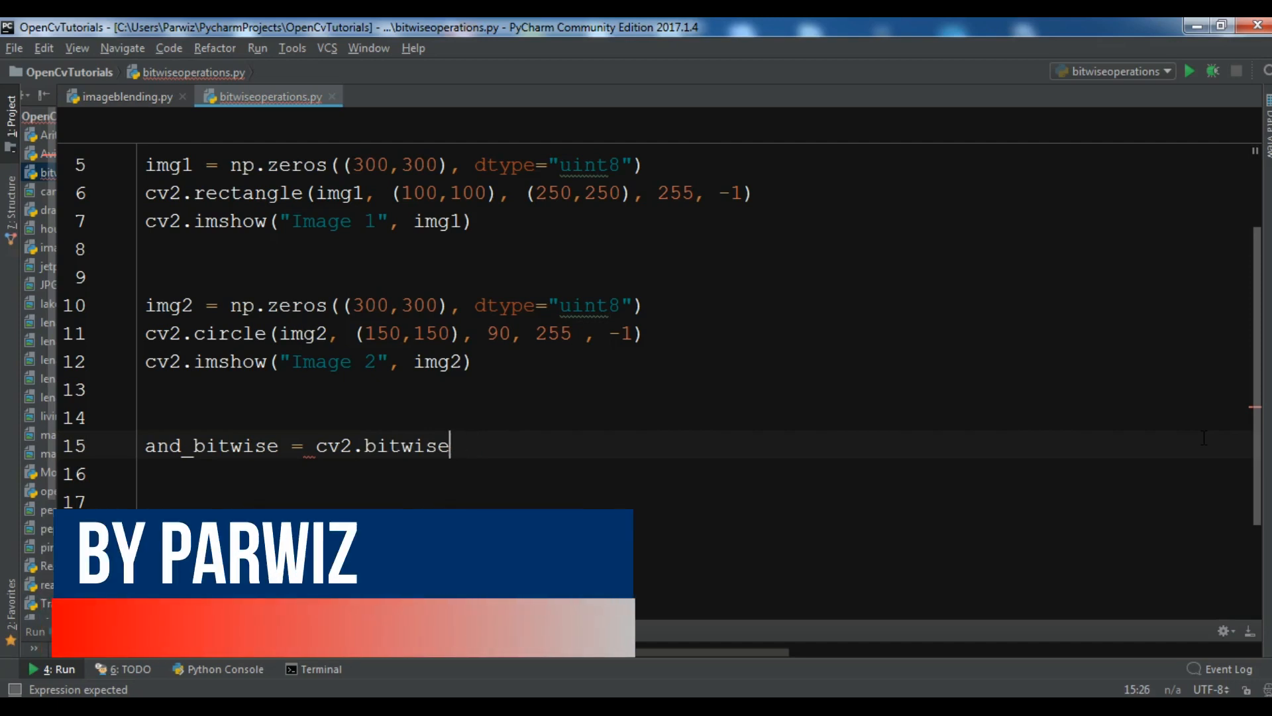
pyautogui.write('_and()')
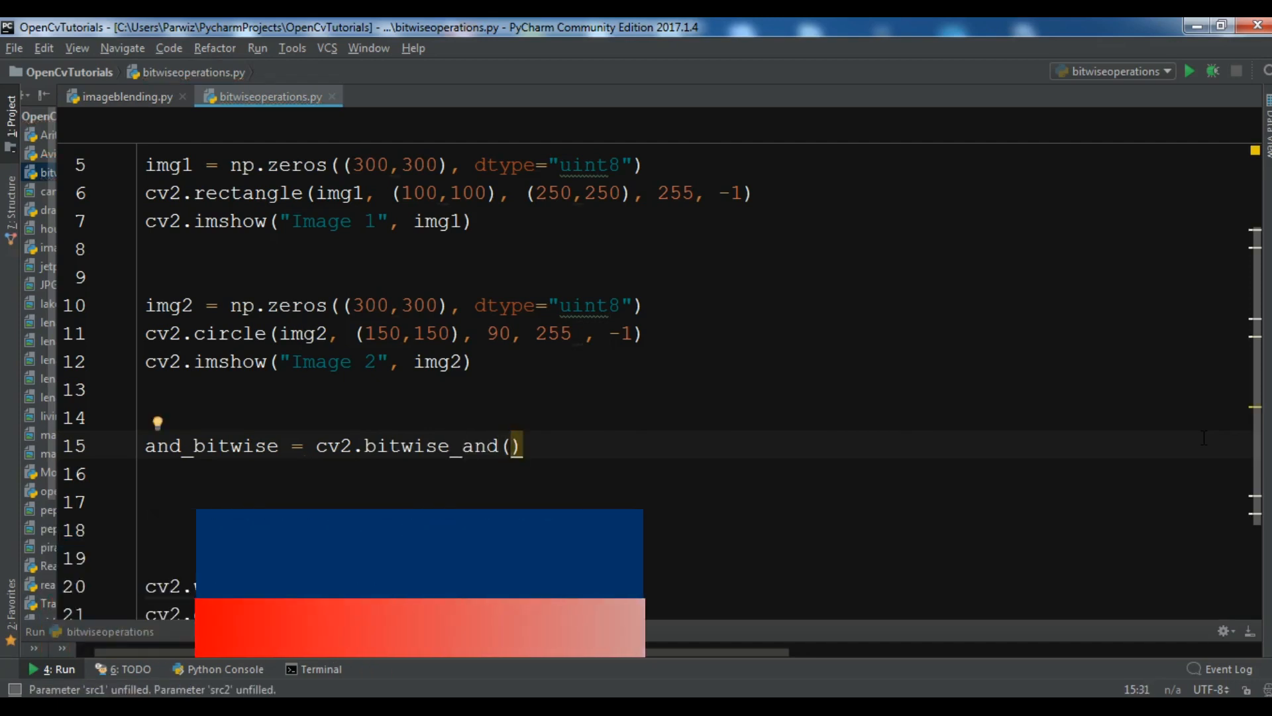
pyautogui.write('img1, img')
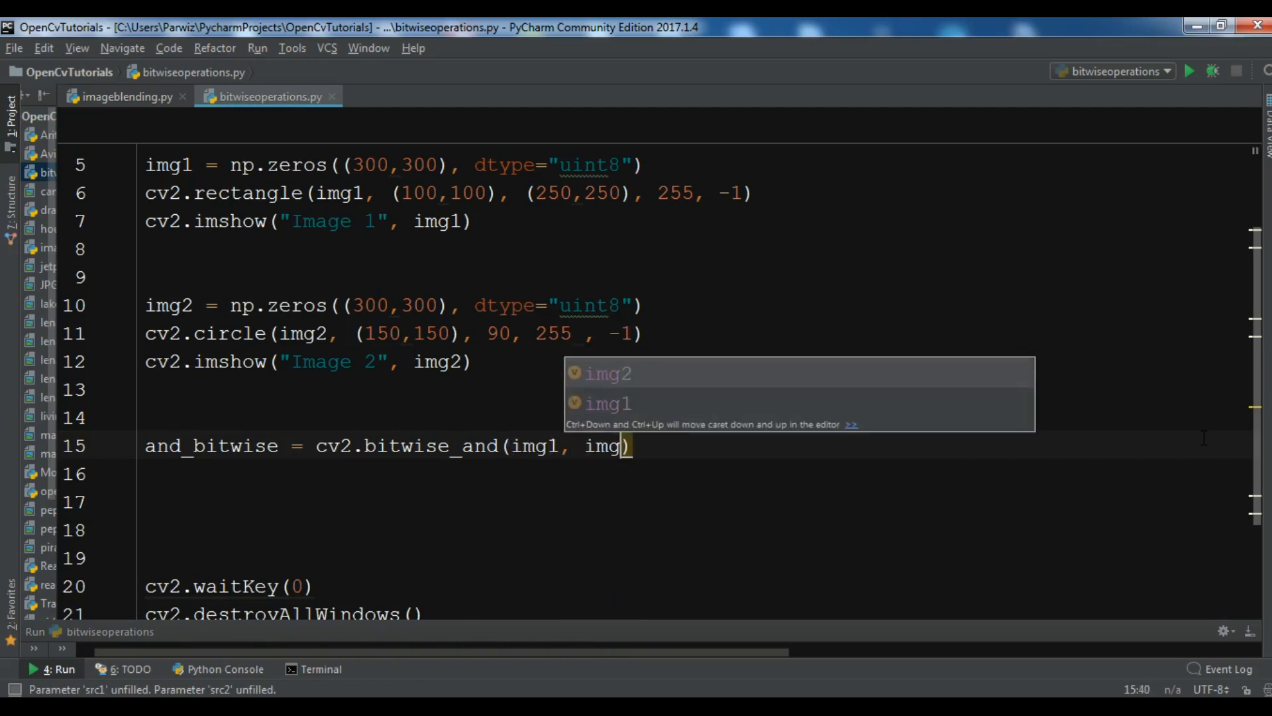
pyautogui.press('Tab')
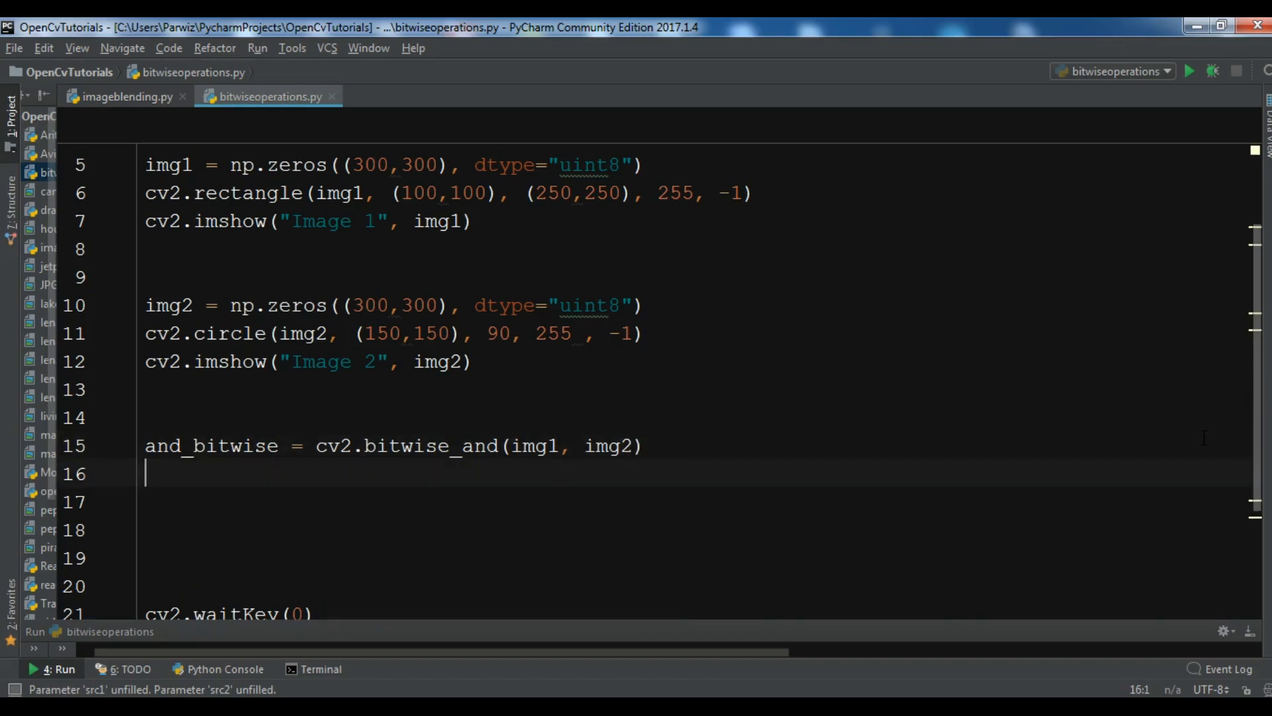
# Write cv2.imshow("Bitwise AND", and_bitwise) on line 16
pyautogui.write('cv2')
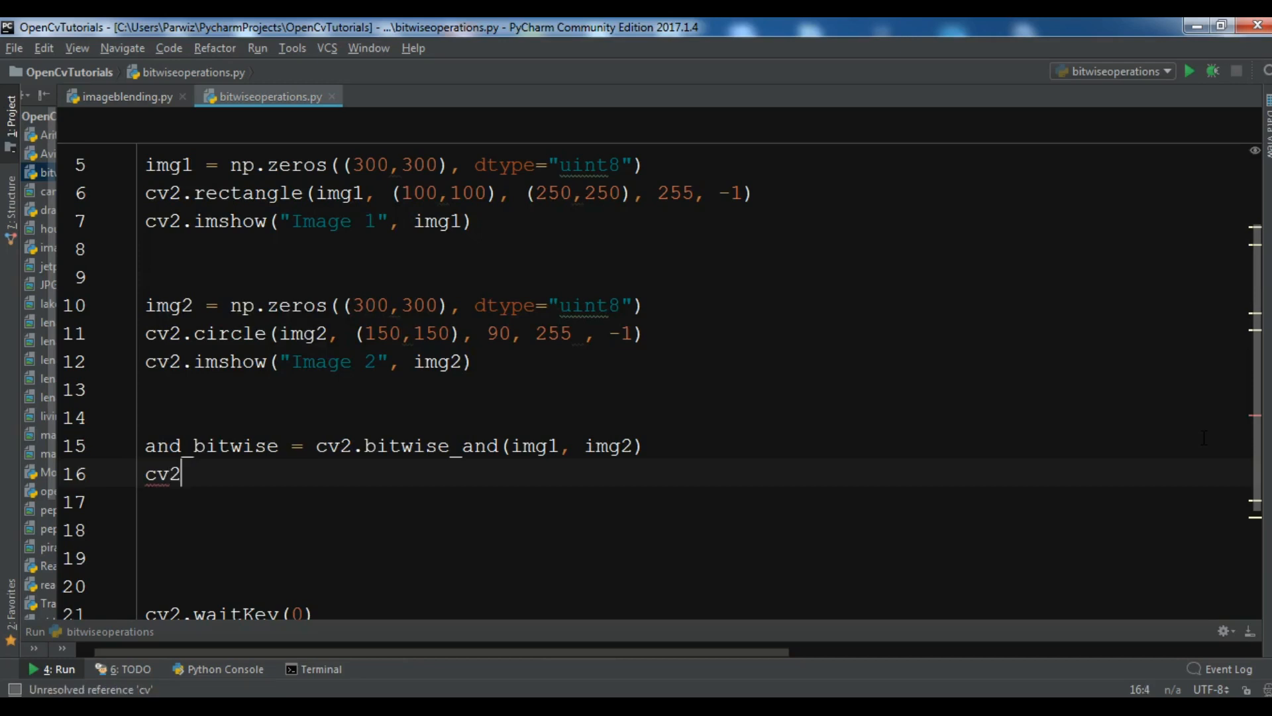
pyautogui.write('.imshow')
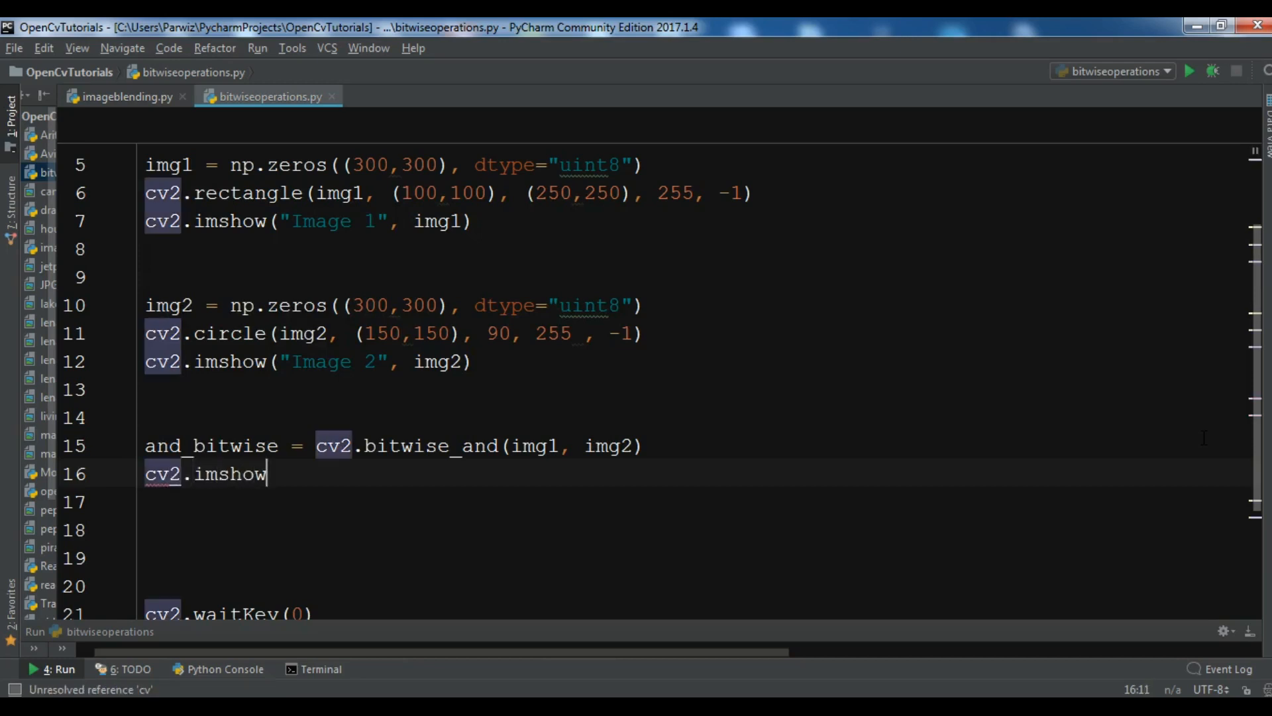
pyautogui.write('("")')
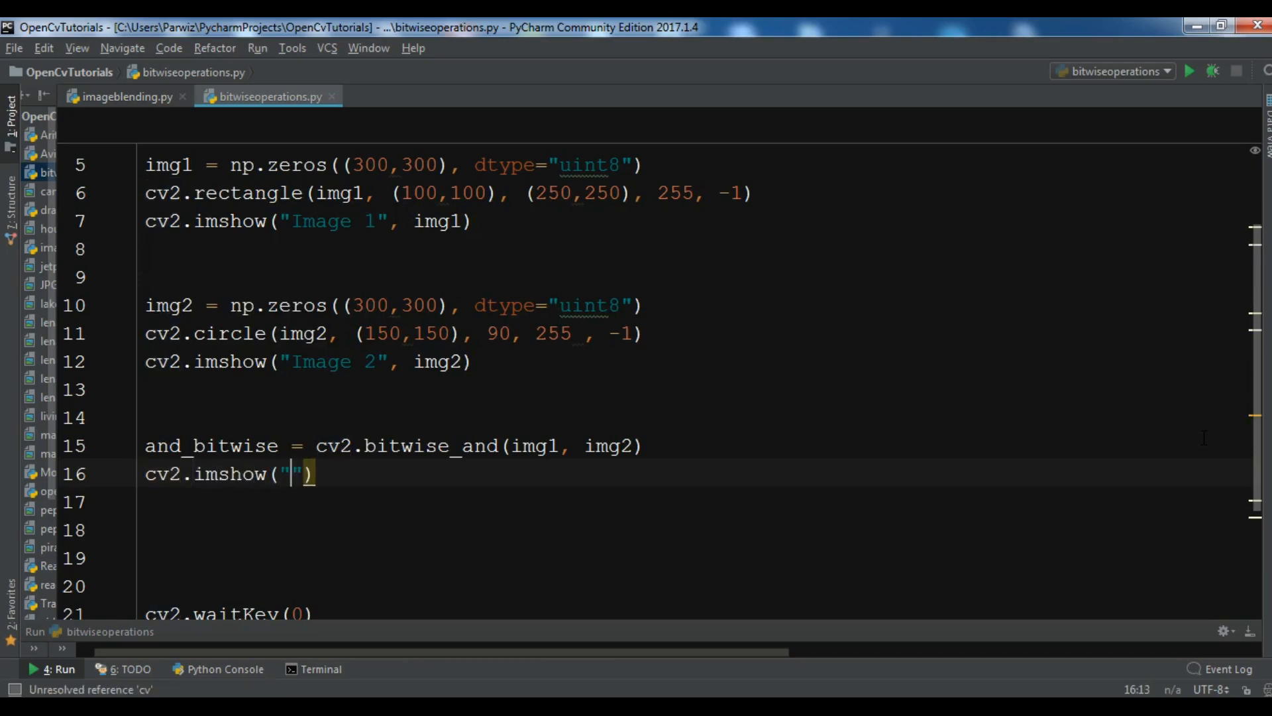
pyautogui.write('Bitwise AND')
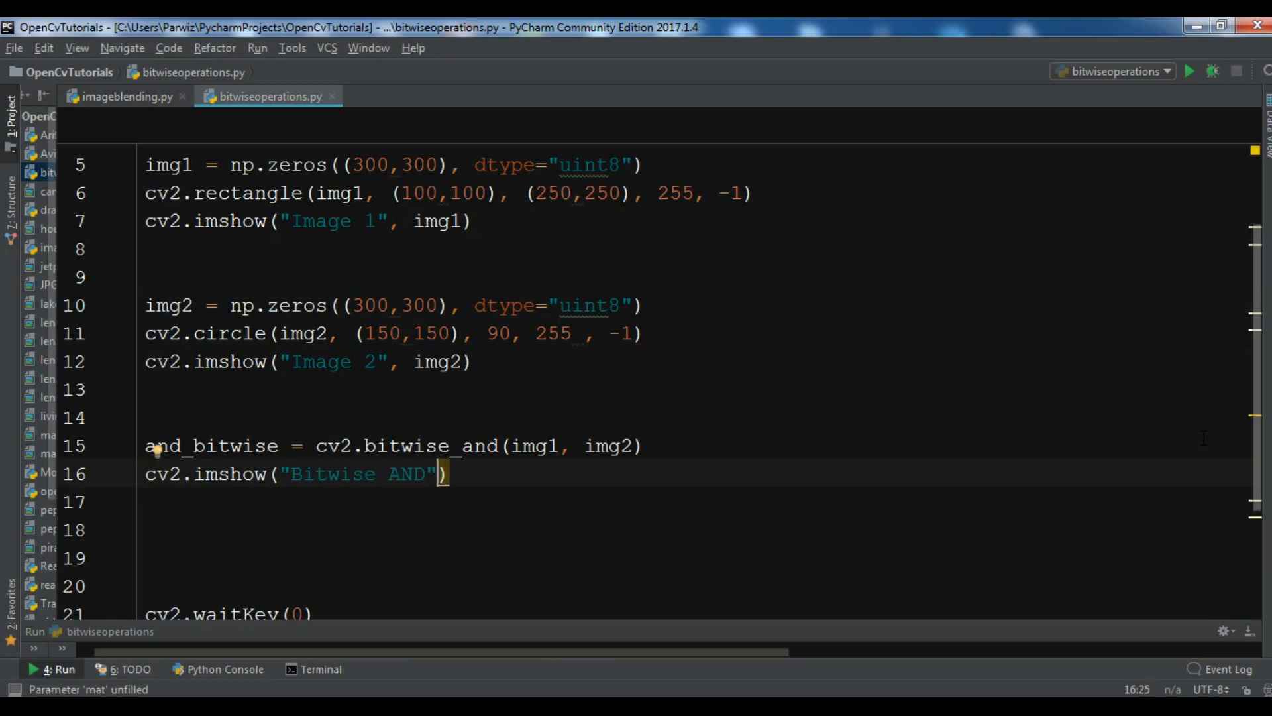
pyautogui.write('and_bitwise')
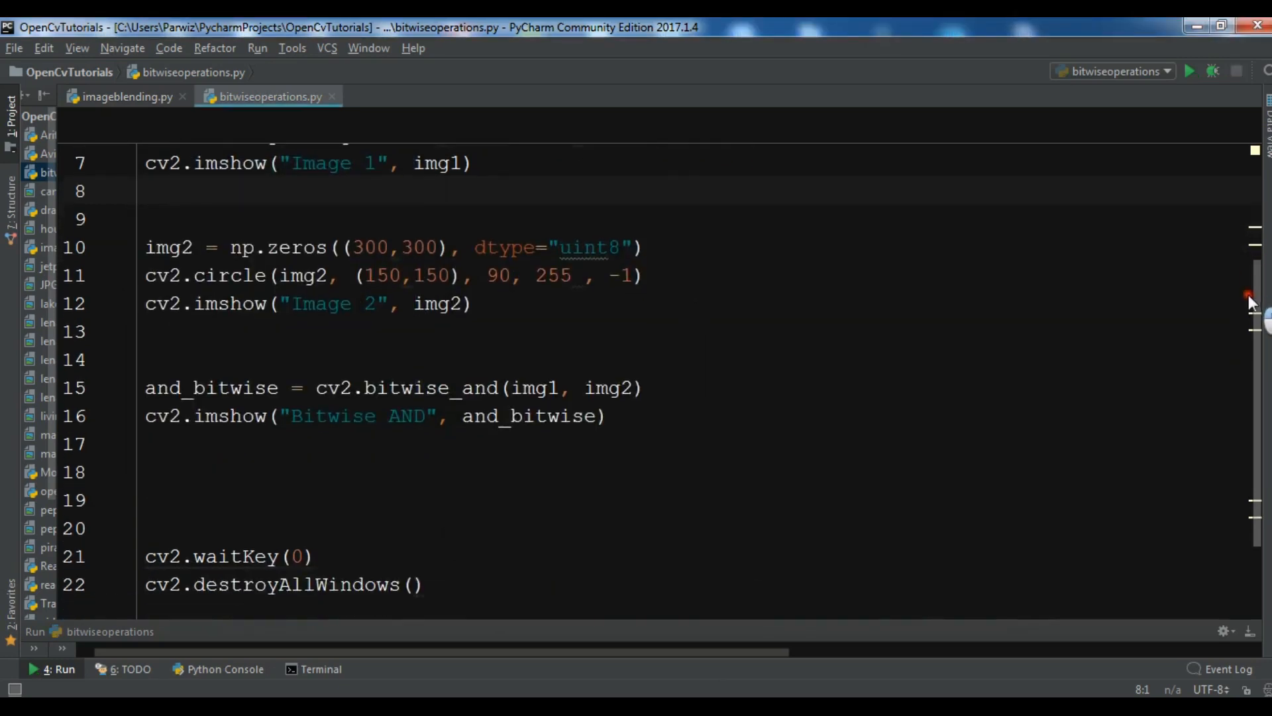
# Add or_bitwise = cv2.bitwise_or(img1, img2) on line 18
pyautogui.press('enter')
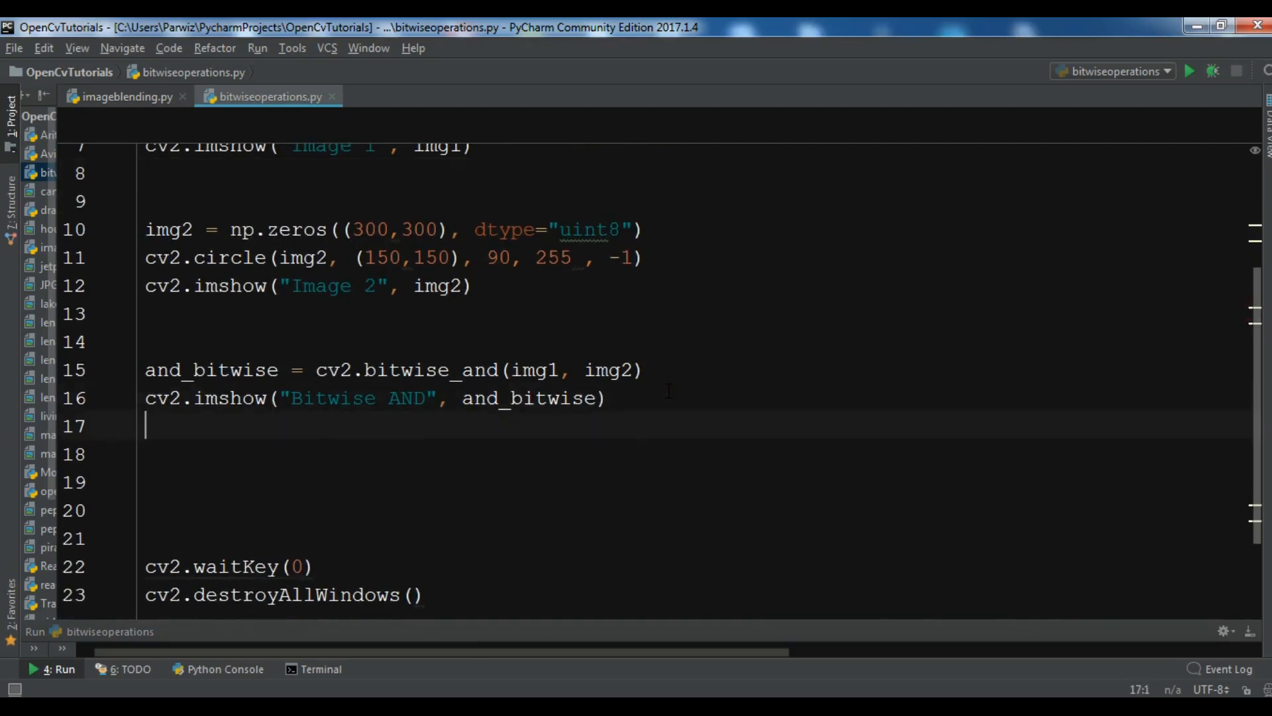
pyautogui.press('Enter')
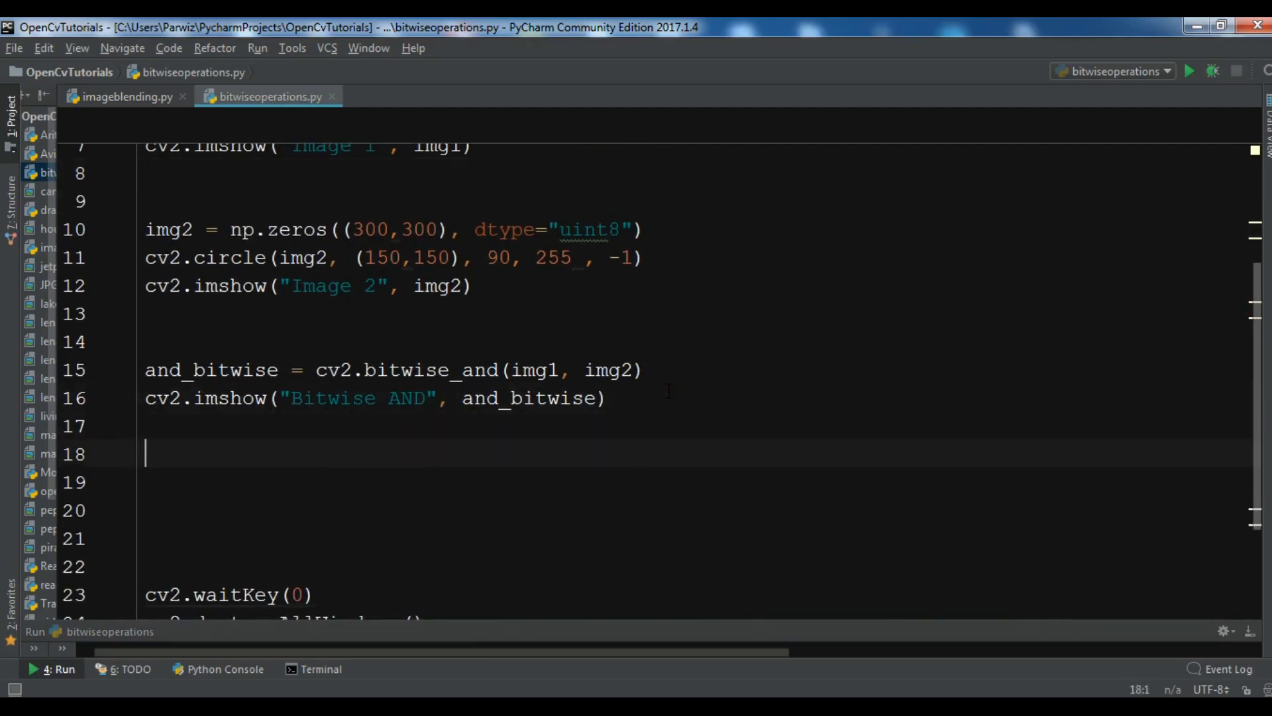
pyautogui.write('o')
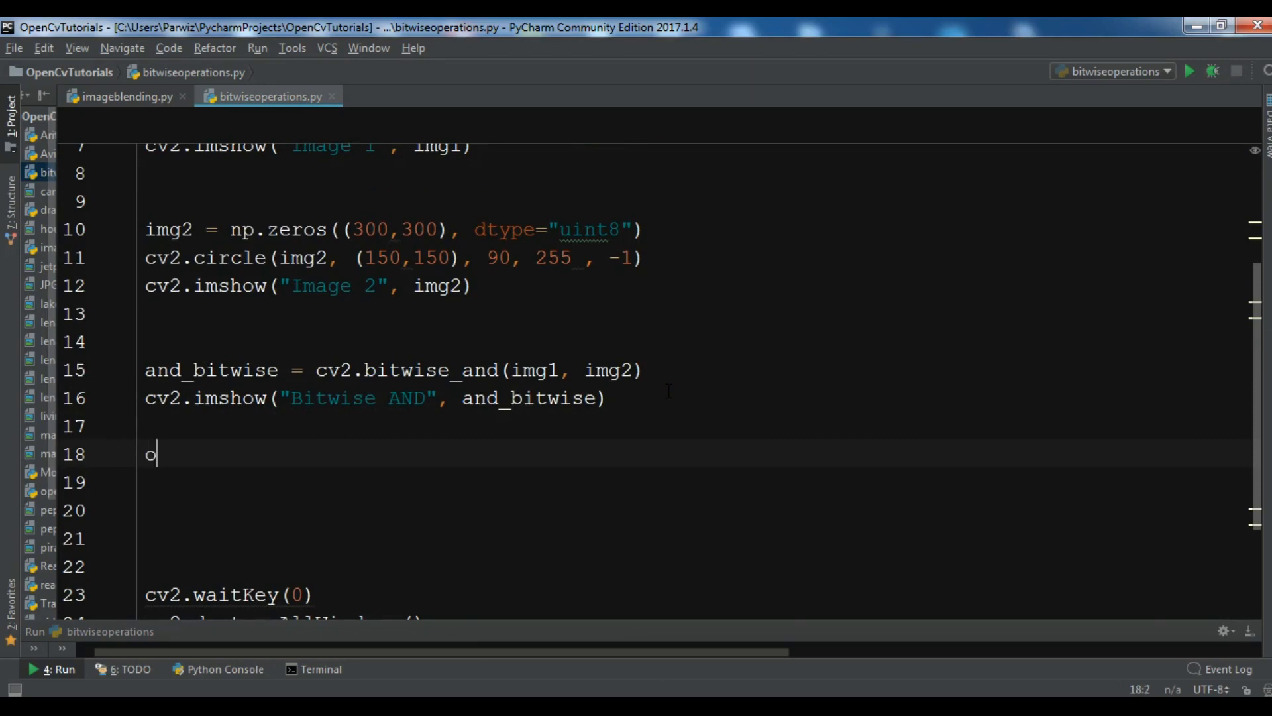
pyautogui.write('r_bitwis')
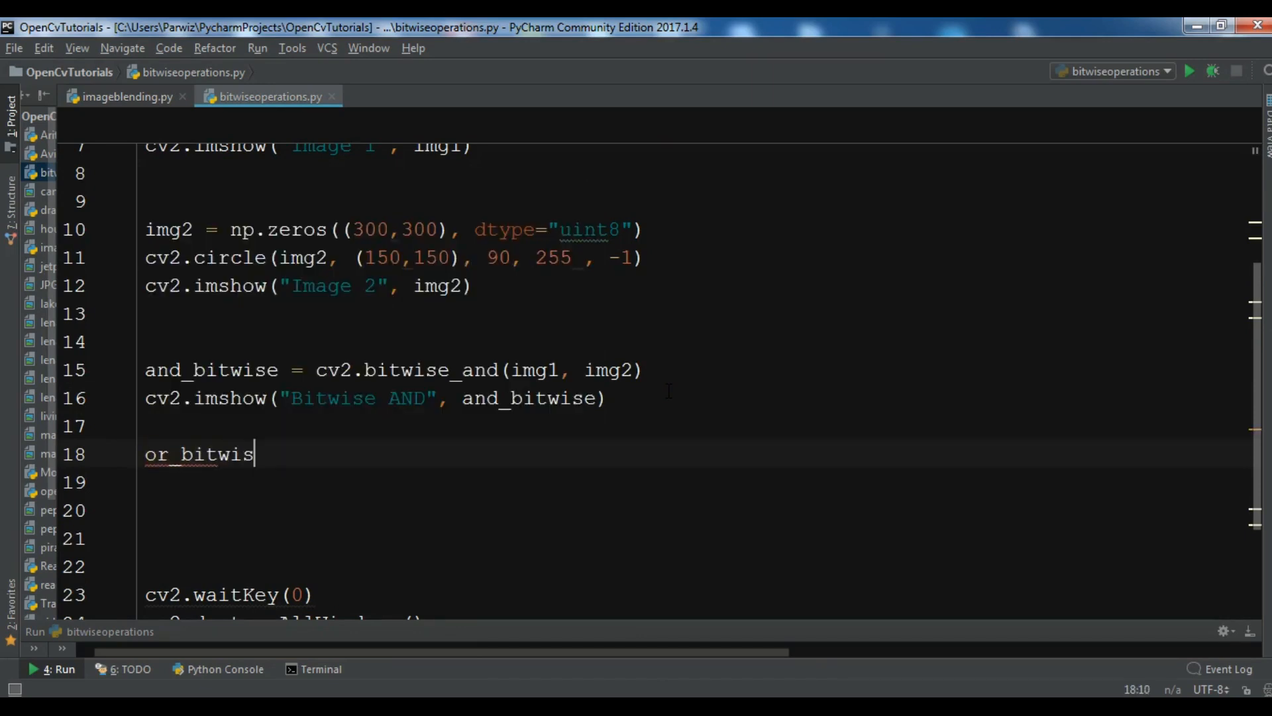
pyautogui.write('e =')
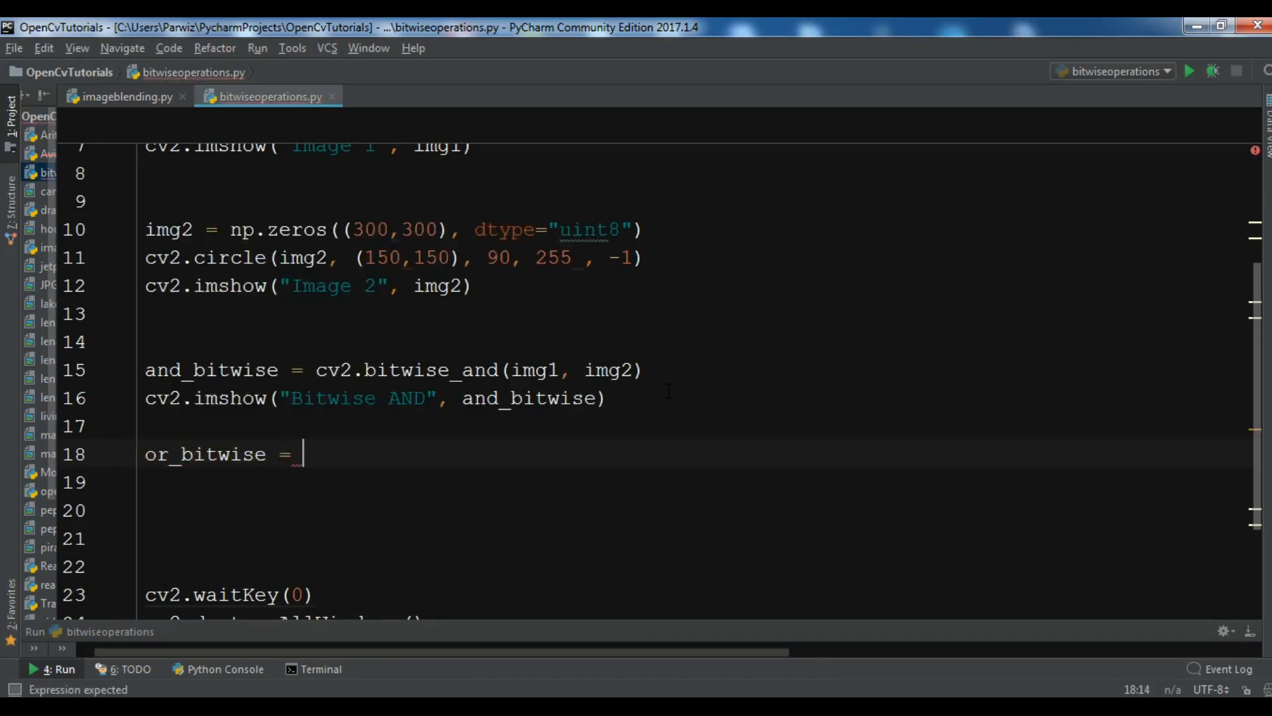
pyautogui.write('cv2')
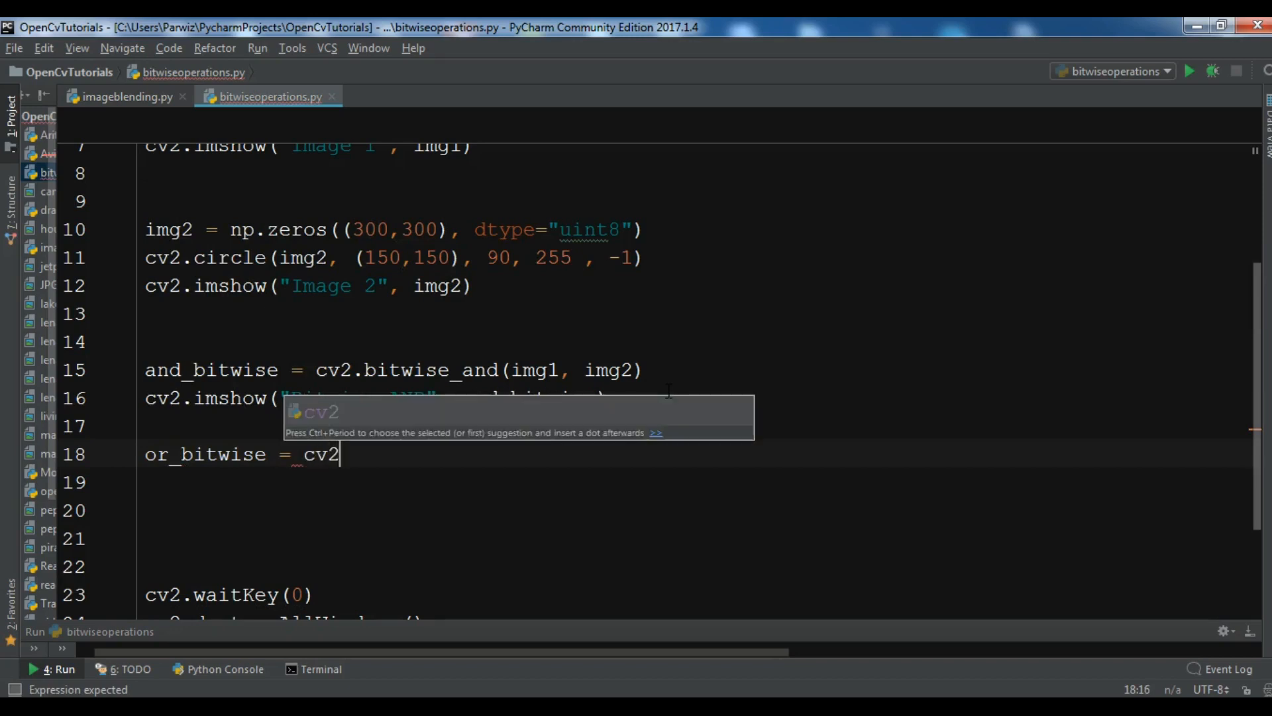
pyautogui.write('.bitwise_or(')
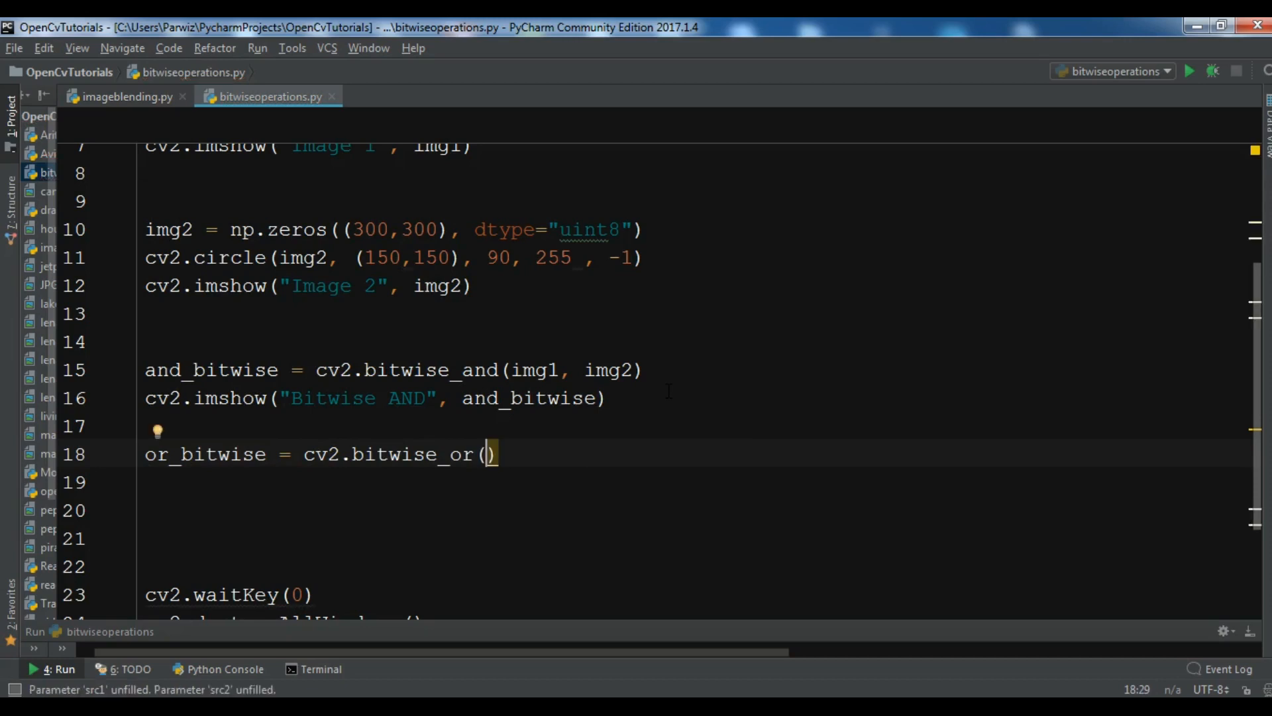
pyautogui.write('img1, img2')
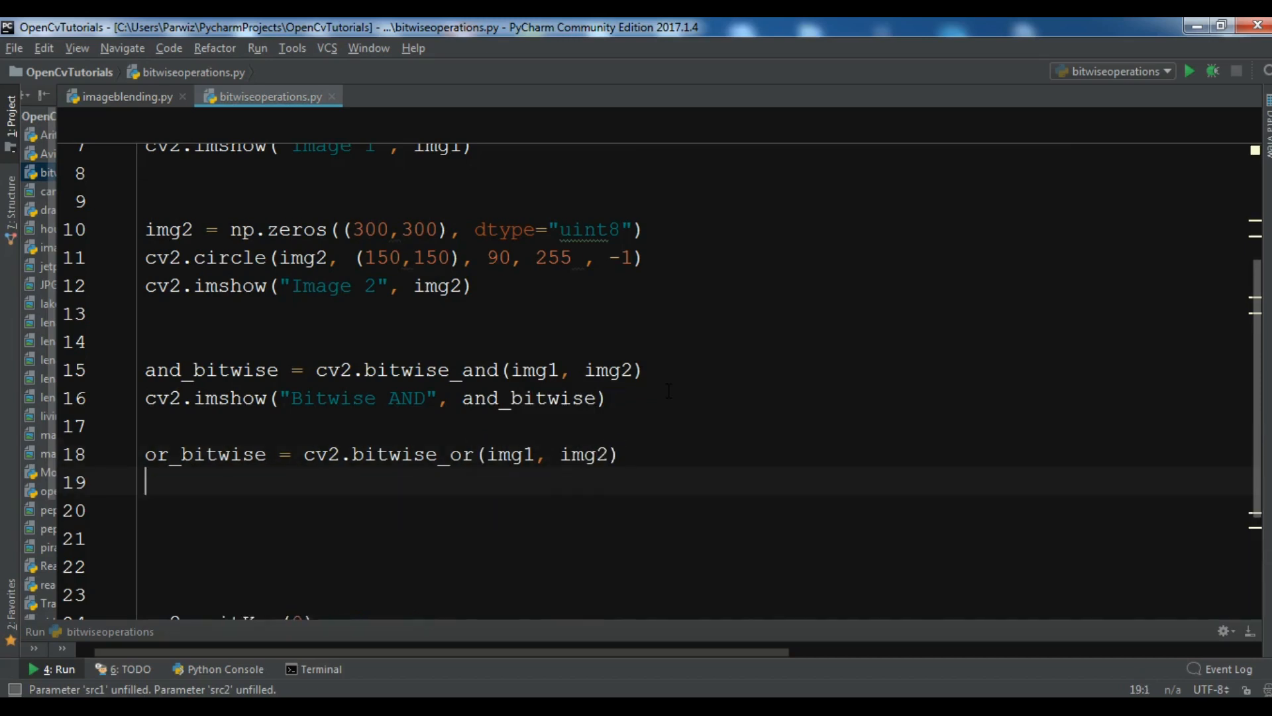
# Add cv2.imshow("Bitwise OR", or_bitwise) on line 20
pyautogui.write('cv2.imshow("')
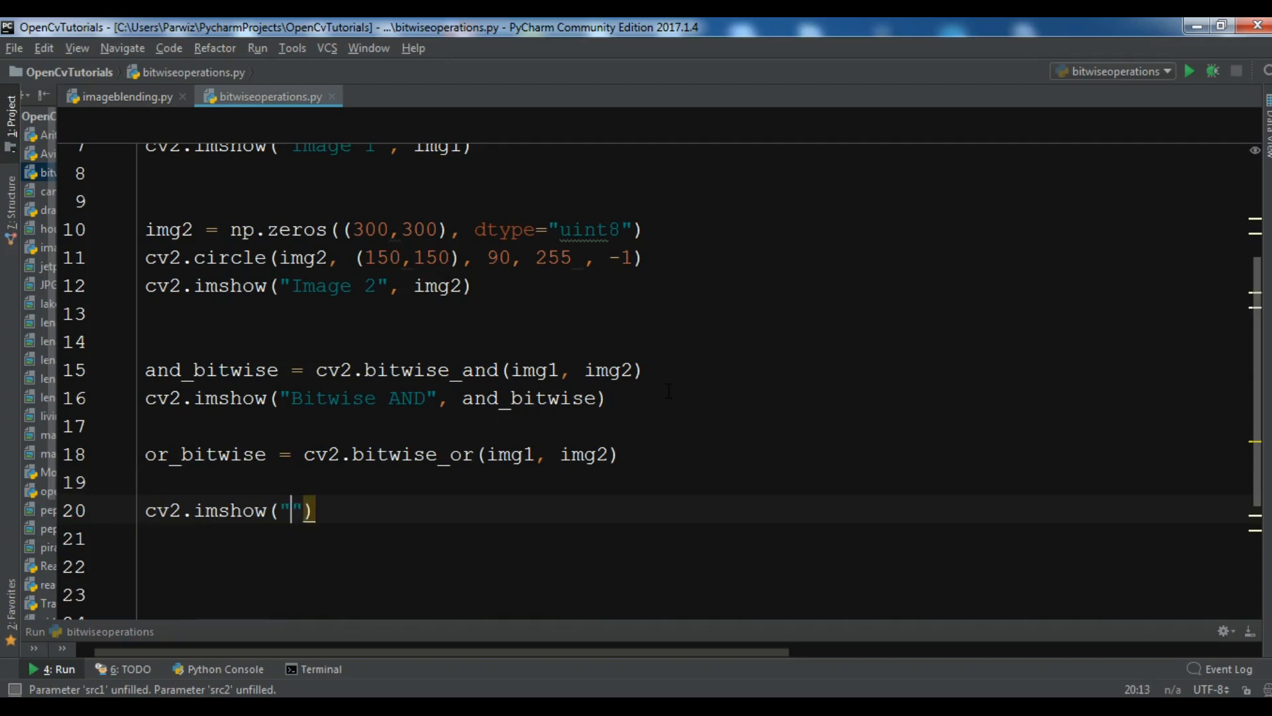
pyautogui.write('Bitwise OR')
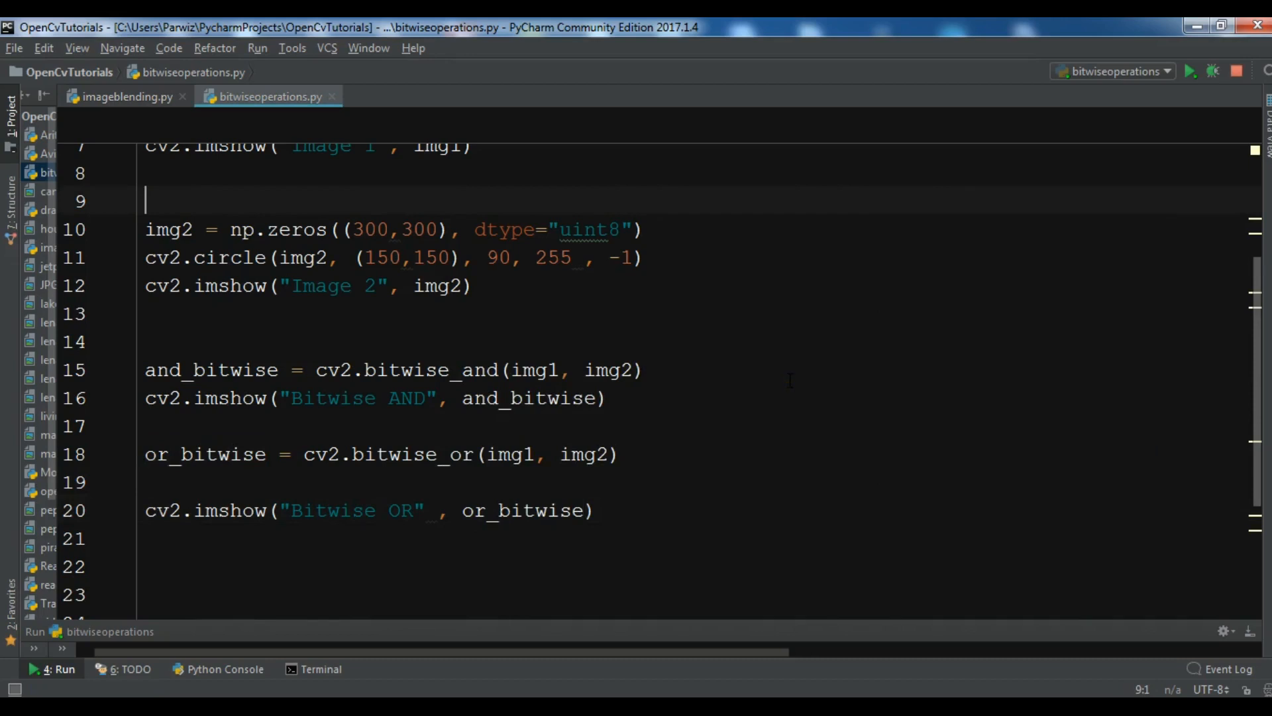
# Run the script and inspect the Bitwise AND and Bitwise OR result windows
pyautogui.click(1190, 72)
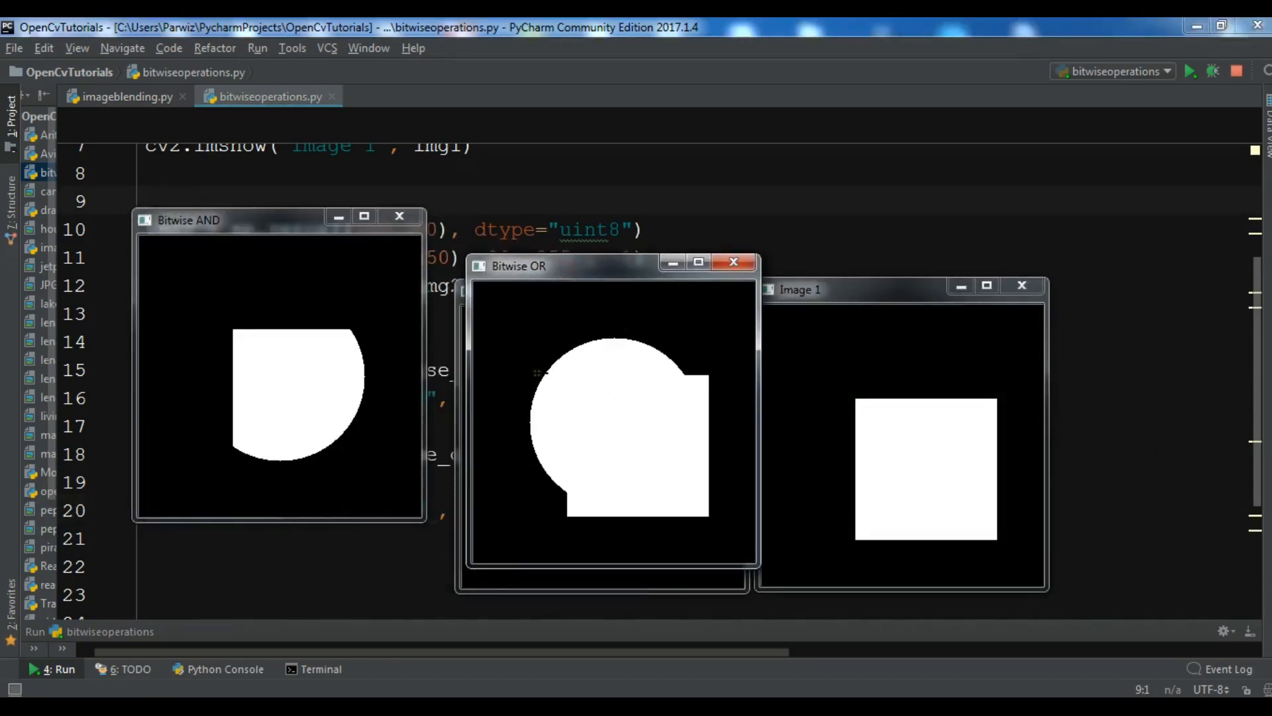
pyautogui.moveTo(668, 384)
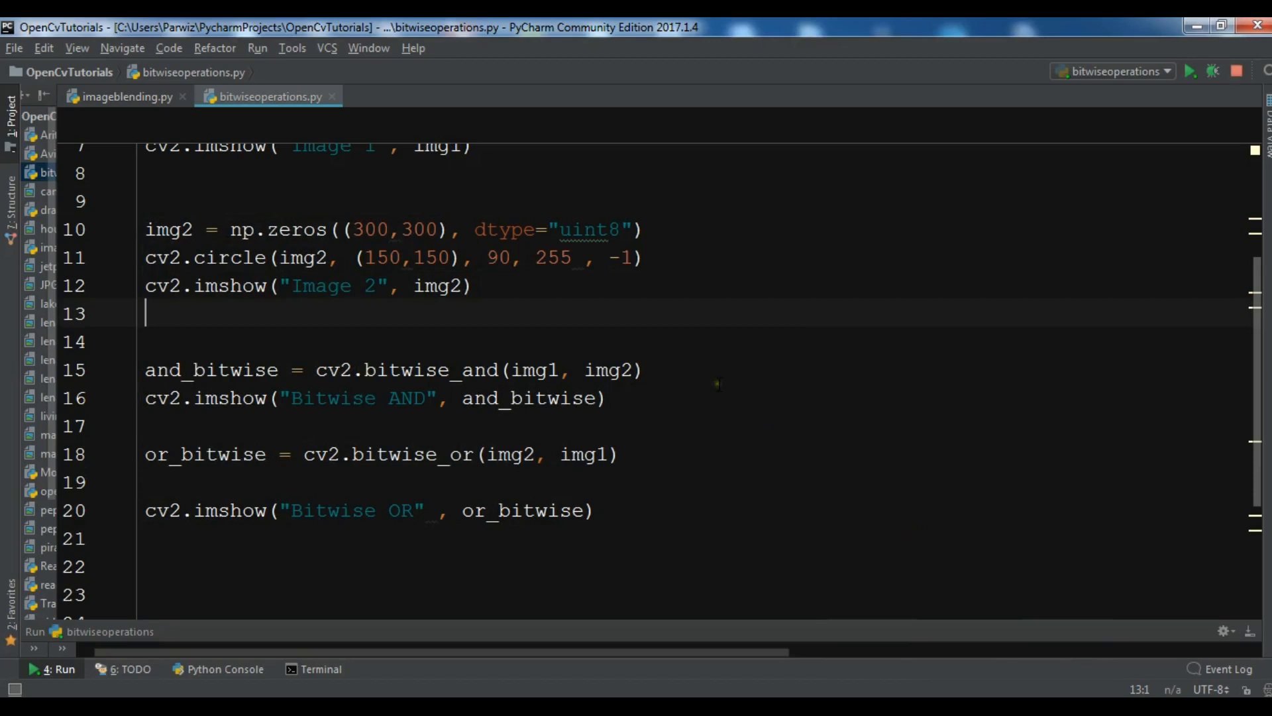
pyautogui.click(1190, 71)
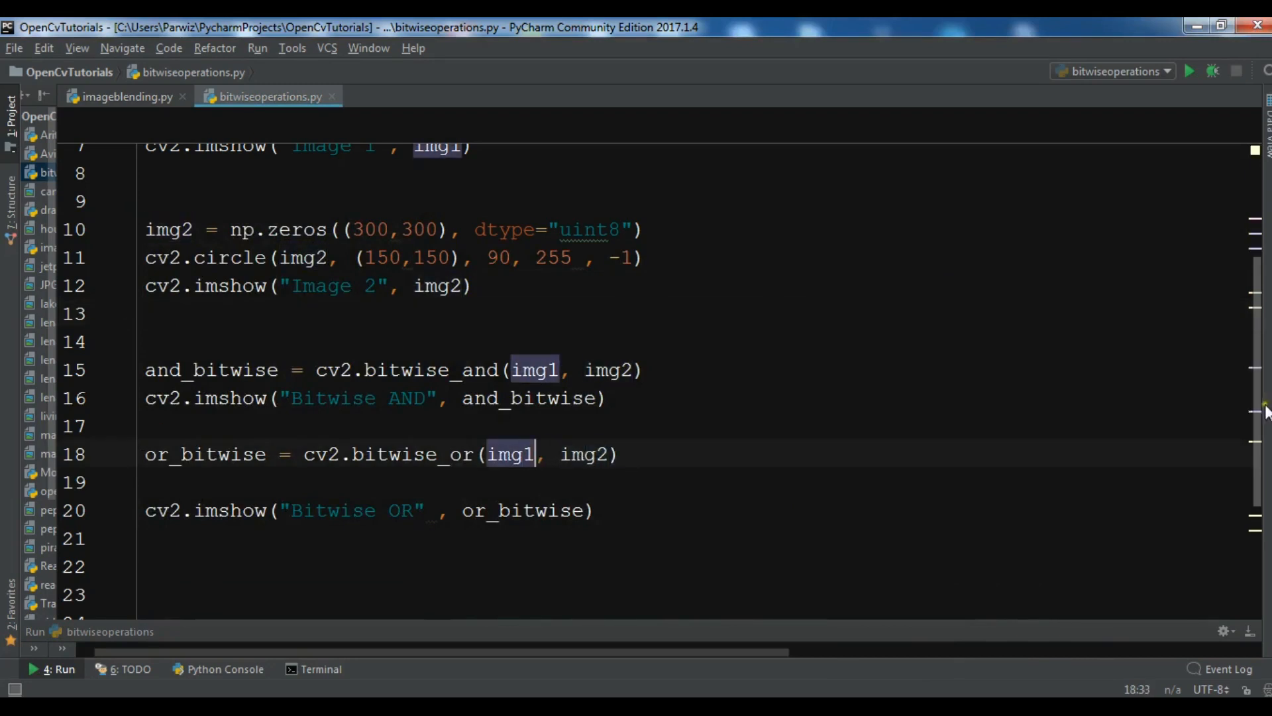
# Remove the blank line so the OR display sits on line 19
pyautogui.scroll(-3)
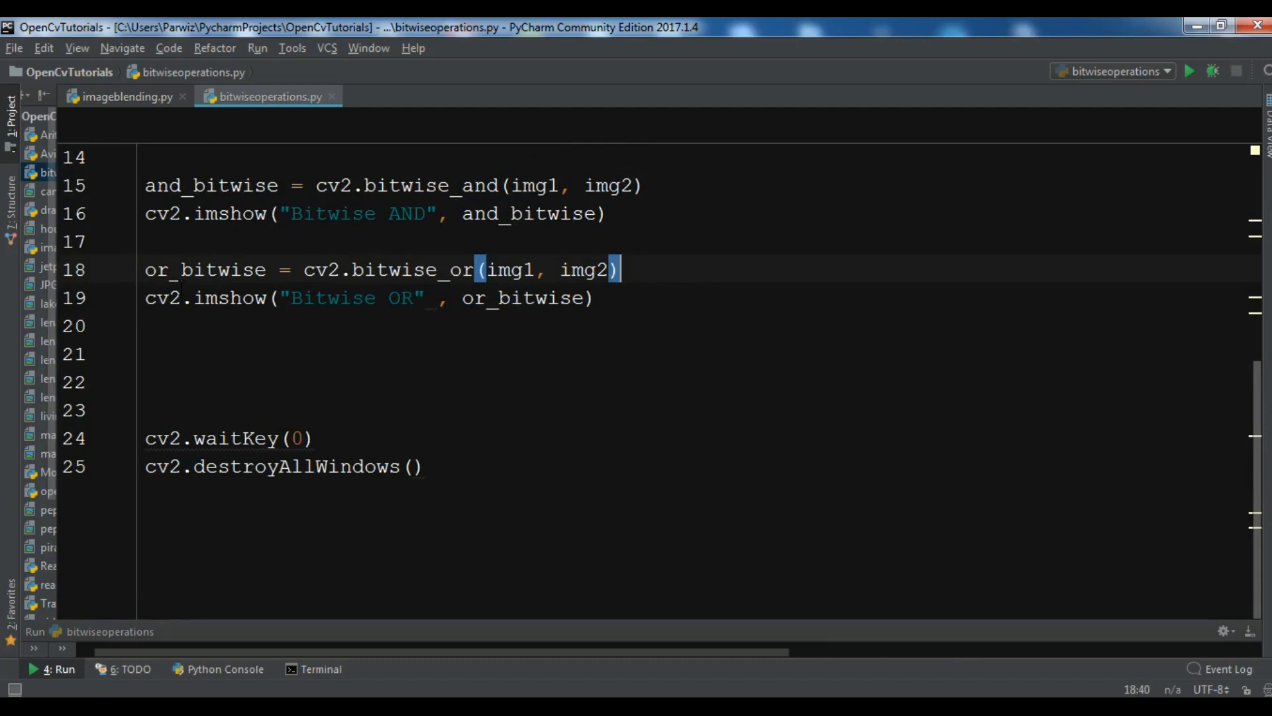
pyautogui.click(592, 298)
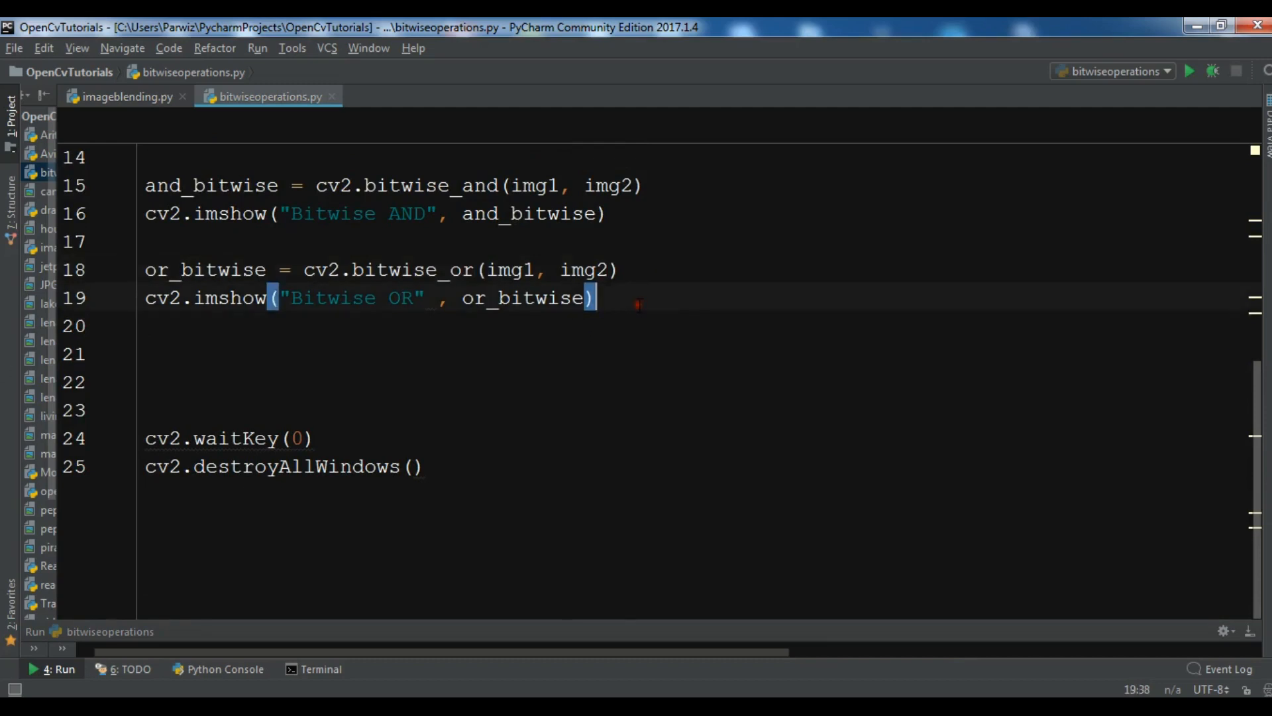
# Add xor_bitwise = cv2.bitwise_xor(img1, img2) on line 21, fixing a mistyped 'nor'
pyautogui.write('nor')
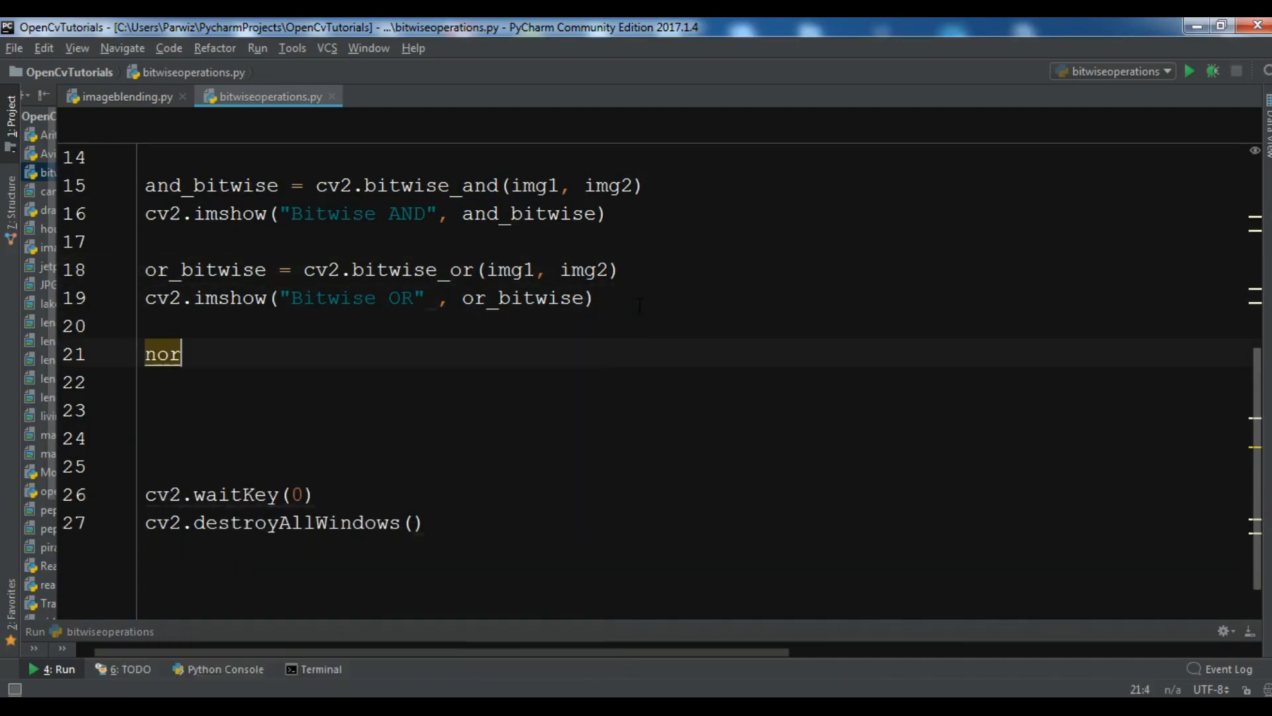
pyautogui.press('backspace')
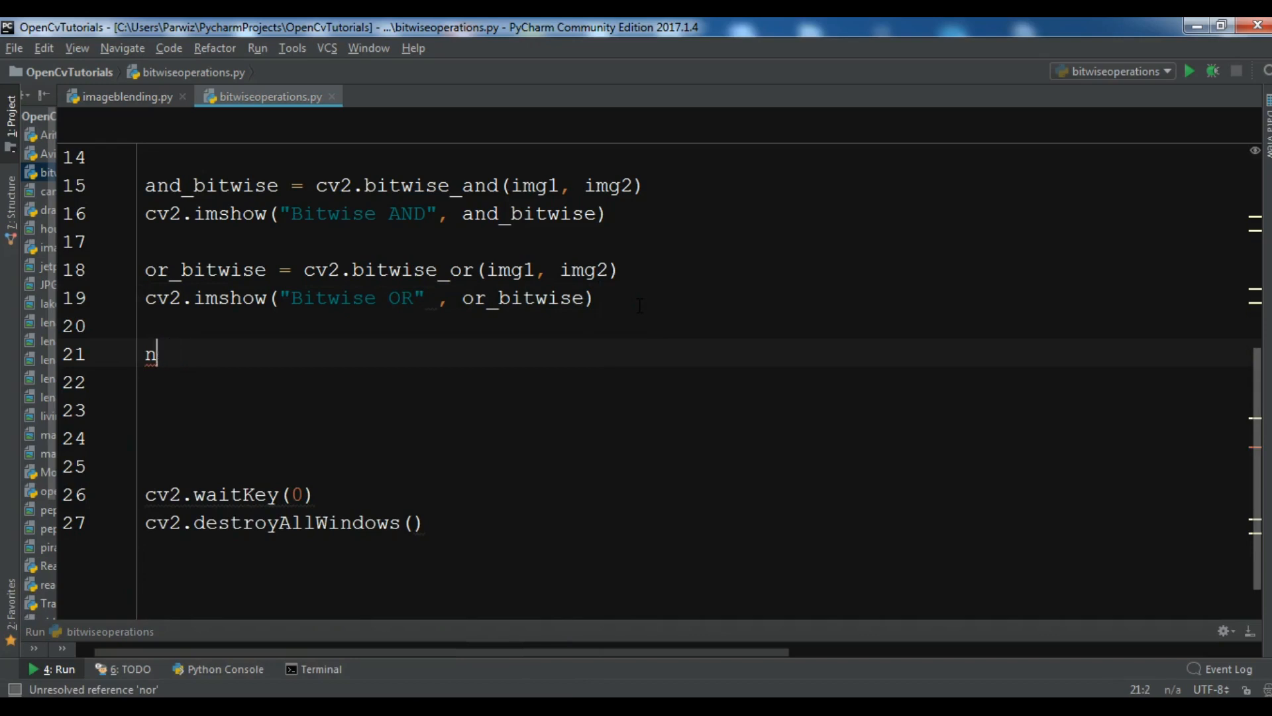
pyautogui.press('backspace')
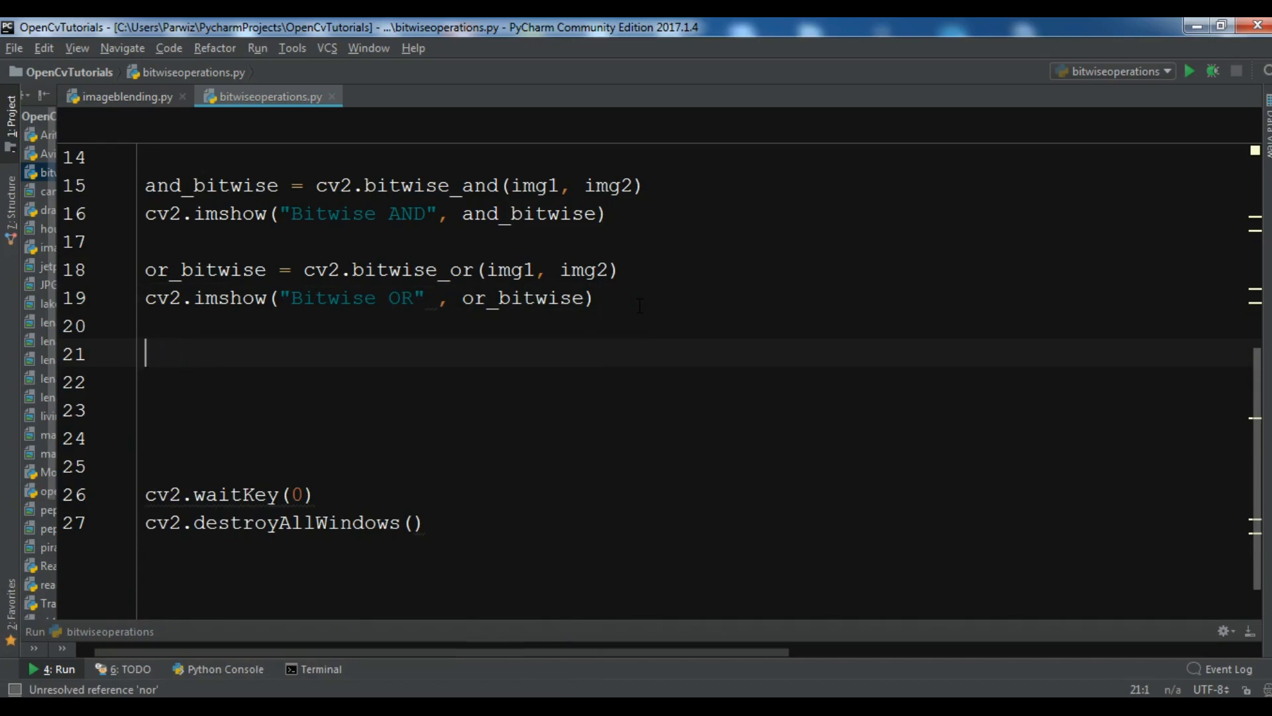
pyautogui.write('xor')
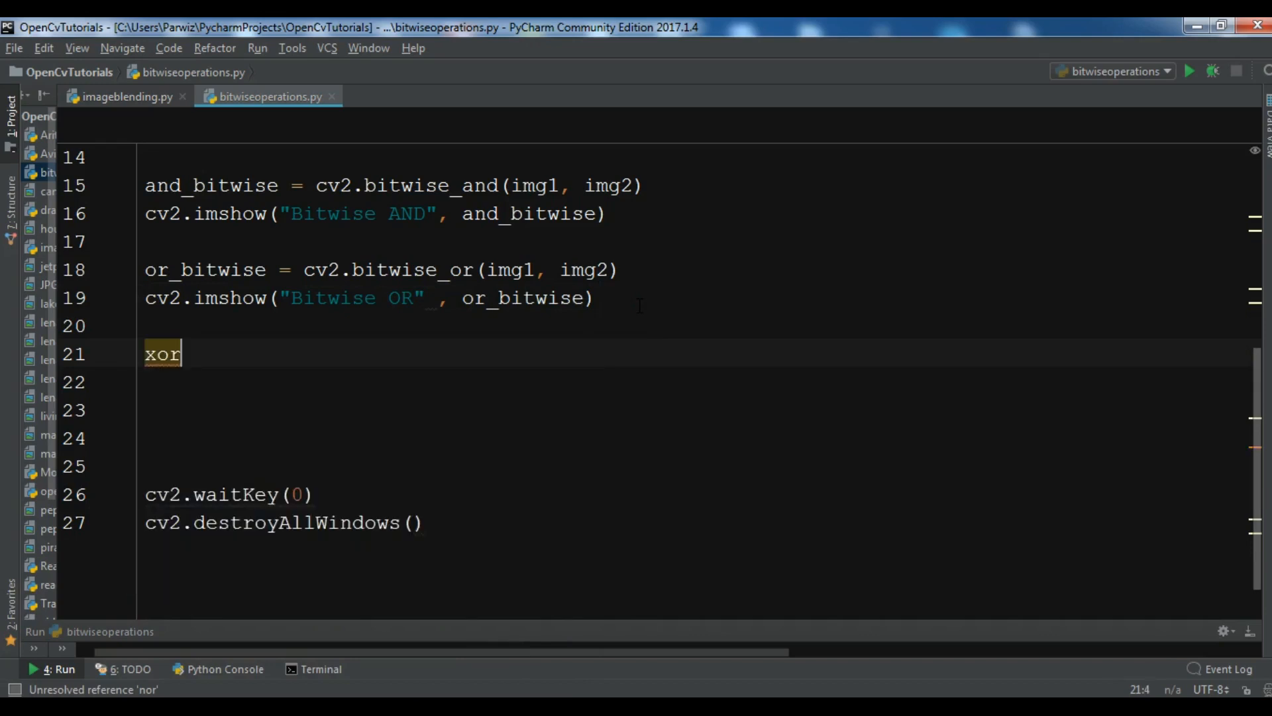
pyautogui.write('_bitwise =')
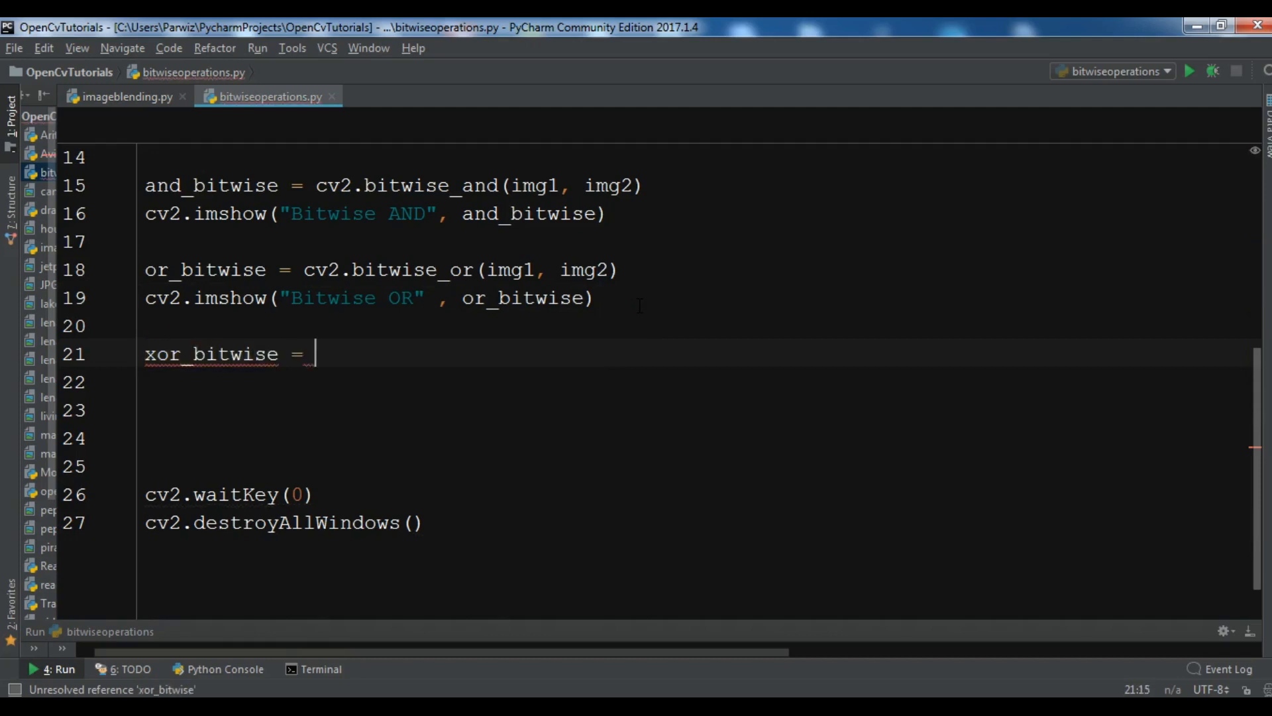
pyautogui.write('cv2.bitw')
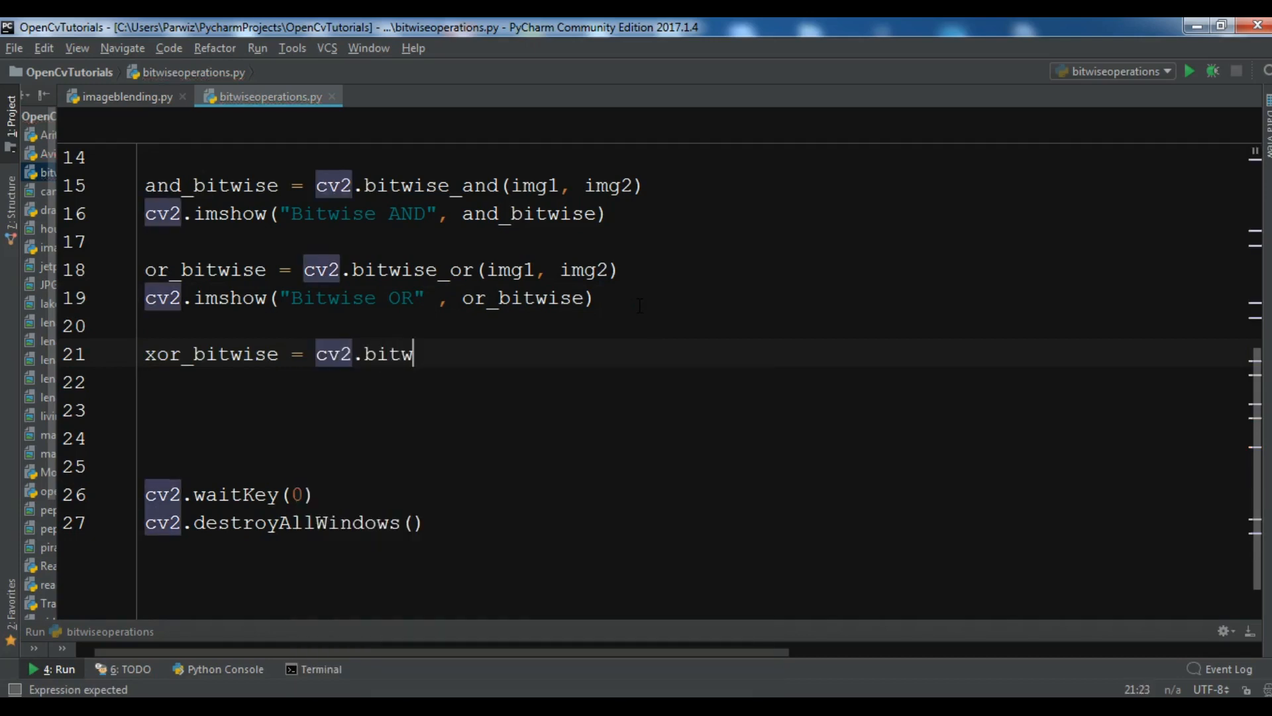
pyautogui.write('ise_xor(')
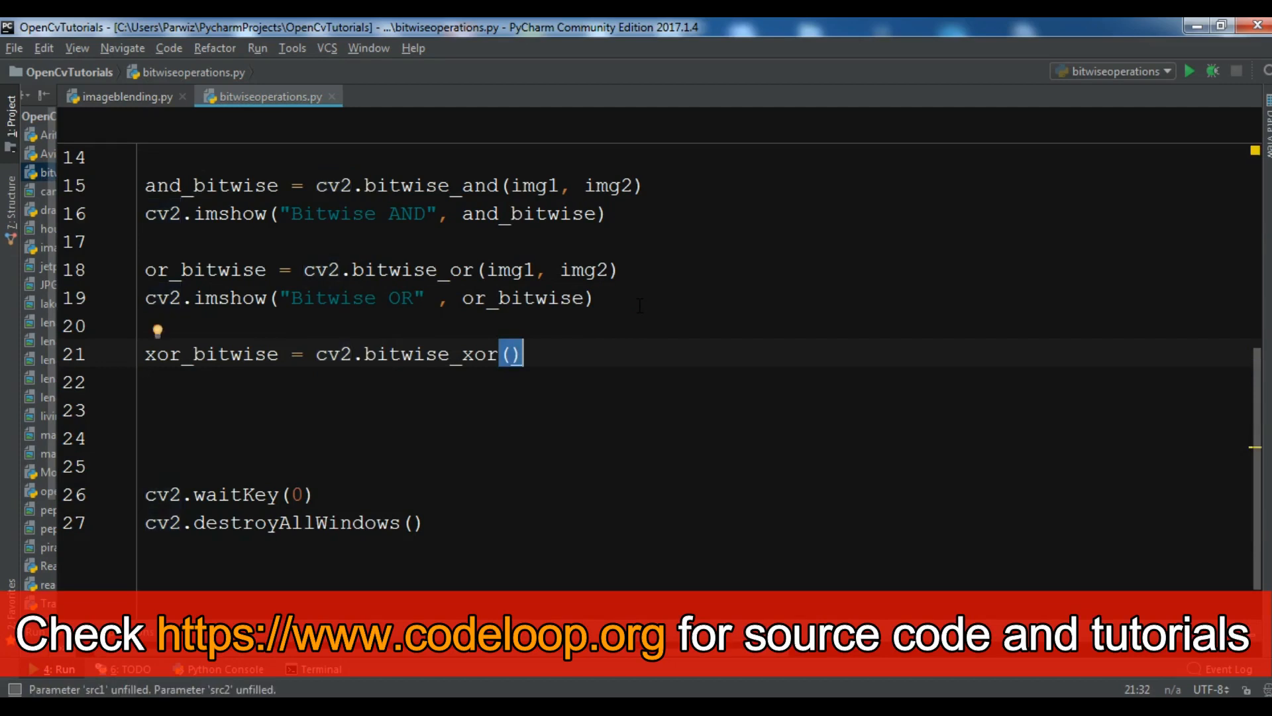
pyautogui.write('img')
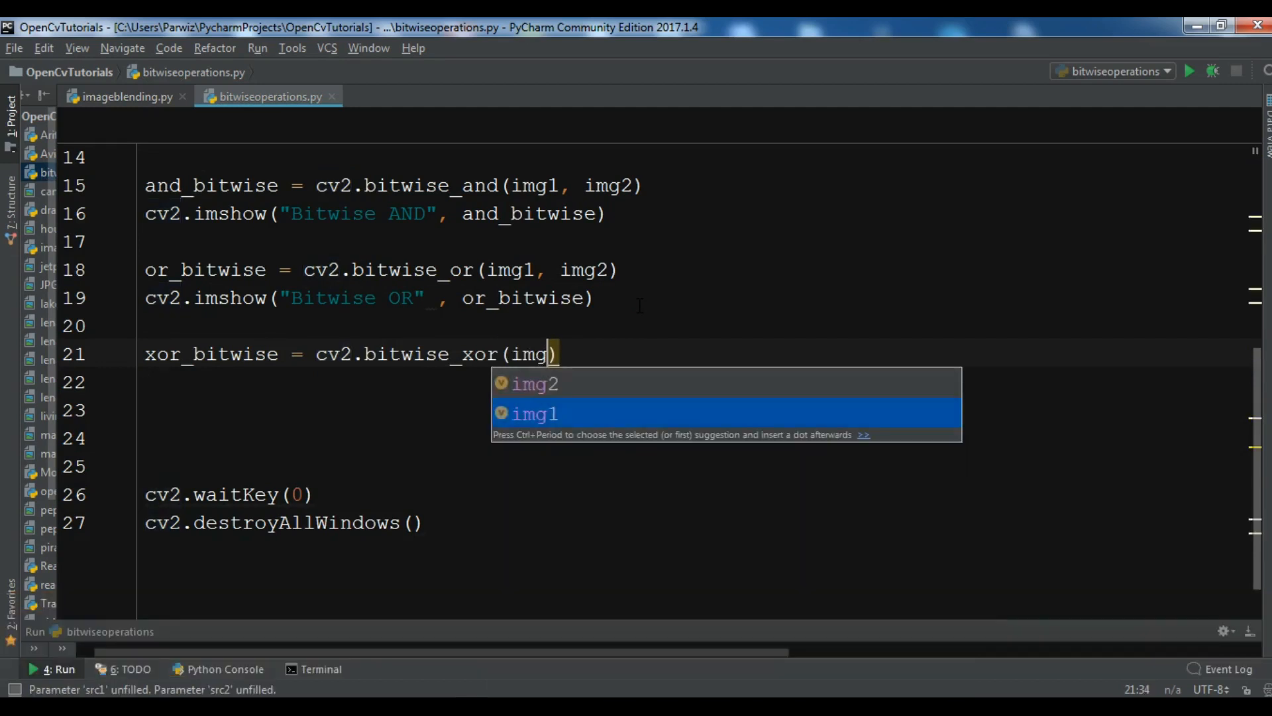
pyautogui.write('1, img2')
pyautogui.click(696, 382)
pyautogui.write('c')
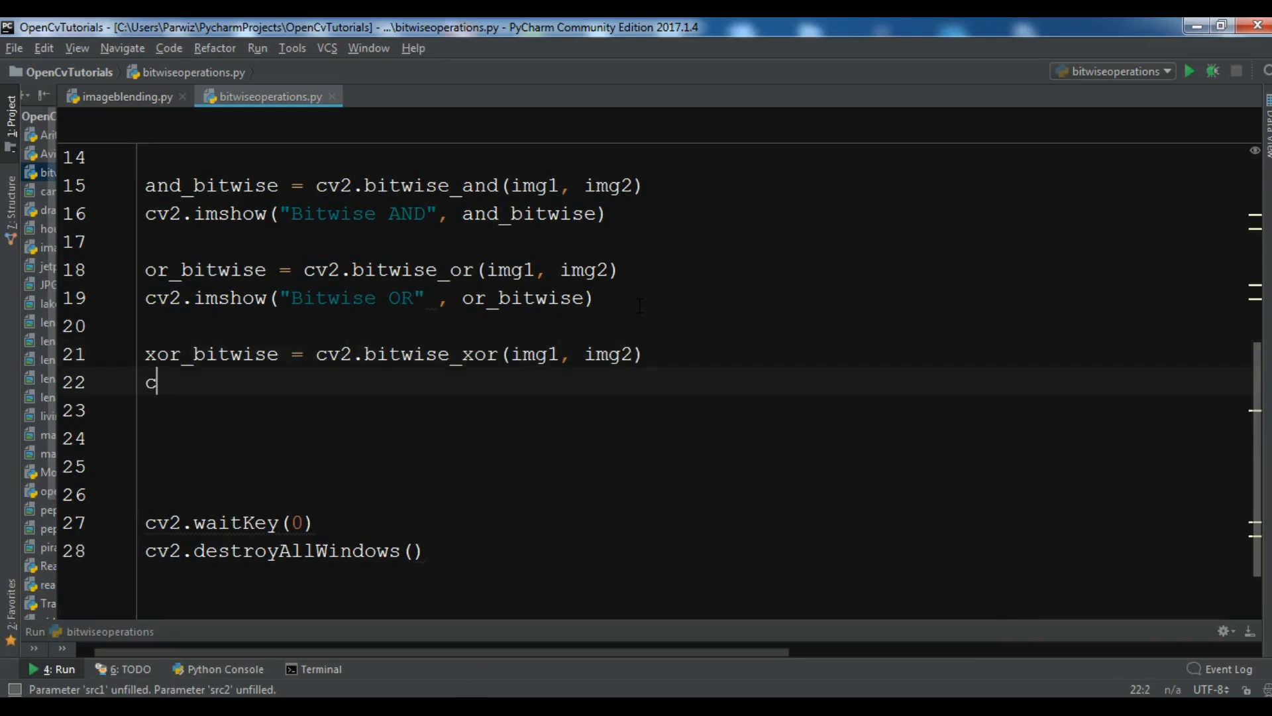
# Add cv2.imshow("XOR Operations", xor_bitwise) on line 22
pyautogui.write('v2.imshow("XOR Opera')
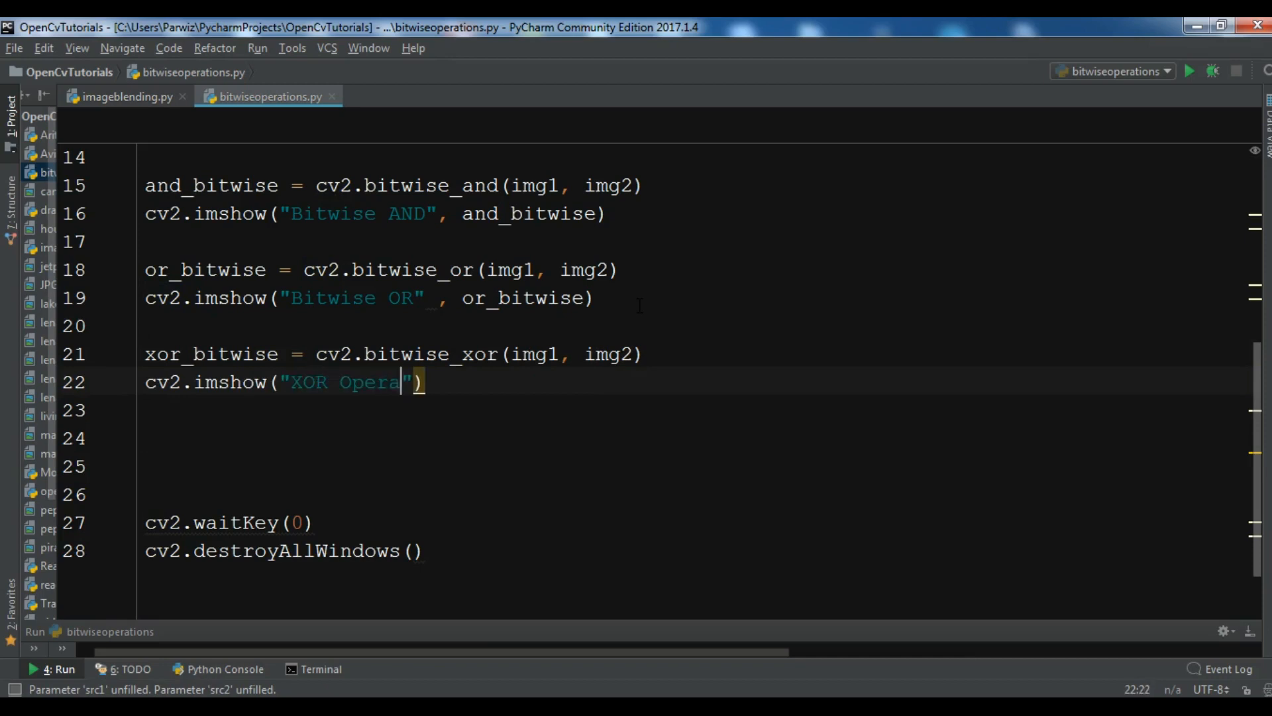
pyautogui.write('tions')
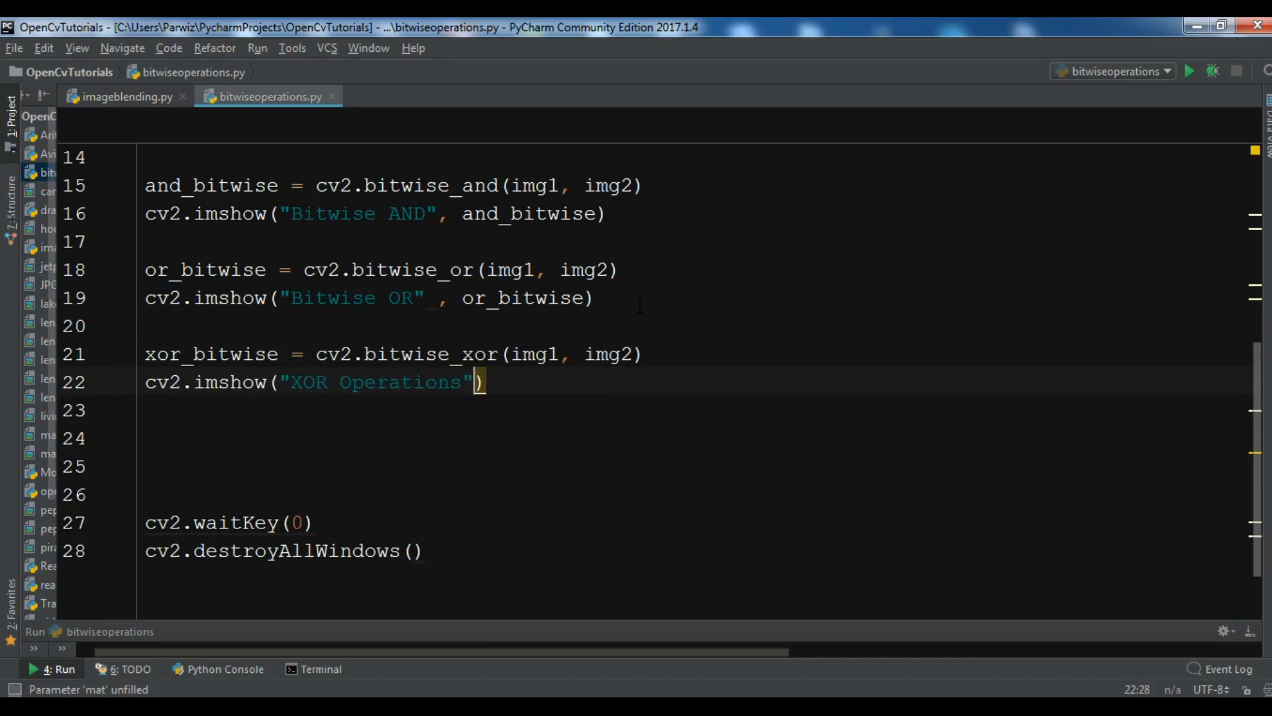
pyautogui.write(', x')
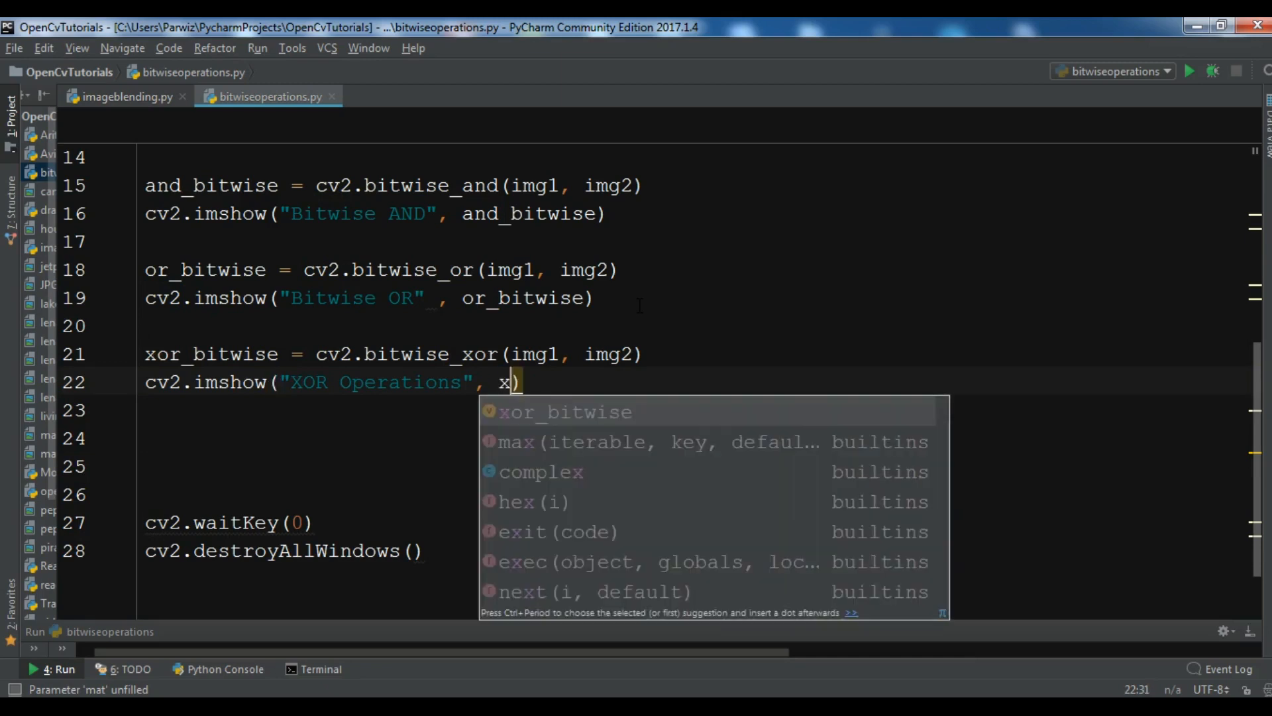
pyautogui.press('Tab')
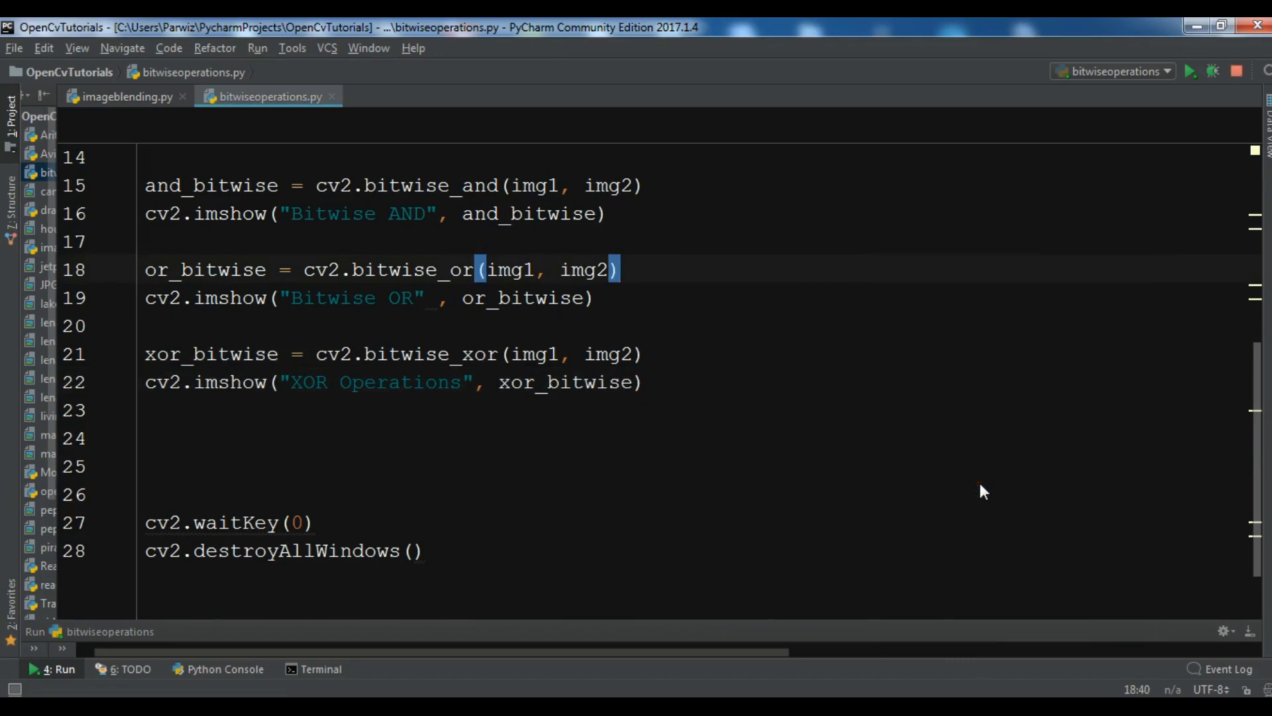
# Run the script and drag the Bitwise OR window aside to compare AND, OR and XOR results
pyautogui.click(1190, 72)
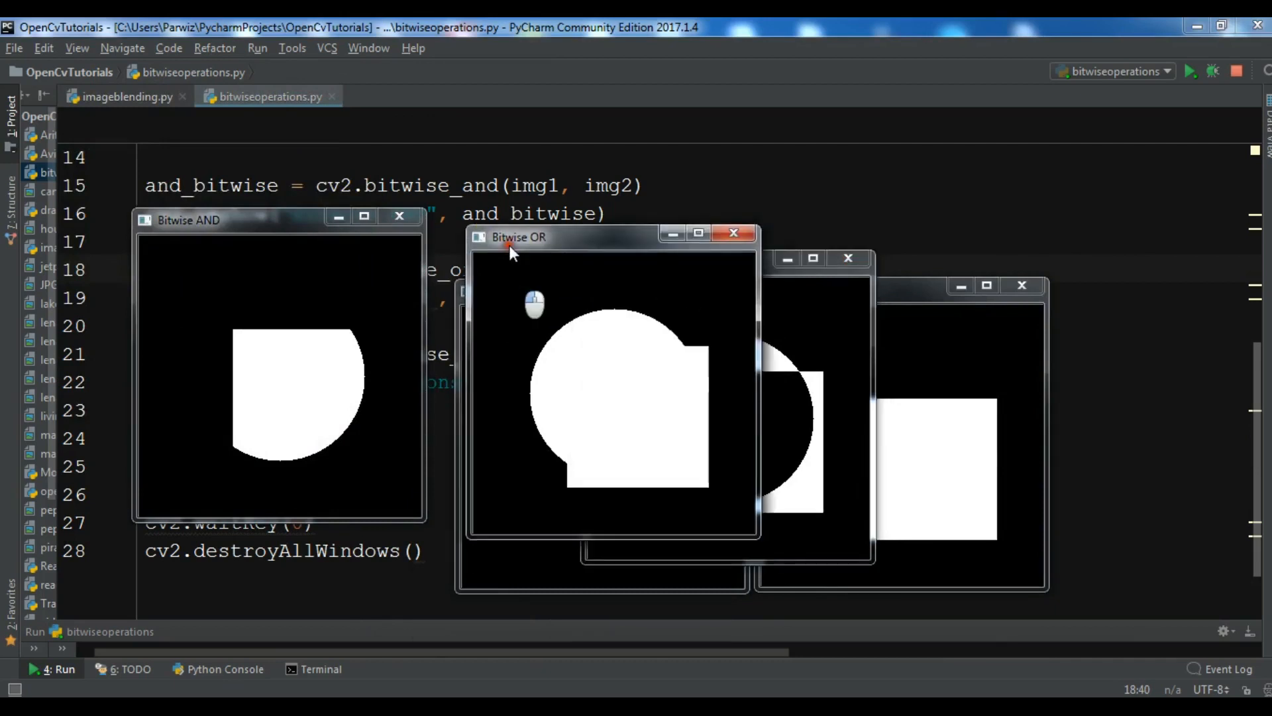
pyautogui.moveTo(186, 220); pyautogui.dragTo(148, 229)
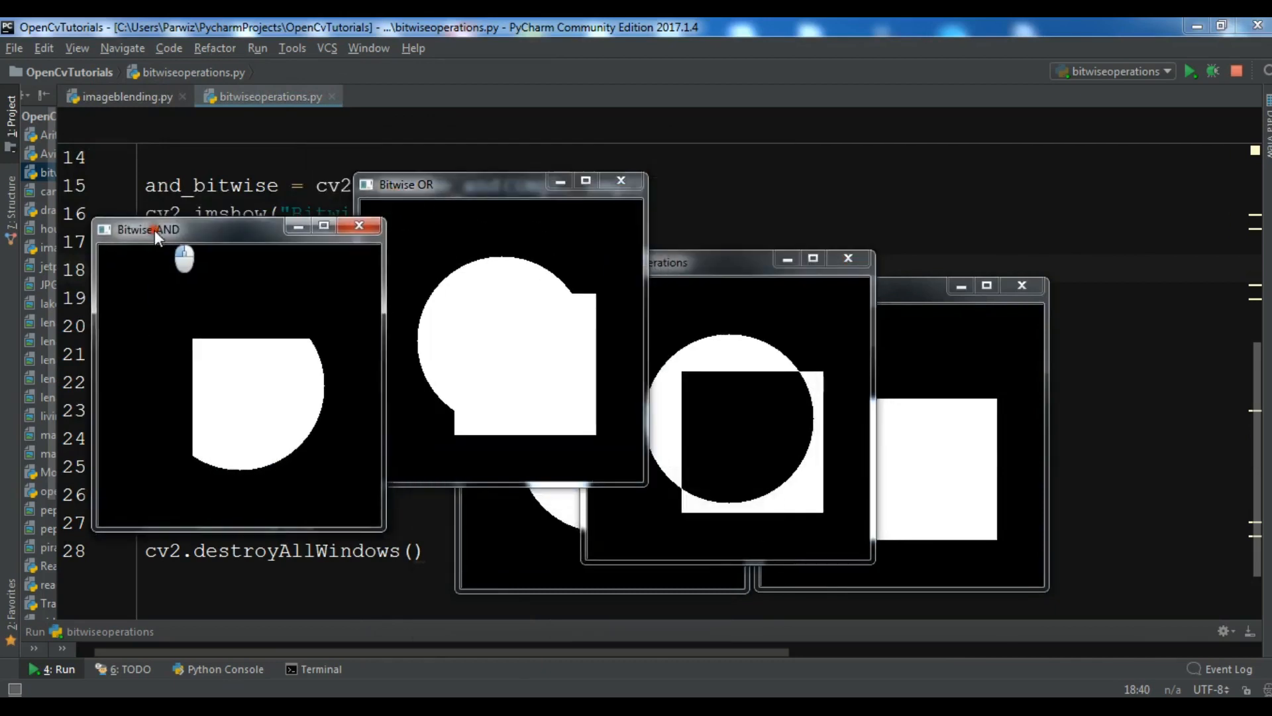